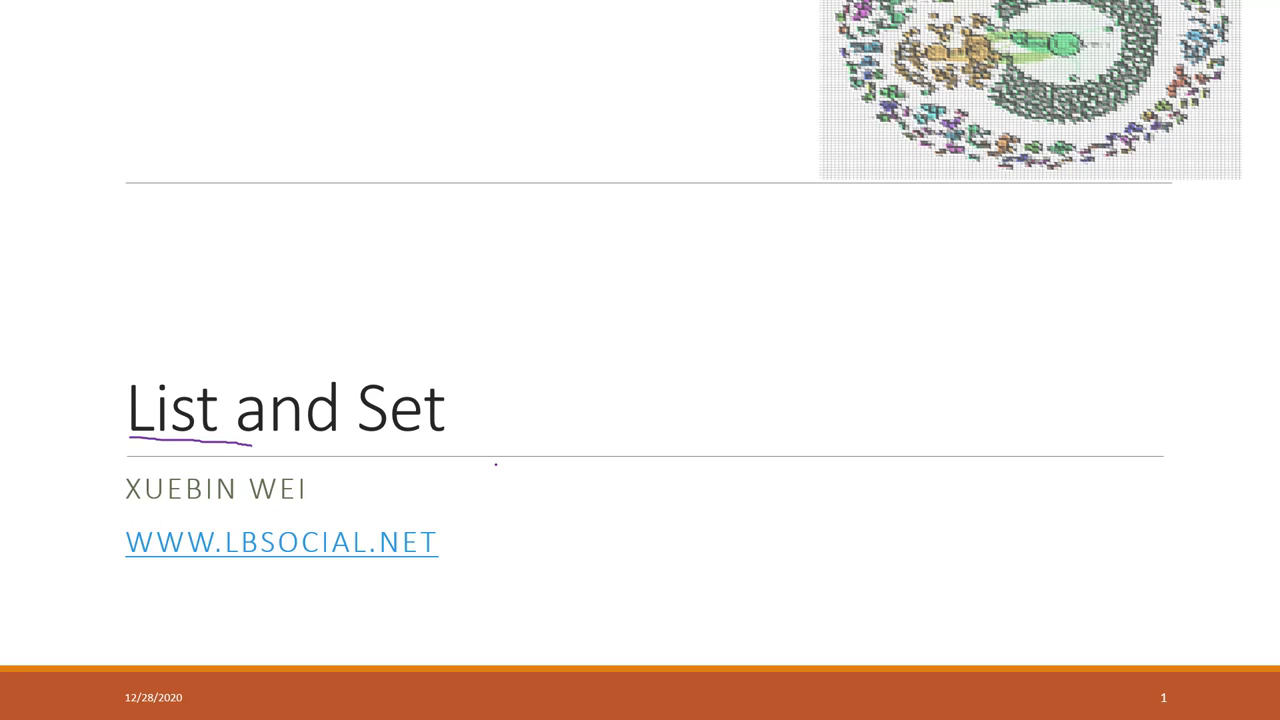
- Underline 'List' on the title slide, then the docs.python.org link and 'official document' on Find Help
drag(345, 447, 490, 452)
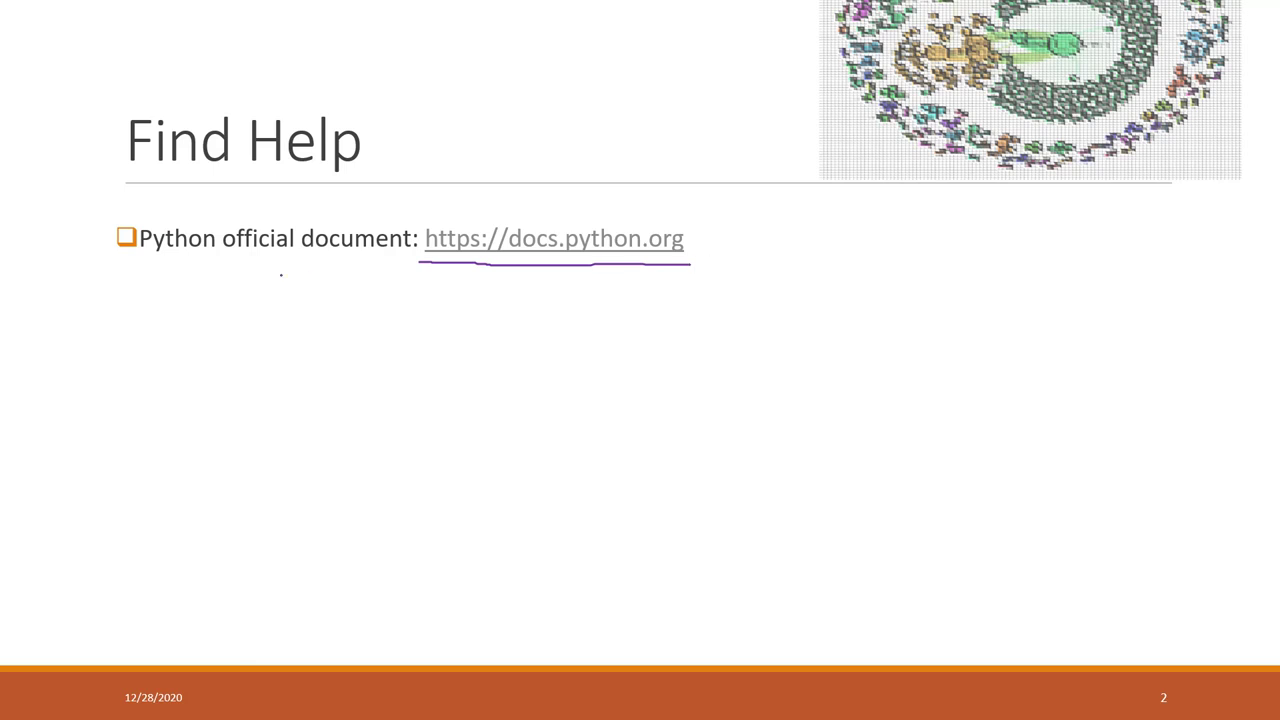
drag(230, 261, 367, 261)
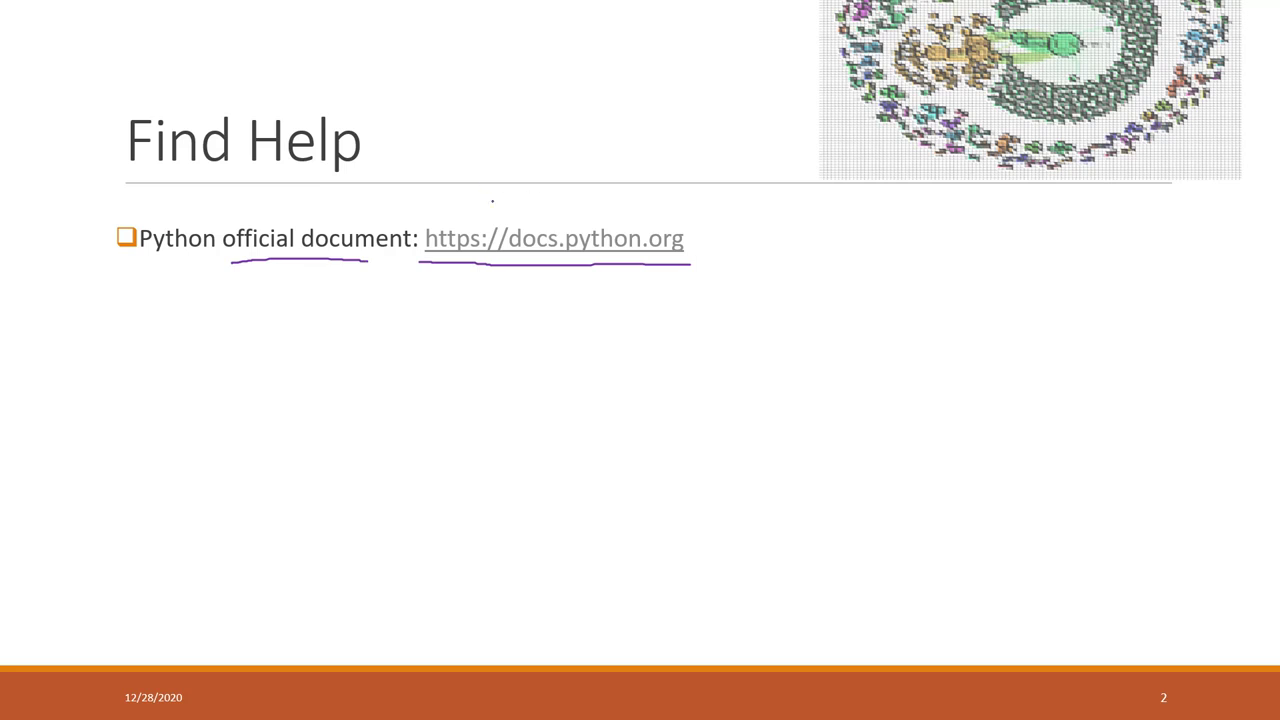
drag(420, 195, 740, 345)
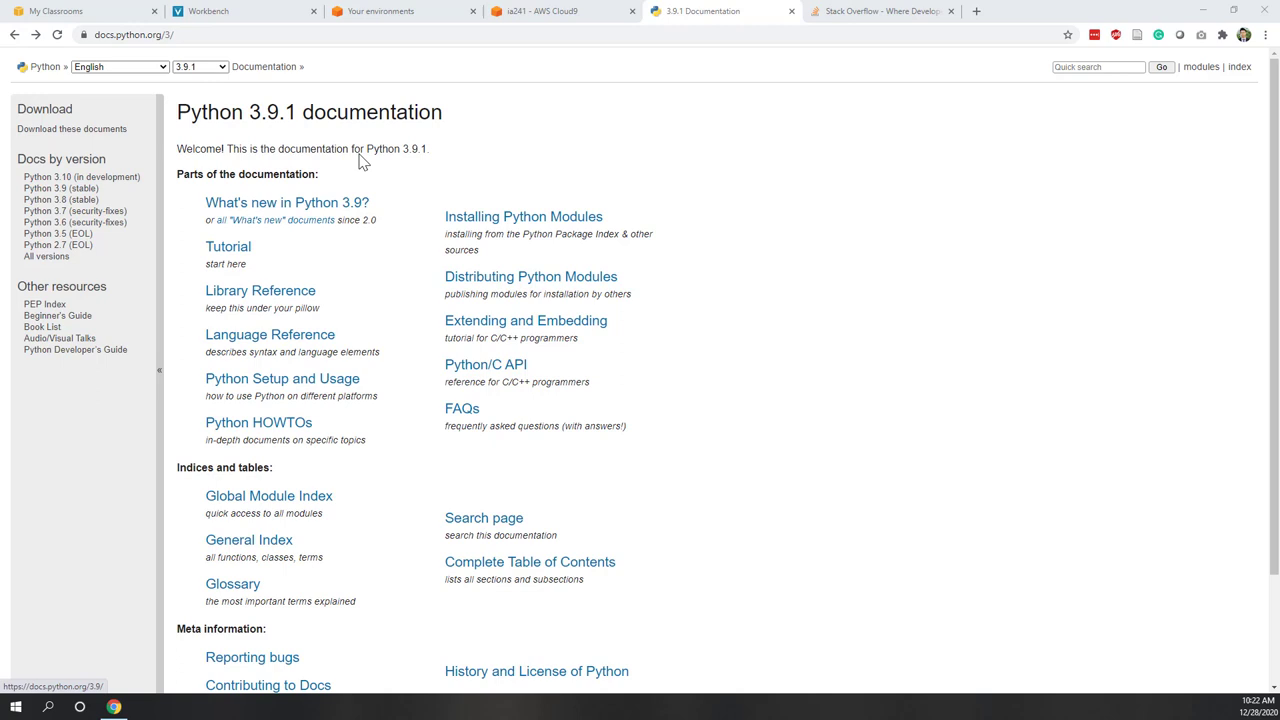
mouse_move(287, 202)
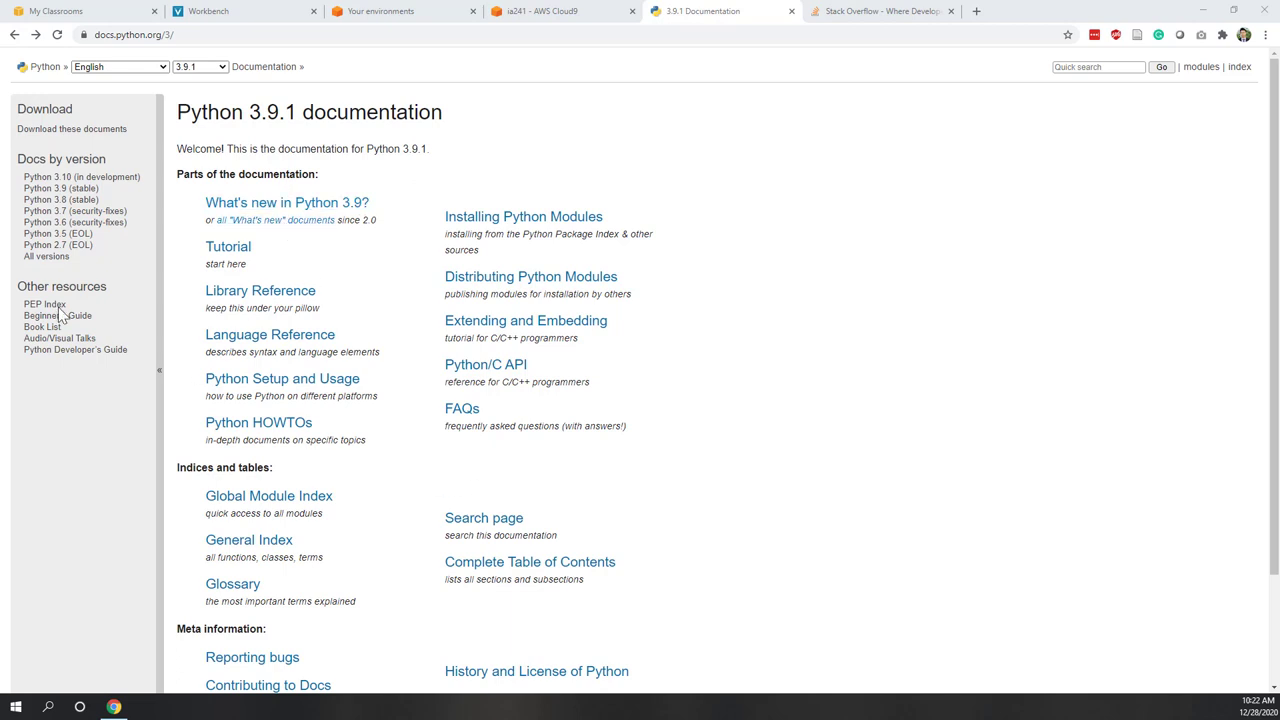
mouse_move(75, 222)
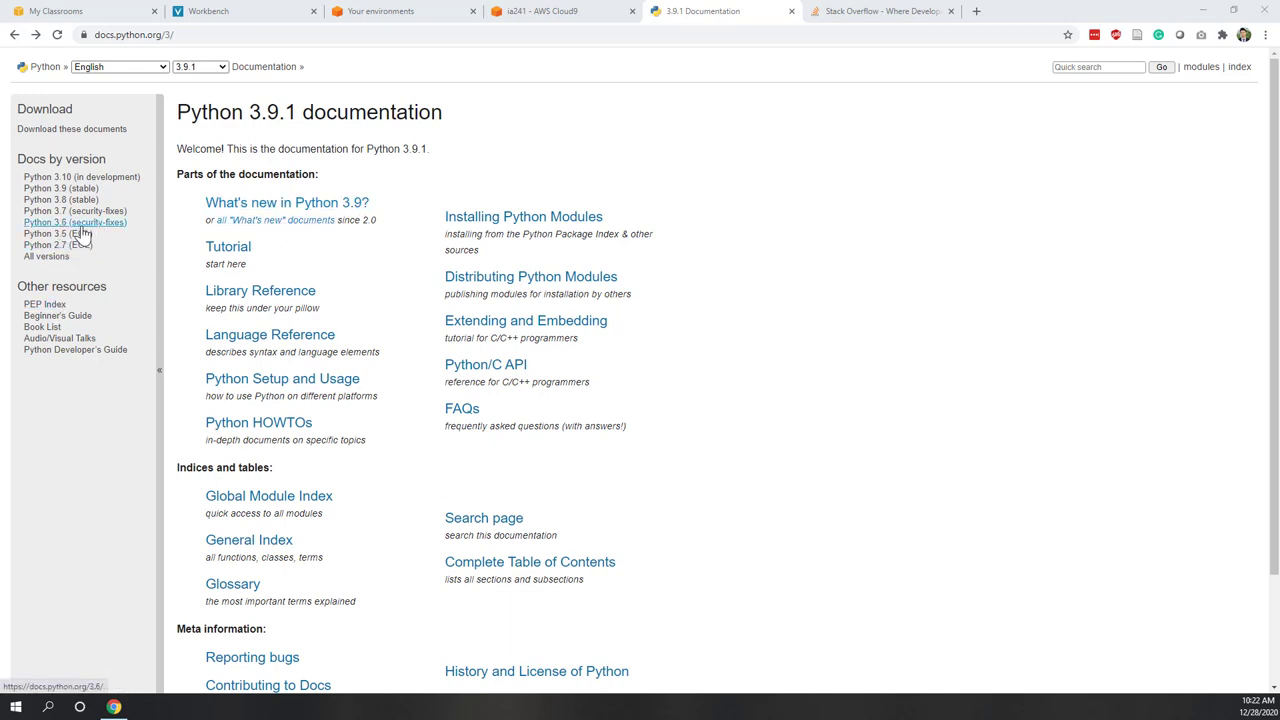
- Switch the docs to Python 3.6 (security-fixes), showing the 3.6.12 documentation
click(59, 222)
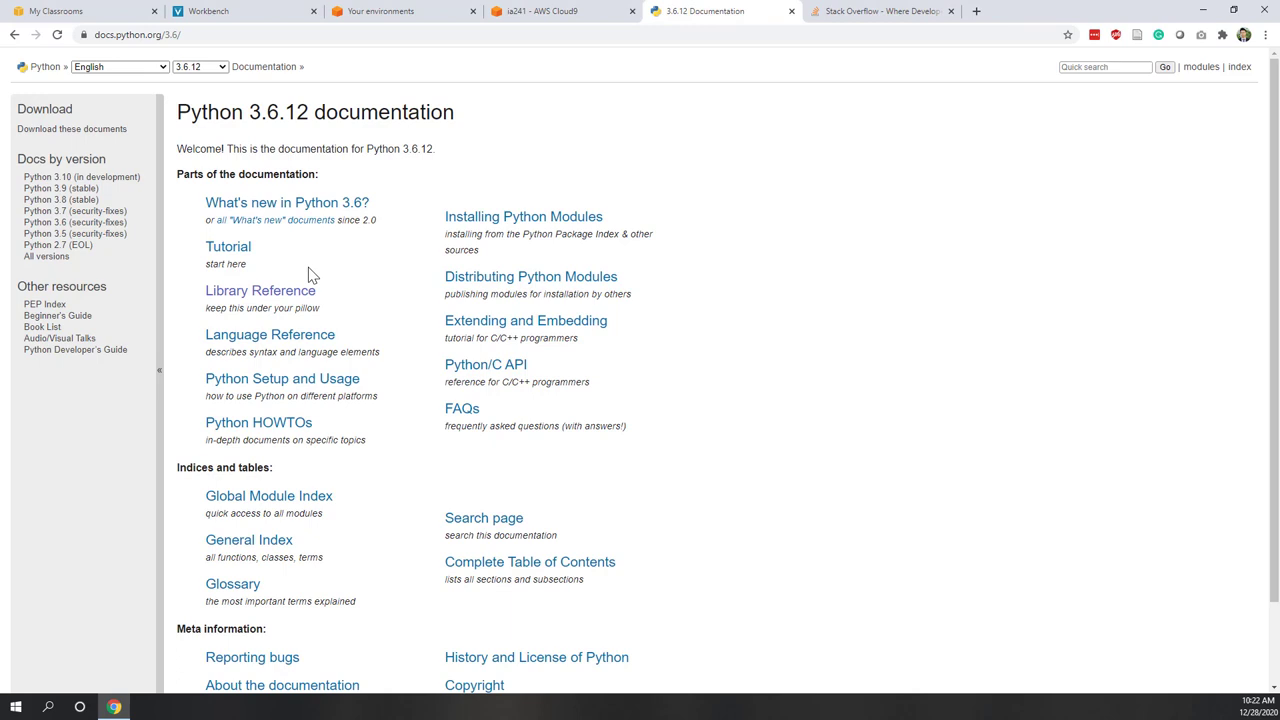
mouse_move(100, 228)
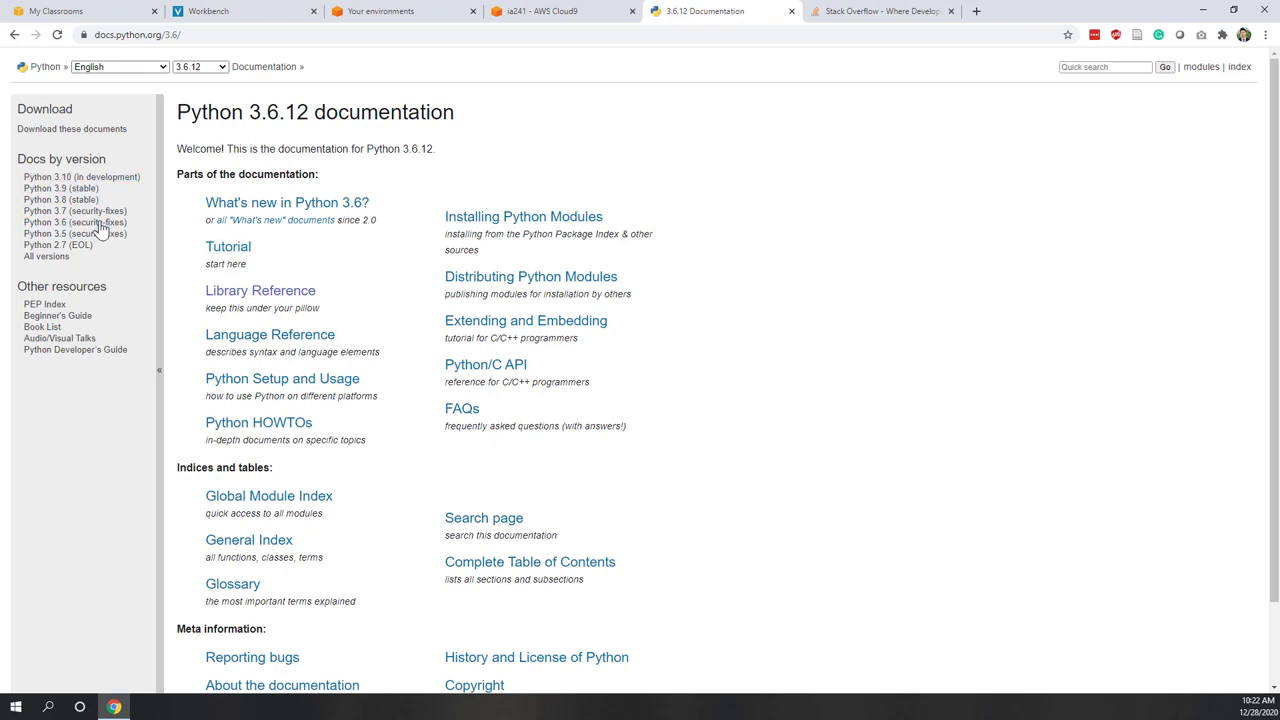
mouse_move(80, 177)
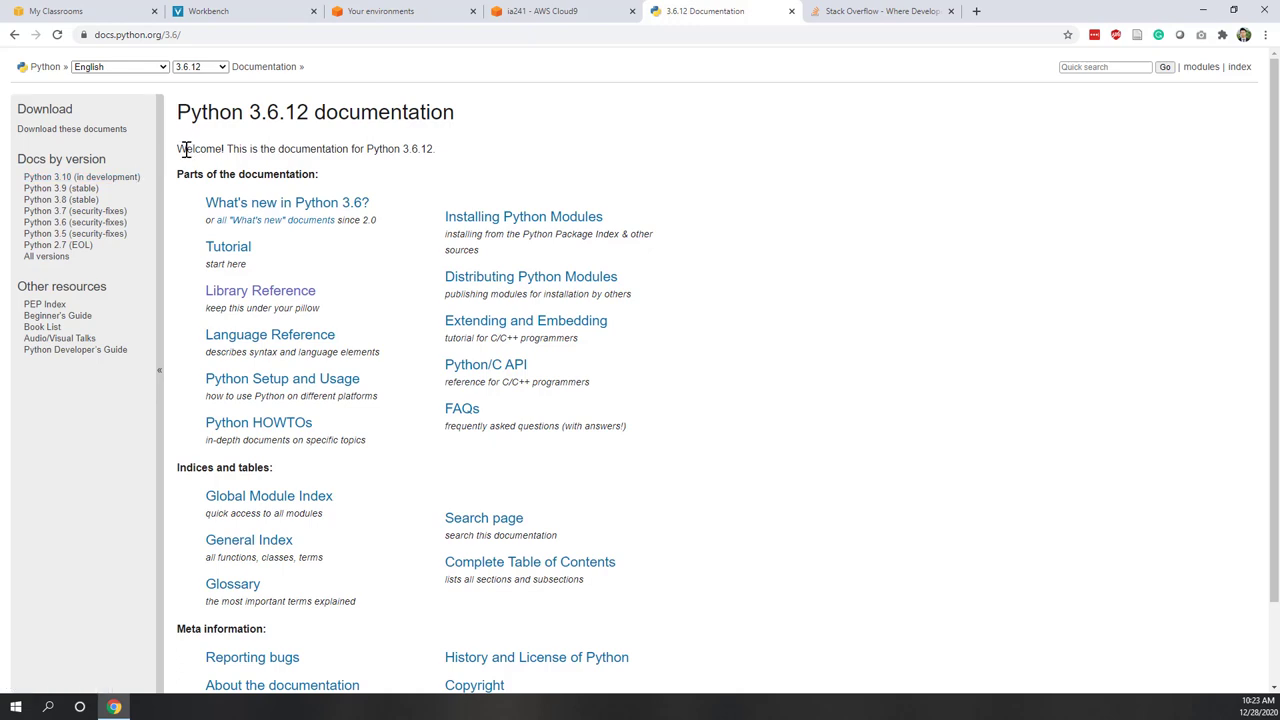
mouse_move(150, 176)
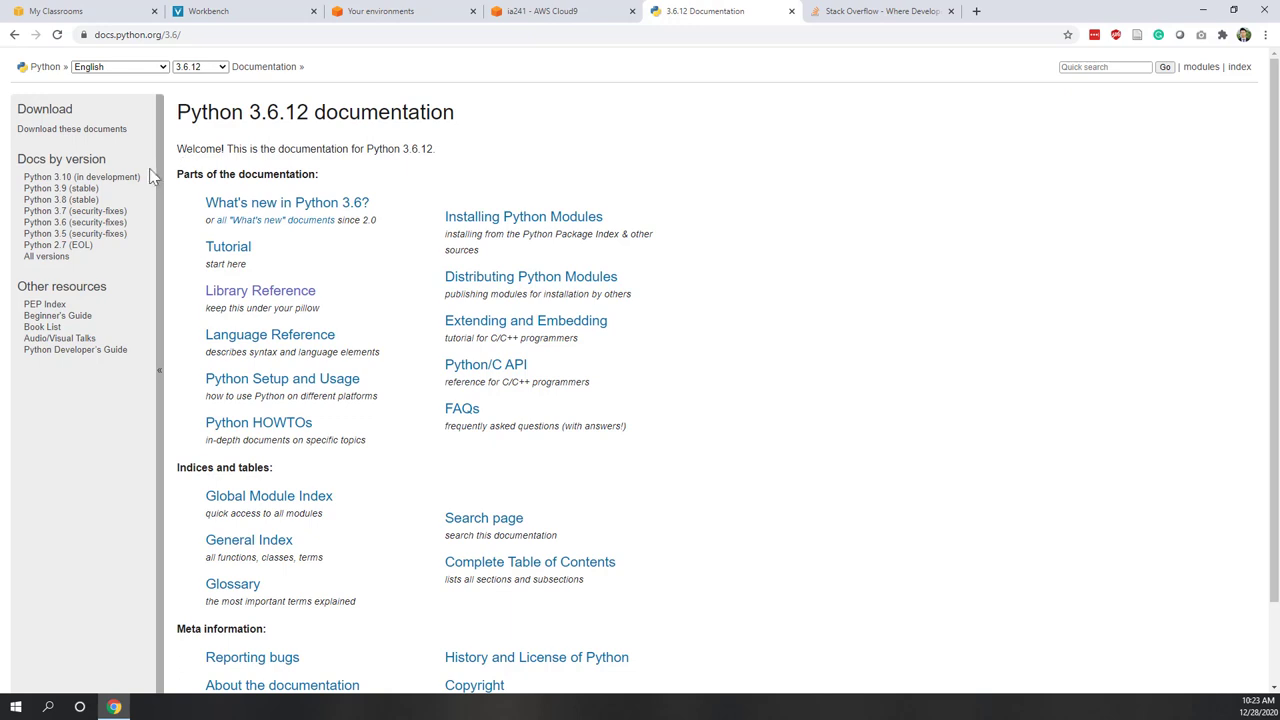
mouse_move(58, 245)
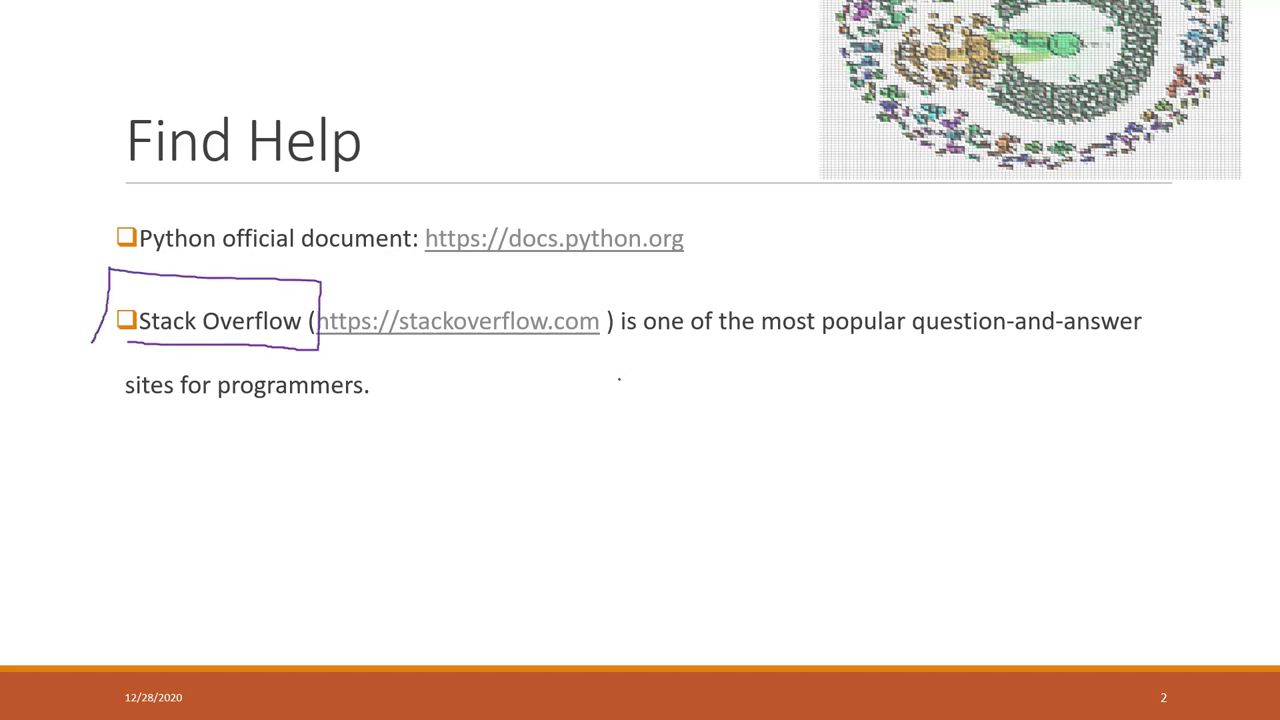
- Circle 'Stack Overflow' and underline its stackoverflow.com link with the pen
drag(120, 350, 435, 350)
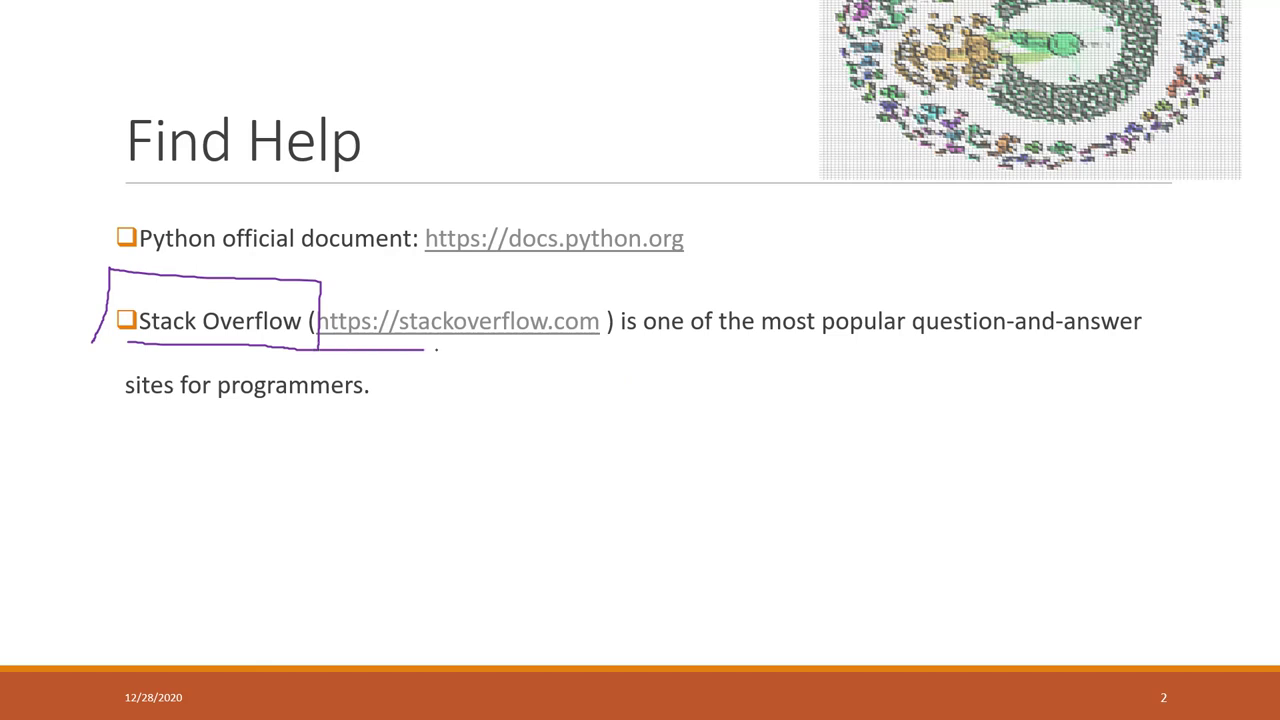
drag(310, 285, 625, 365)
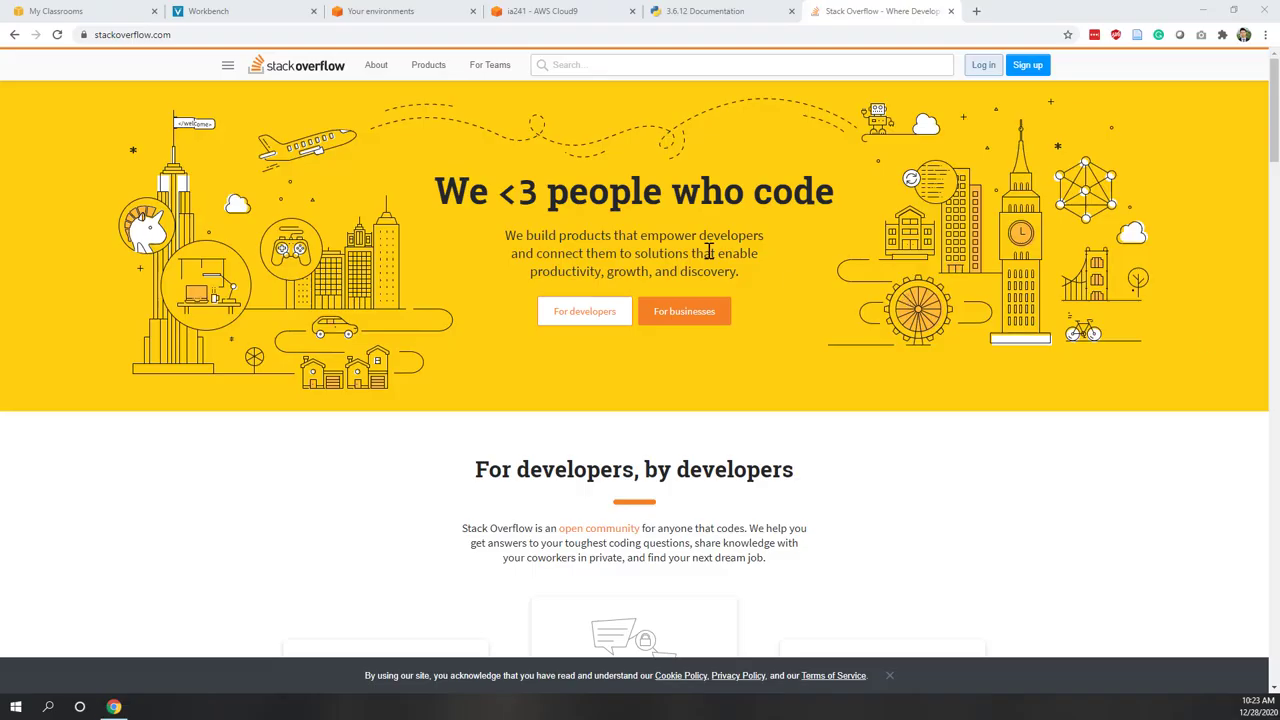
mouse_move(260, 97)
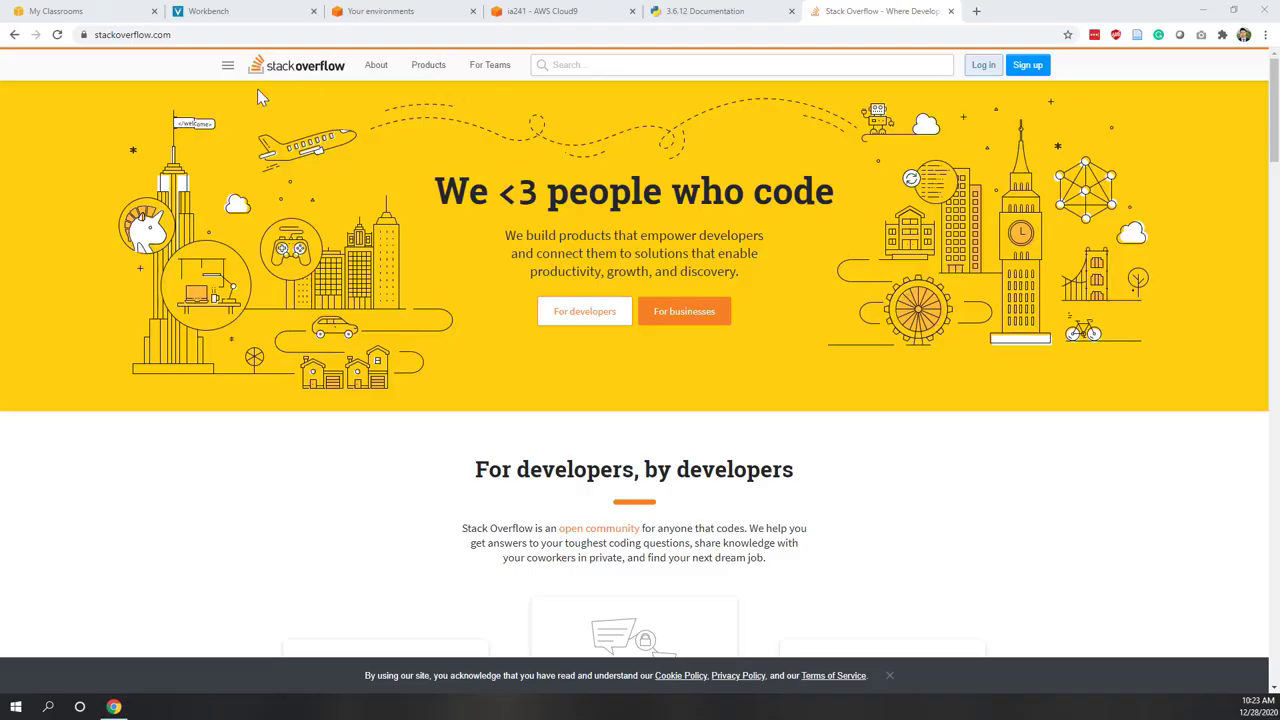
- Search Stack Overflow for python and browse the [python] [list] tagged results
click(740, 64)
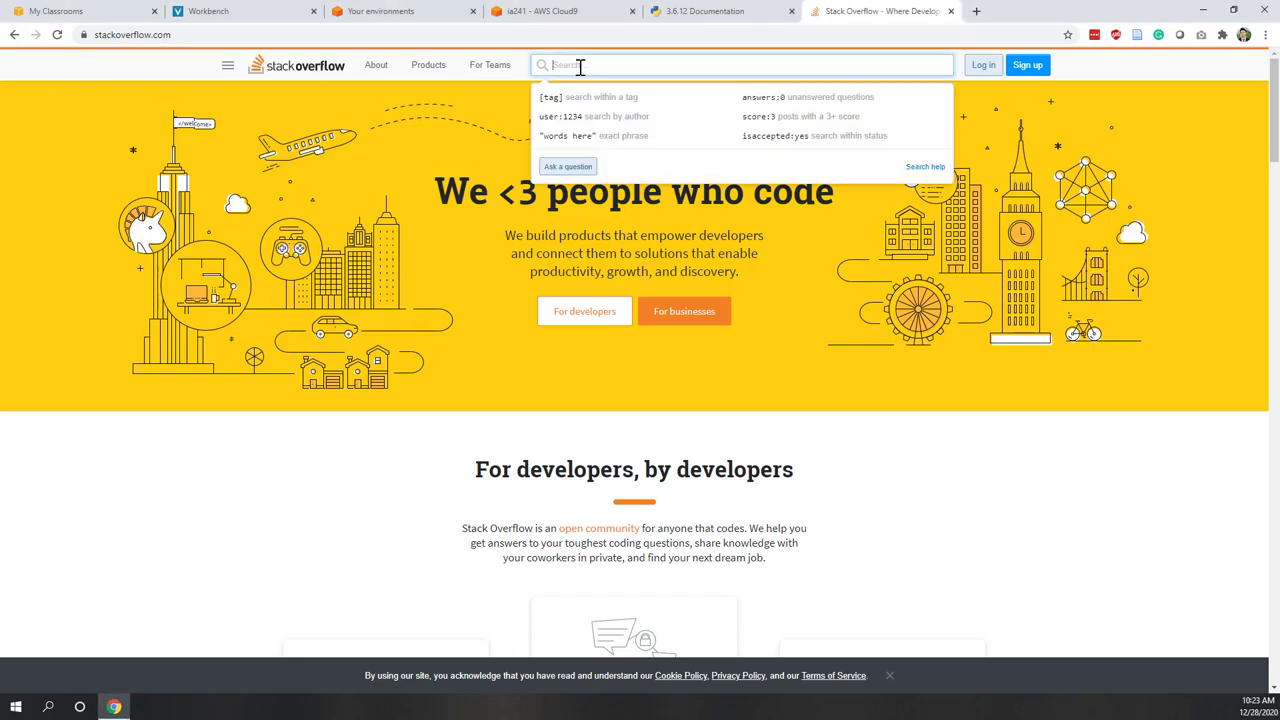
text(python] [list])
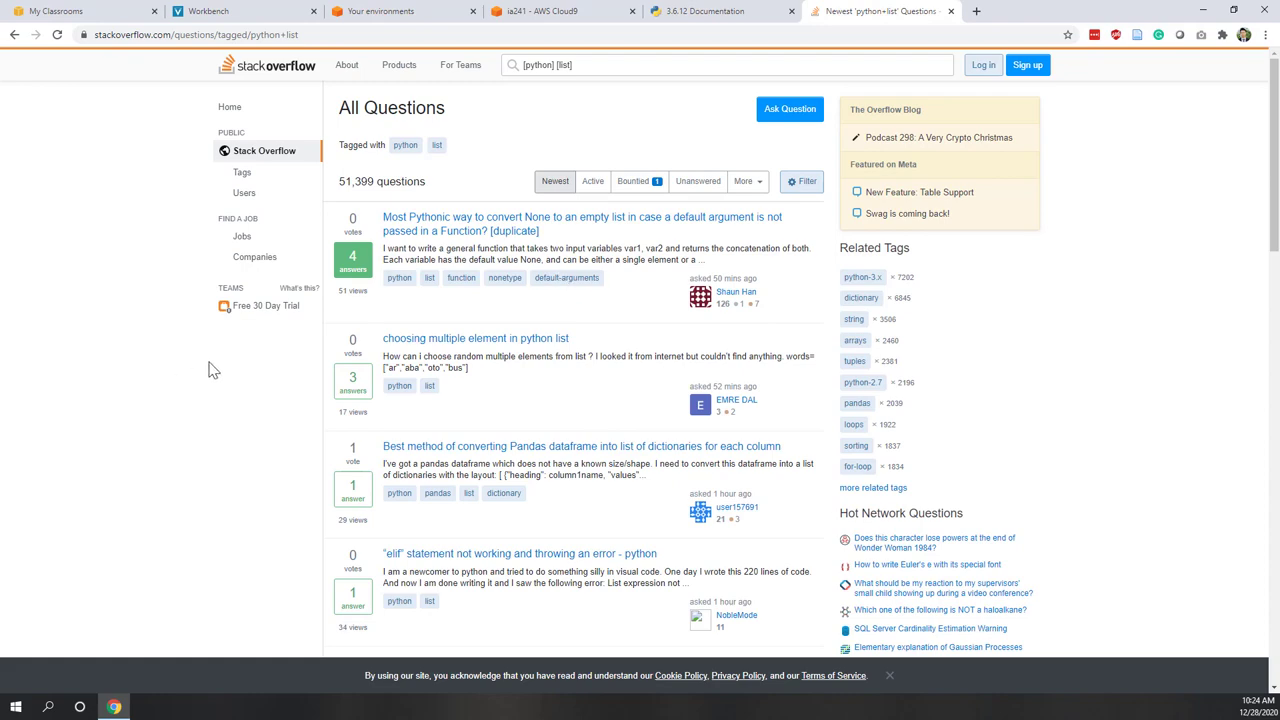
scroll(down, 3)
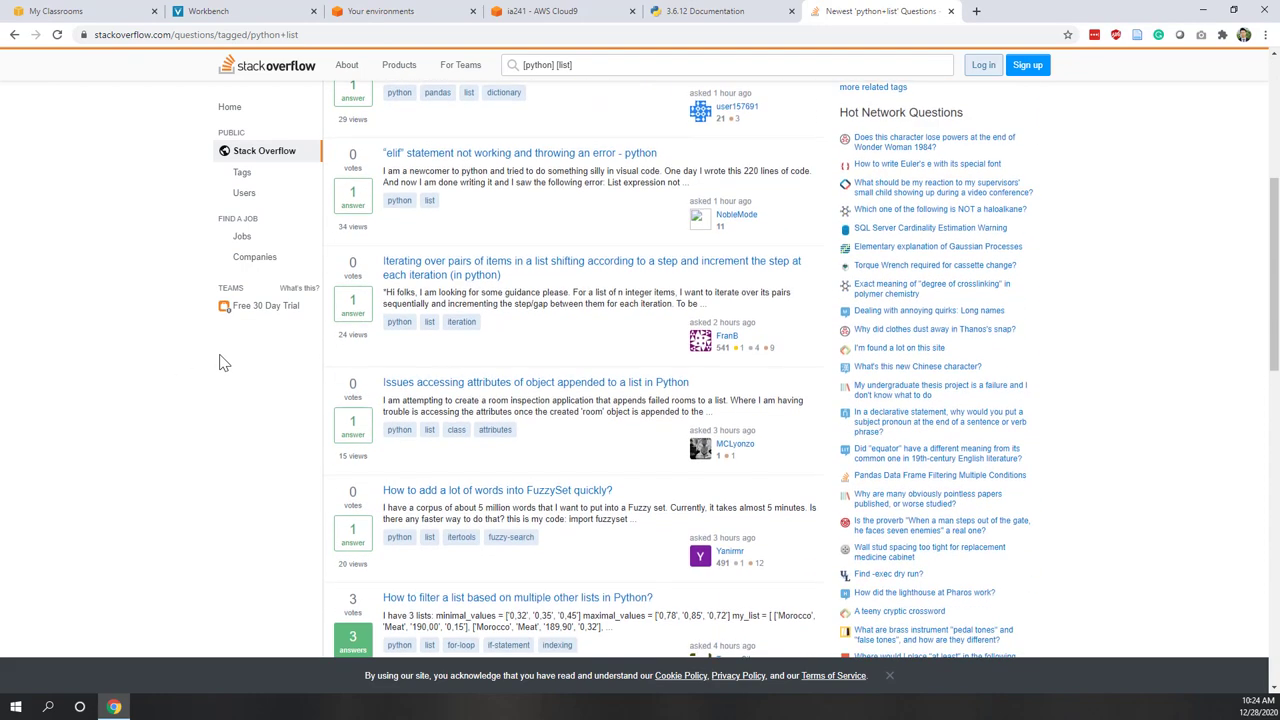
scroll(down, 3)
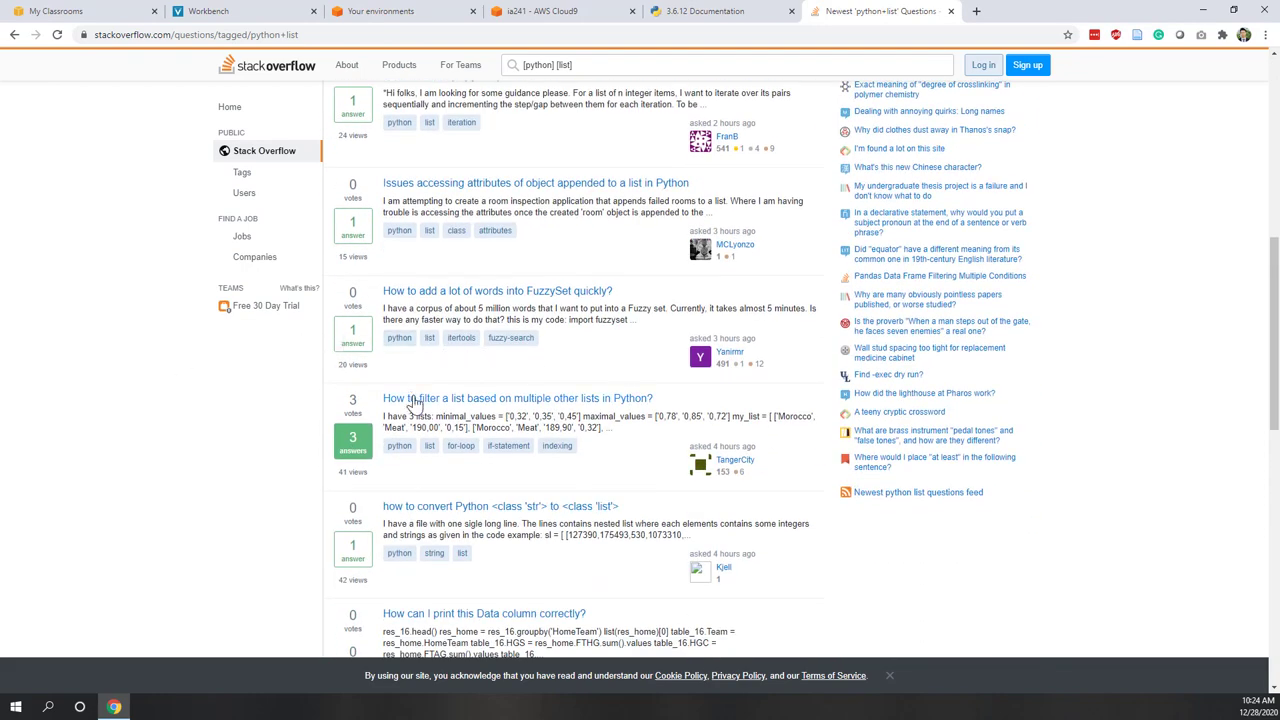
- Open 'How to filter a list based on multiple other lists in Python?' and read its three answers
click(517, 398)
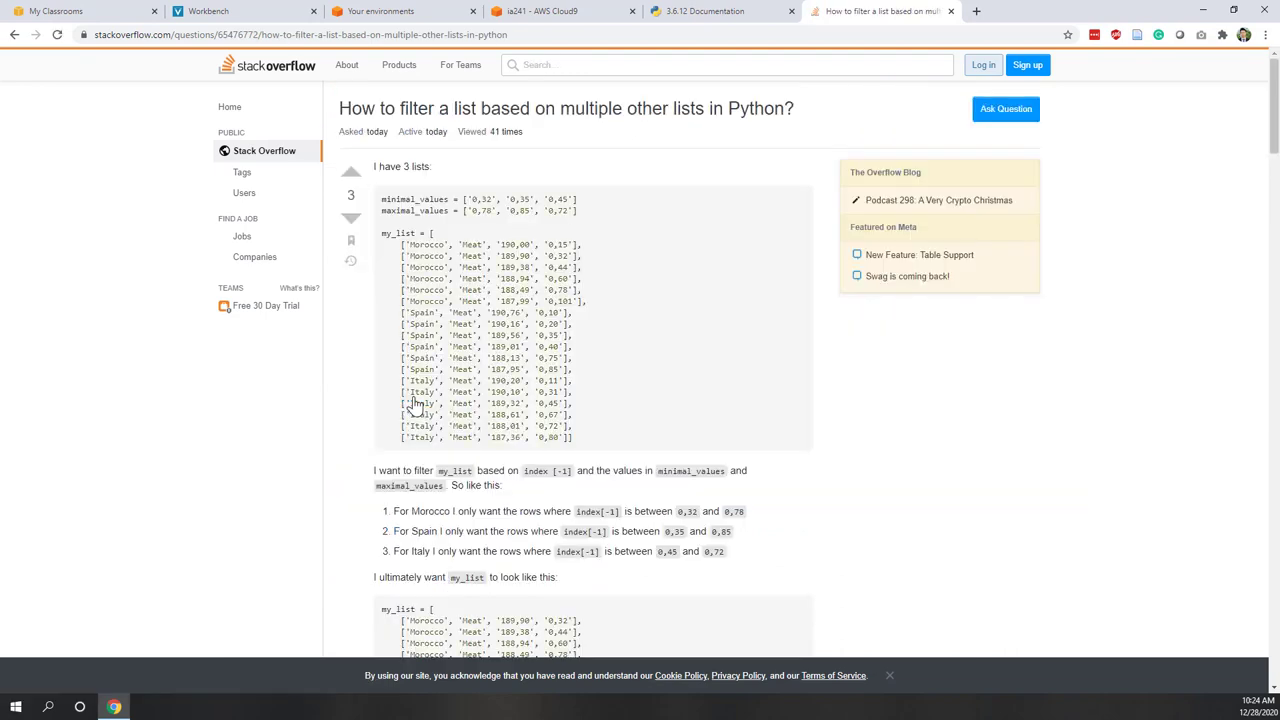
scroll(down, 3)
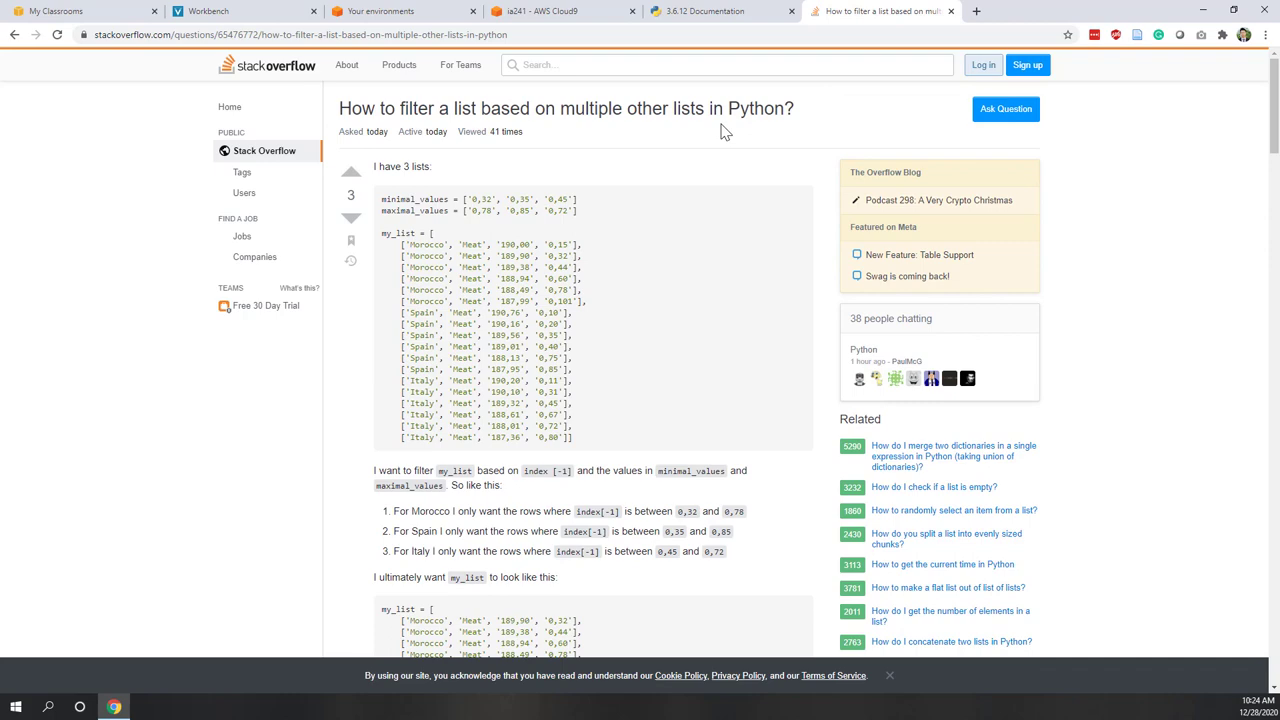
mouse_move(520, 405)
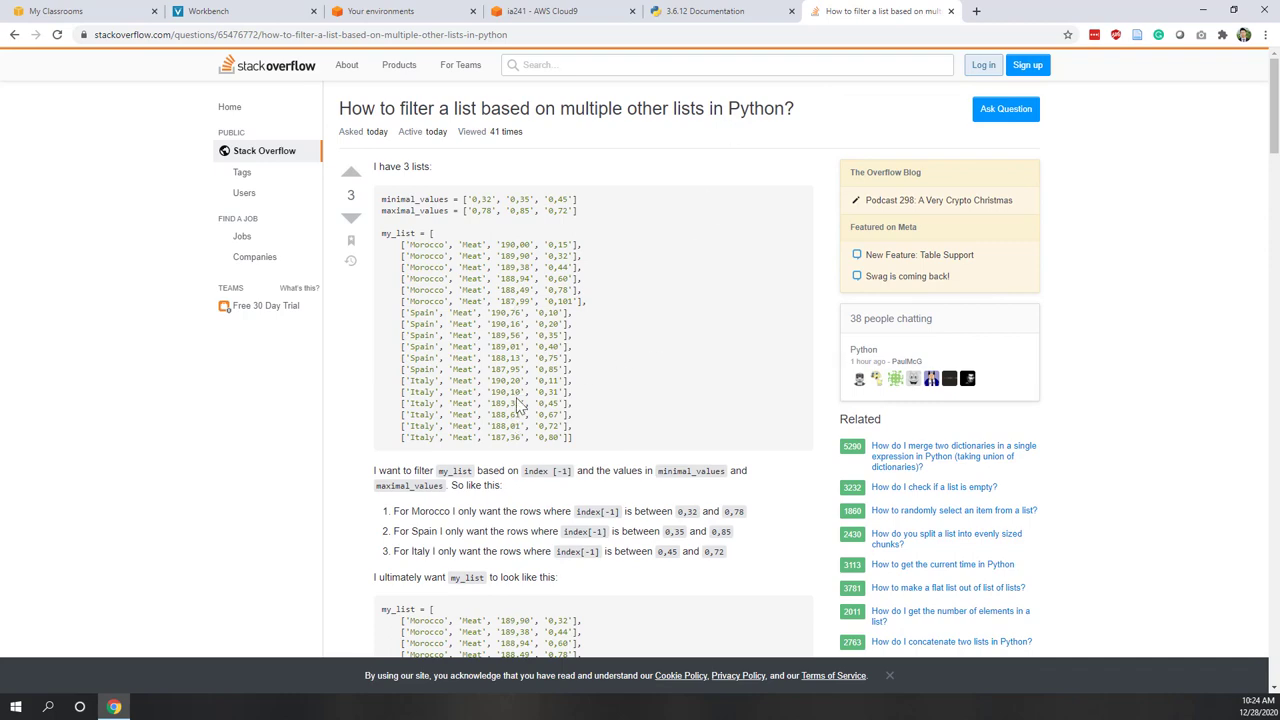
scroll(down, 3)
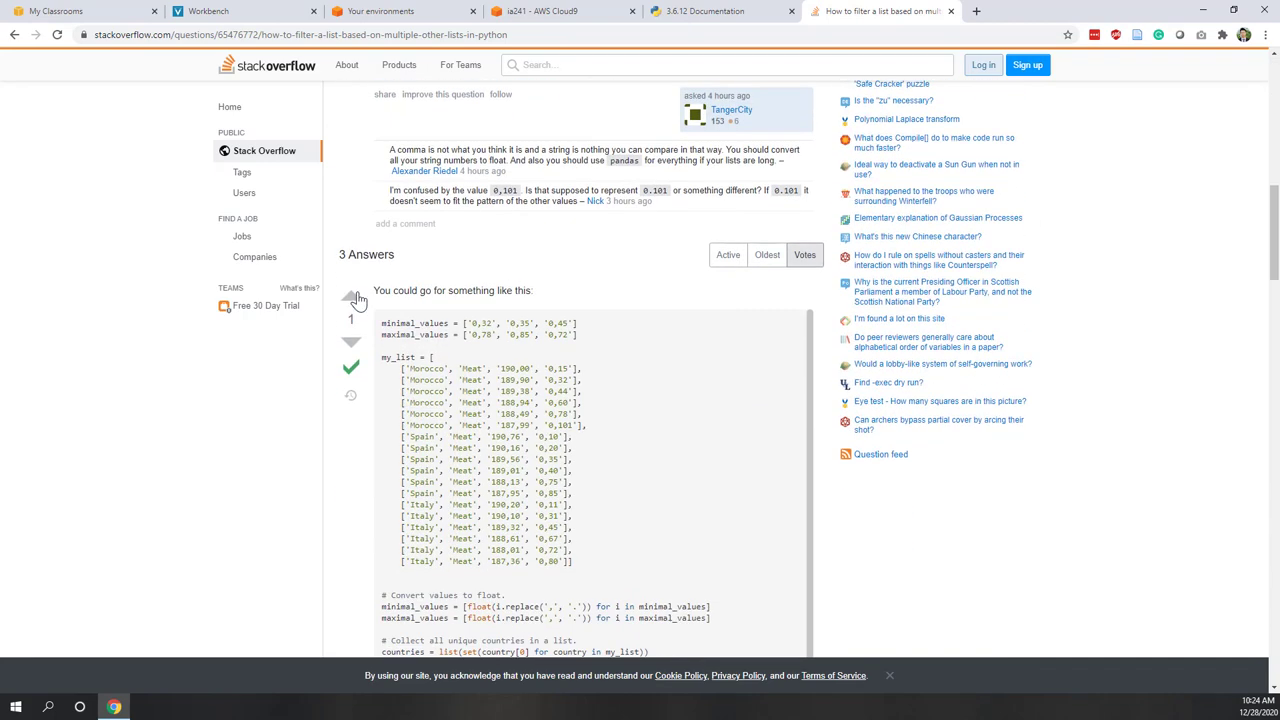
scroll(down, 3)
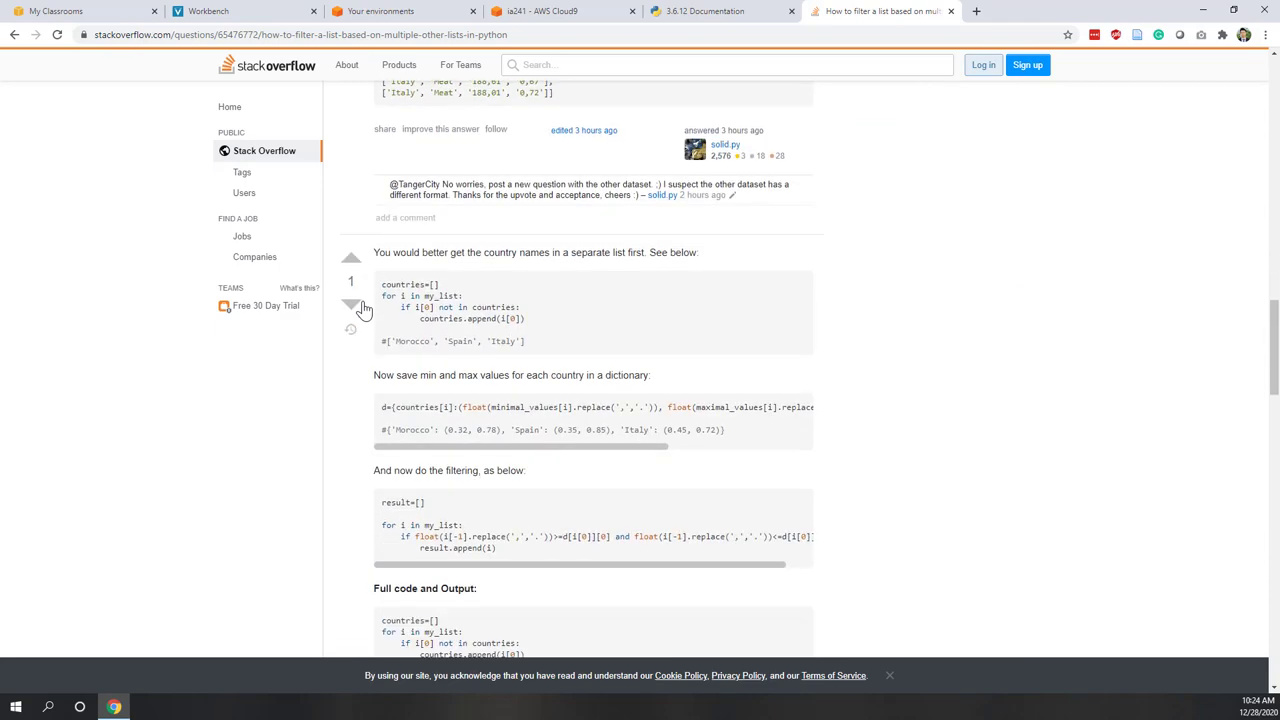
scroll(down, 3)
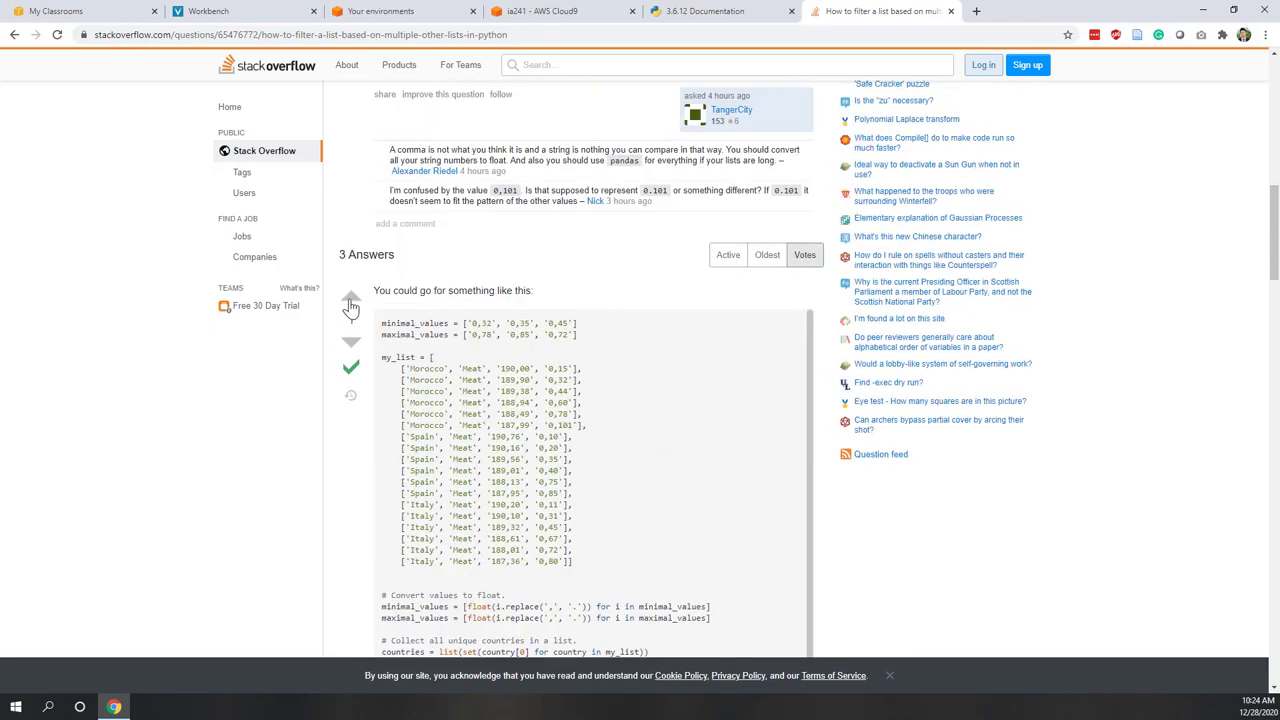
click(351, 297)
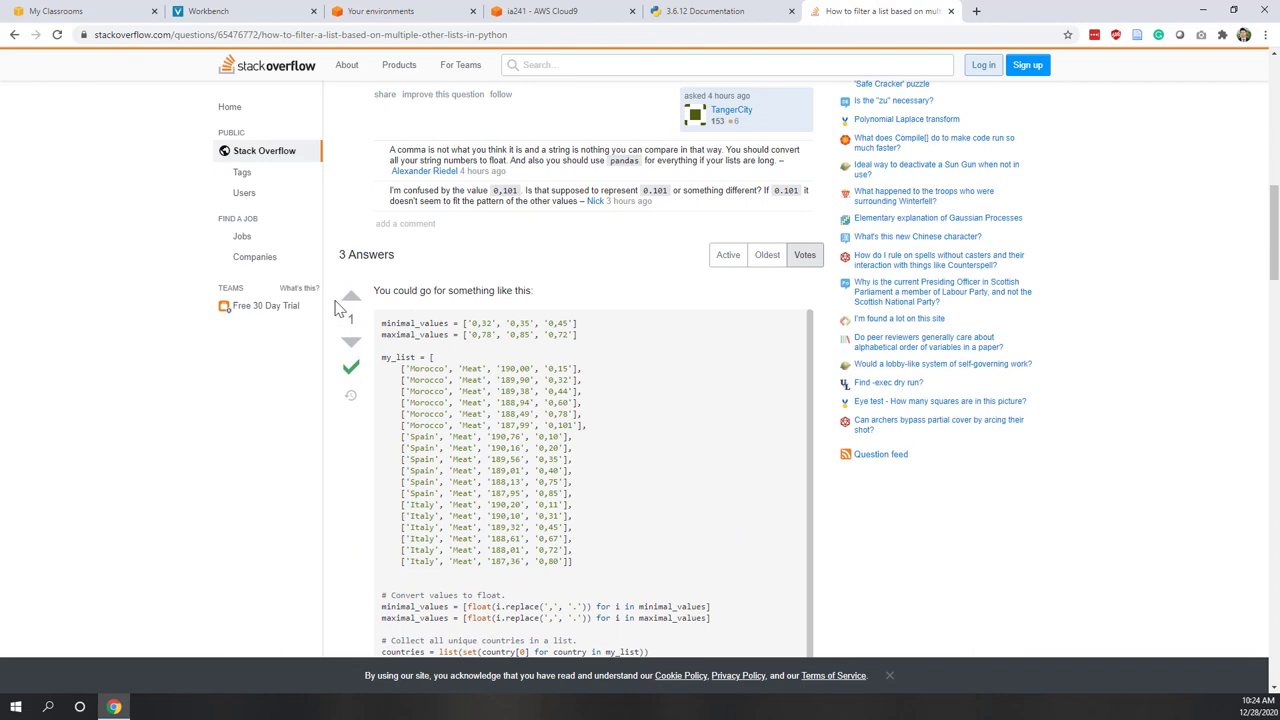
mouse_move(449, 318)
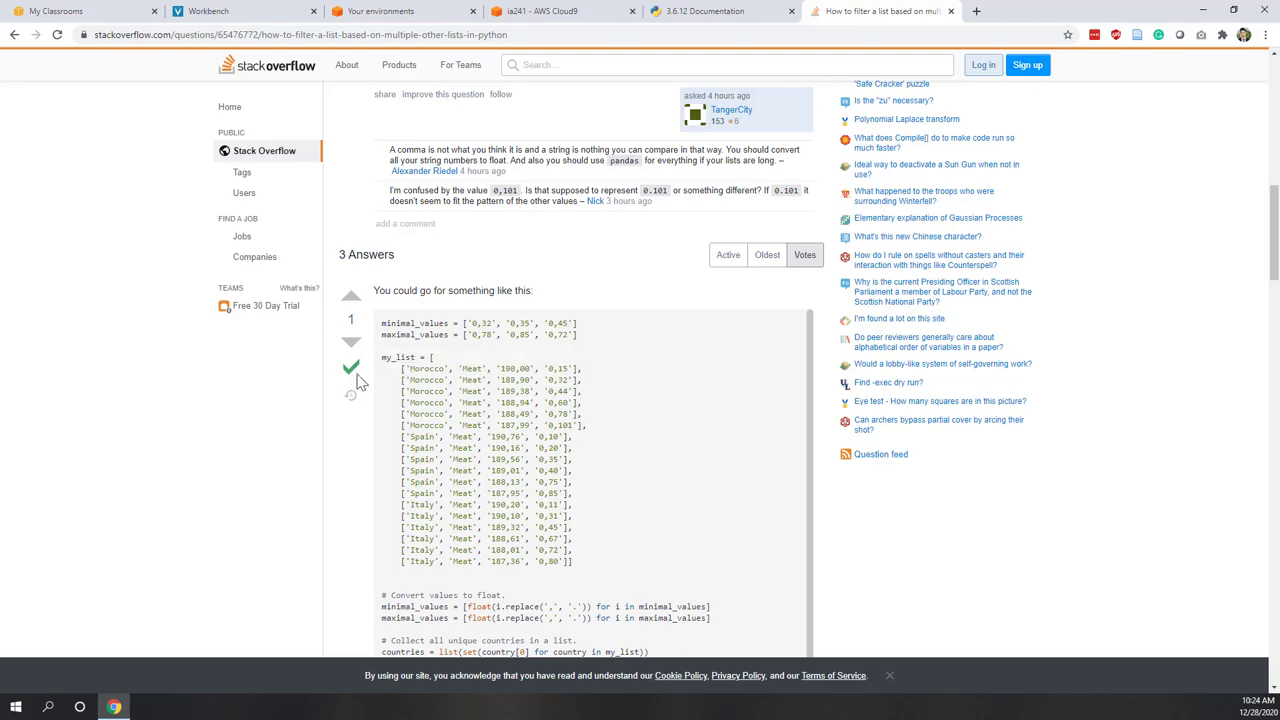
scroll(down, 3)
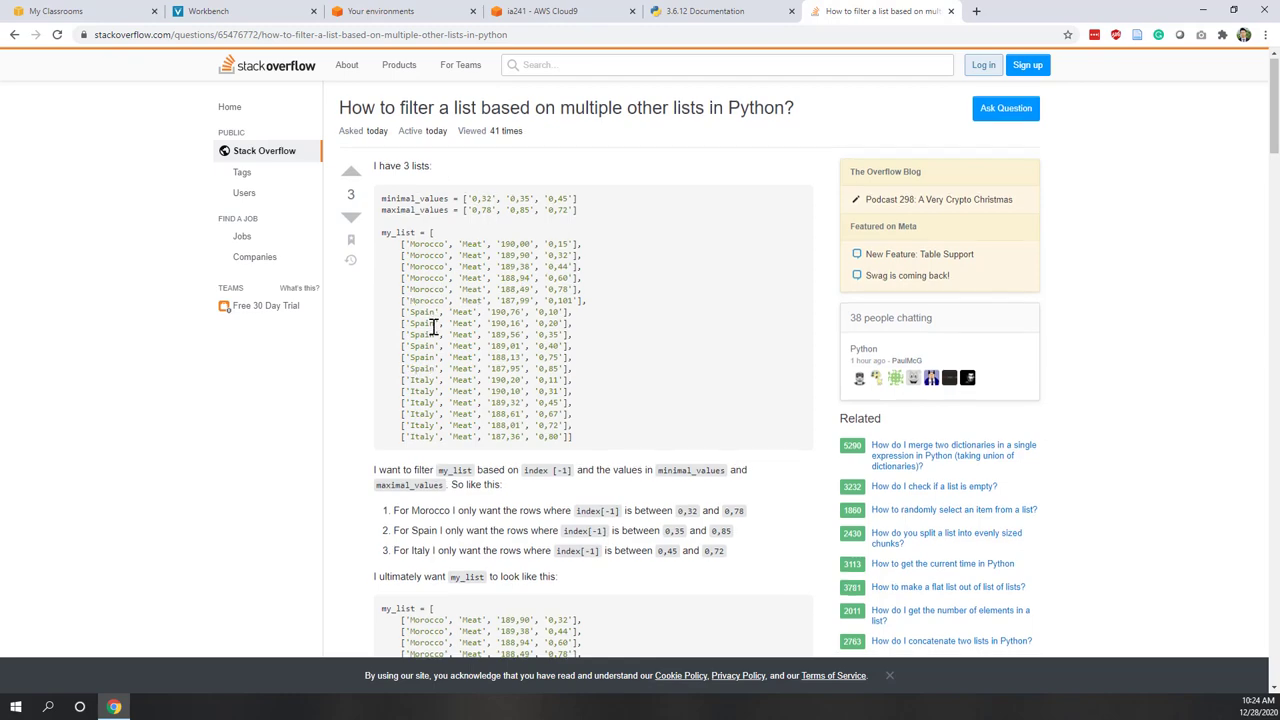
scroll(down, 3)
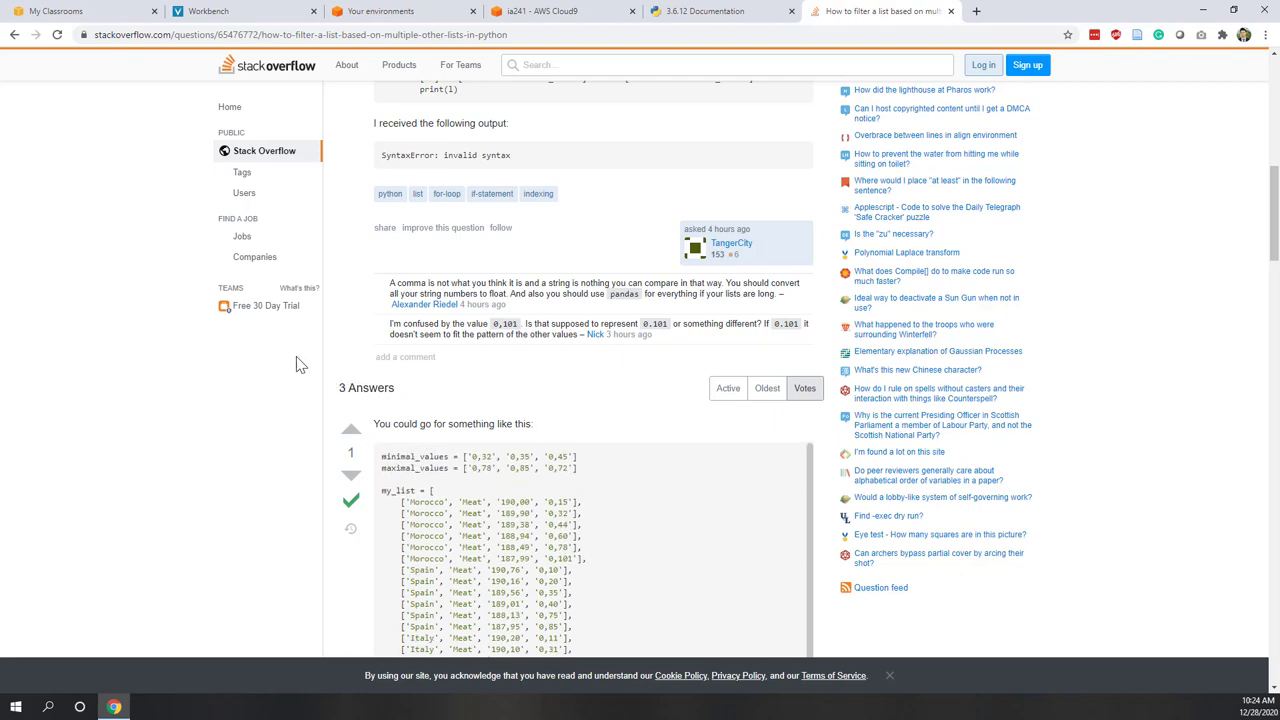
mouse_move(418, 419)
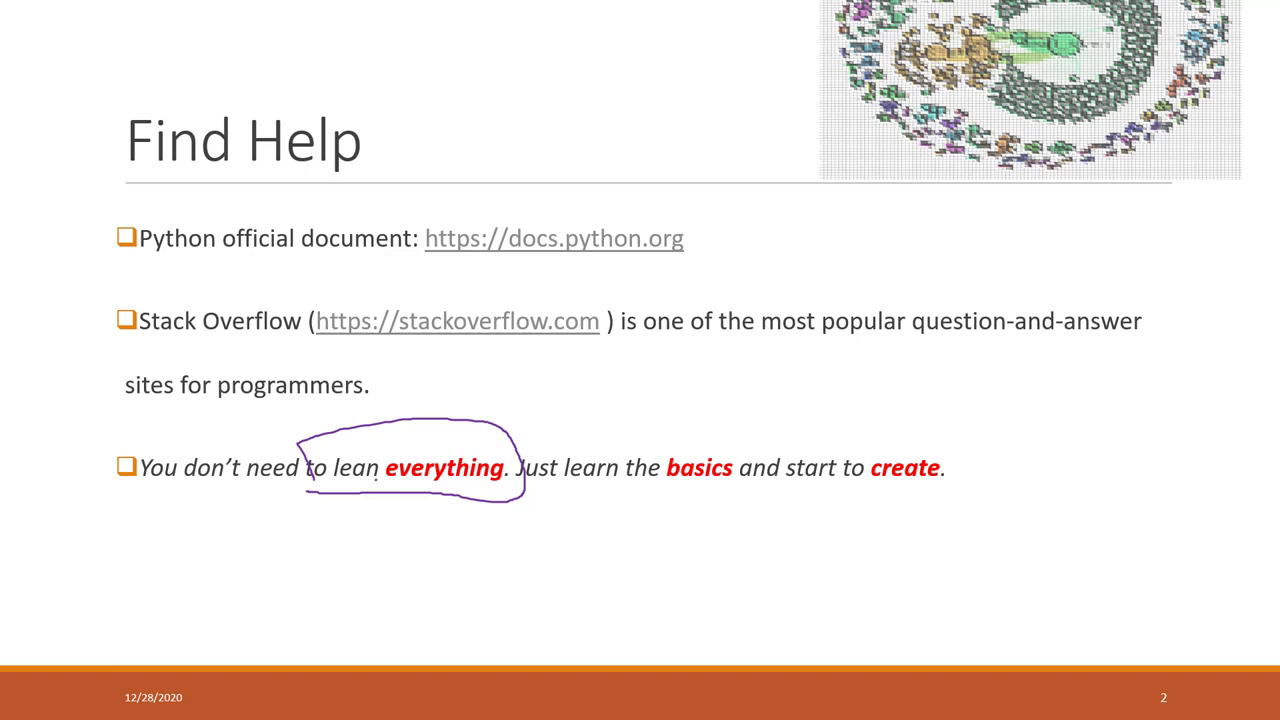
- Box 'everything' and 'basics' and underline 'create' in purple ink on Find Help
drag(375, 485, 485, 545)
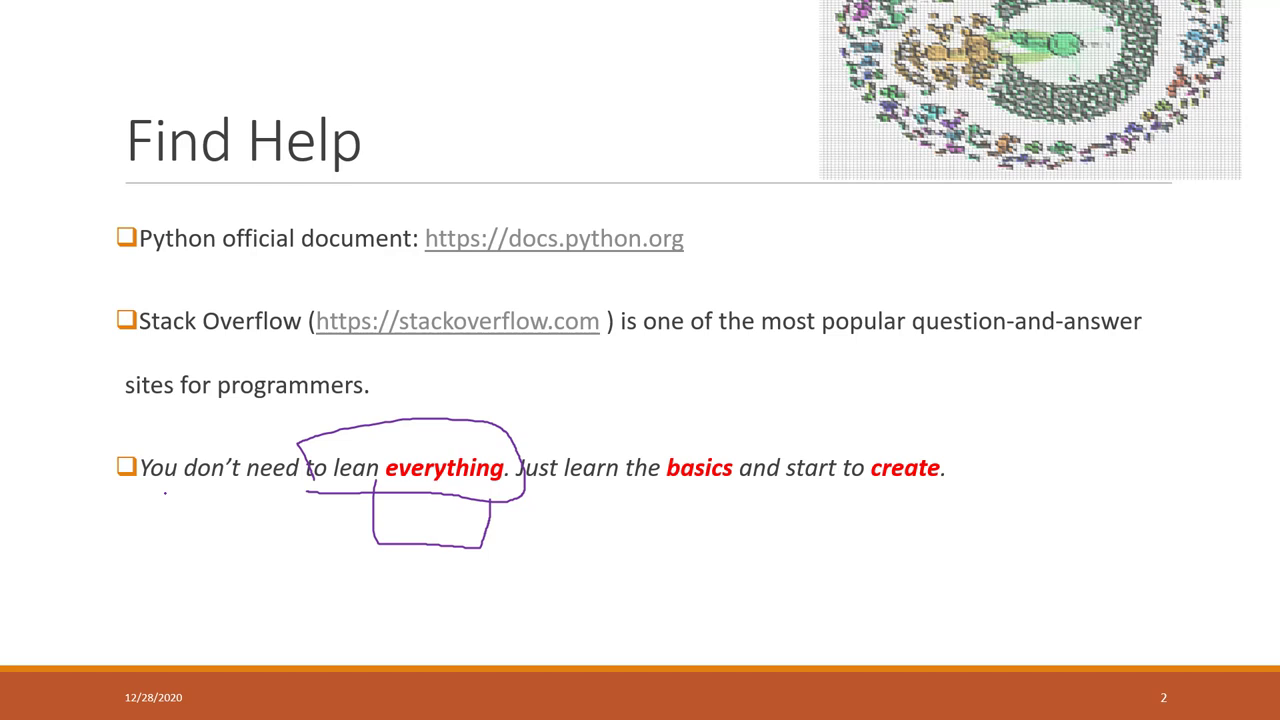
drag(165, 497, 505, 510)
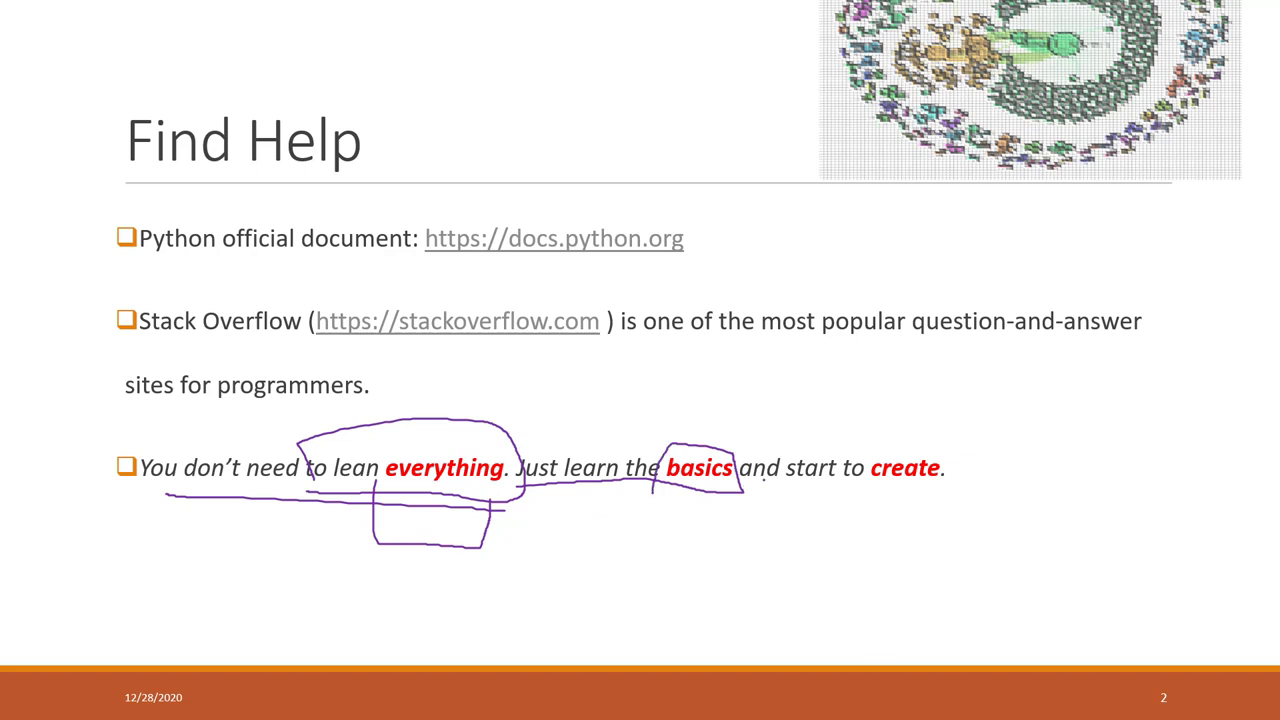
drag(770, 435, 995, 490)
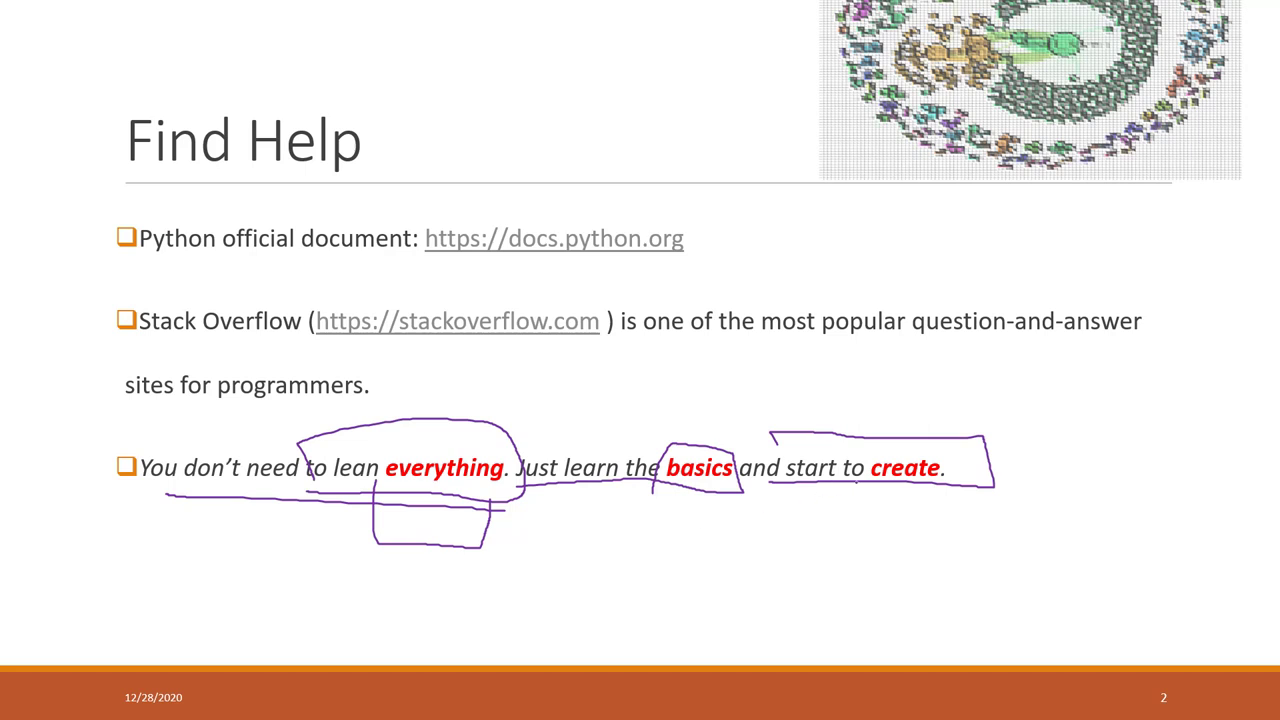
drag(860, 440, 960, 480)
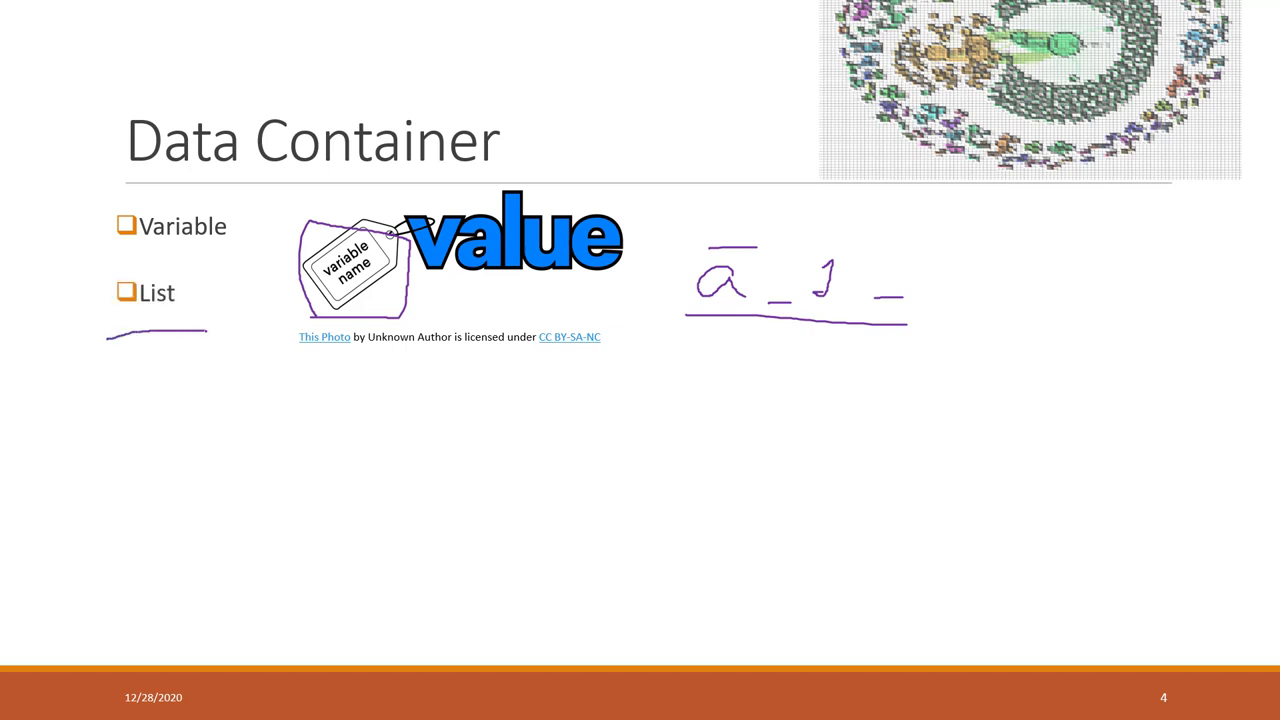
- Reveal the List image, circle numbers 1–3, outline the Key/Value table, and advance the slide
click(63, 707)
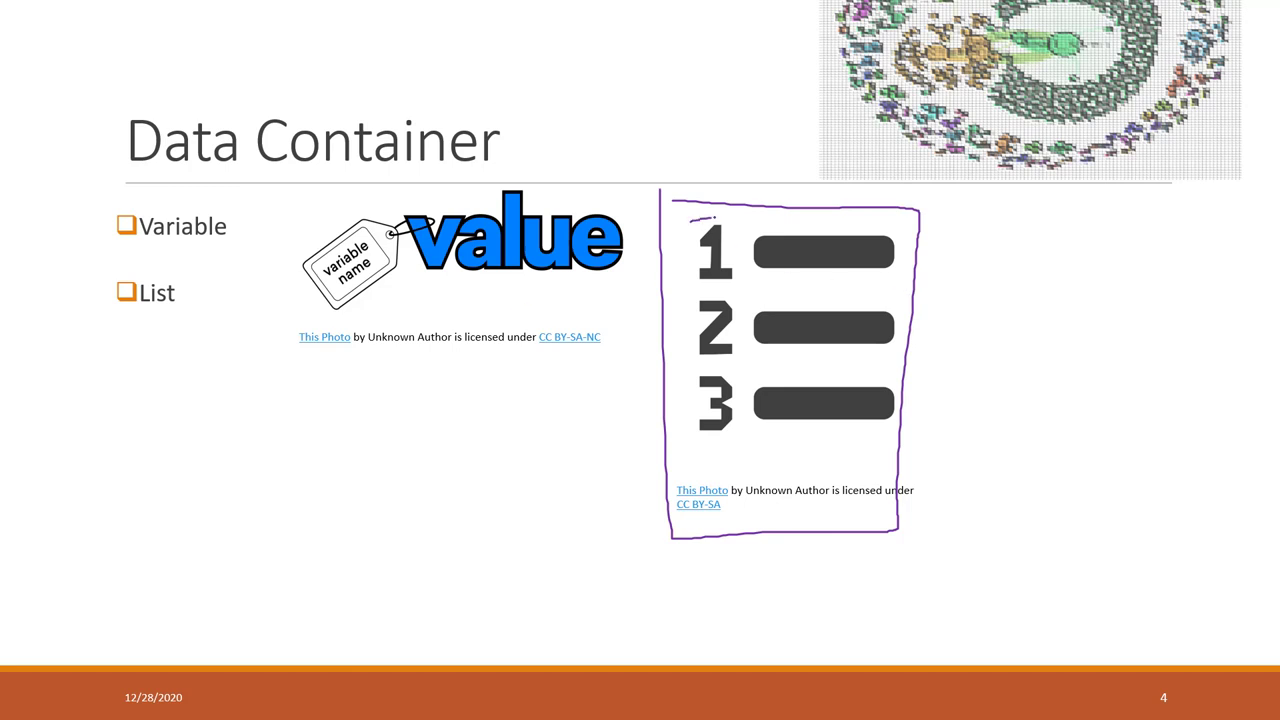
drag(690, 250, 710, 330)
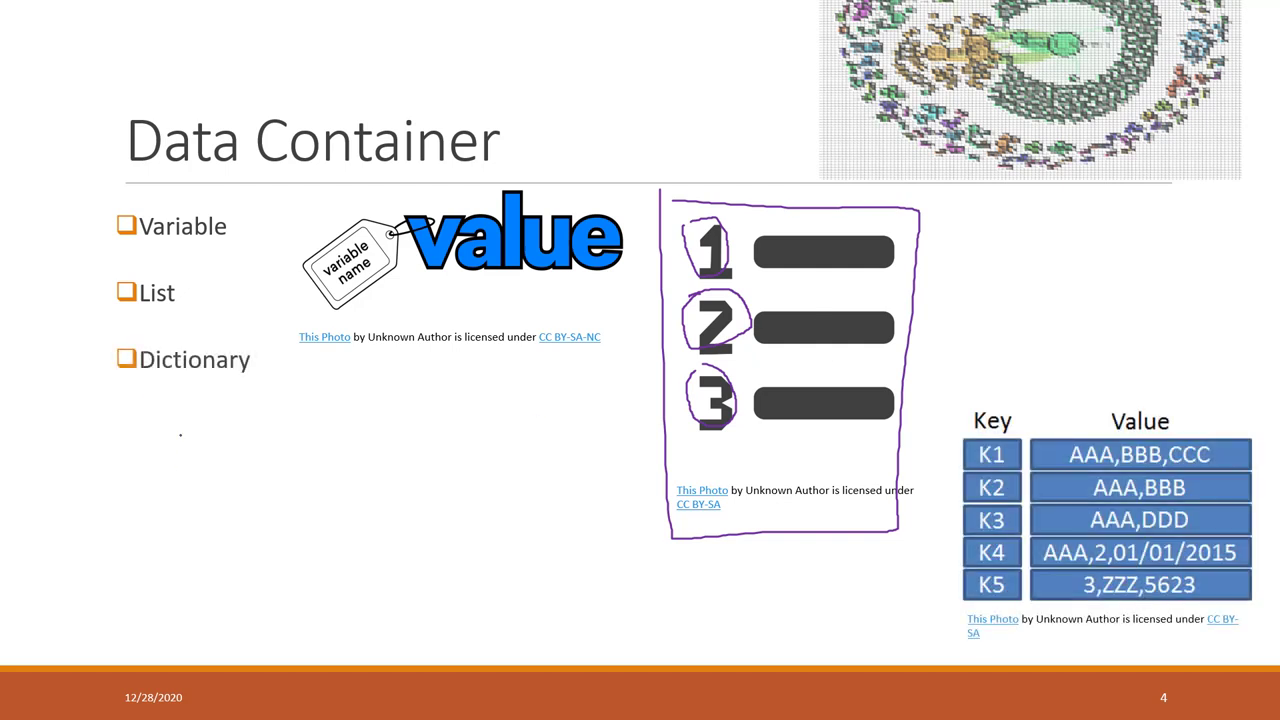
drag(140, 388, 250, 388)
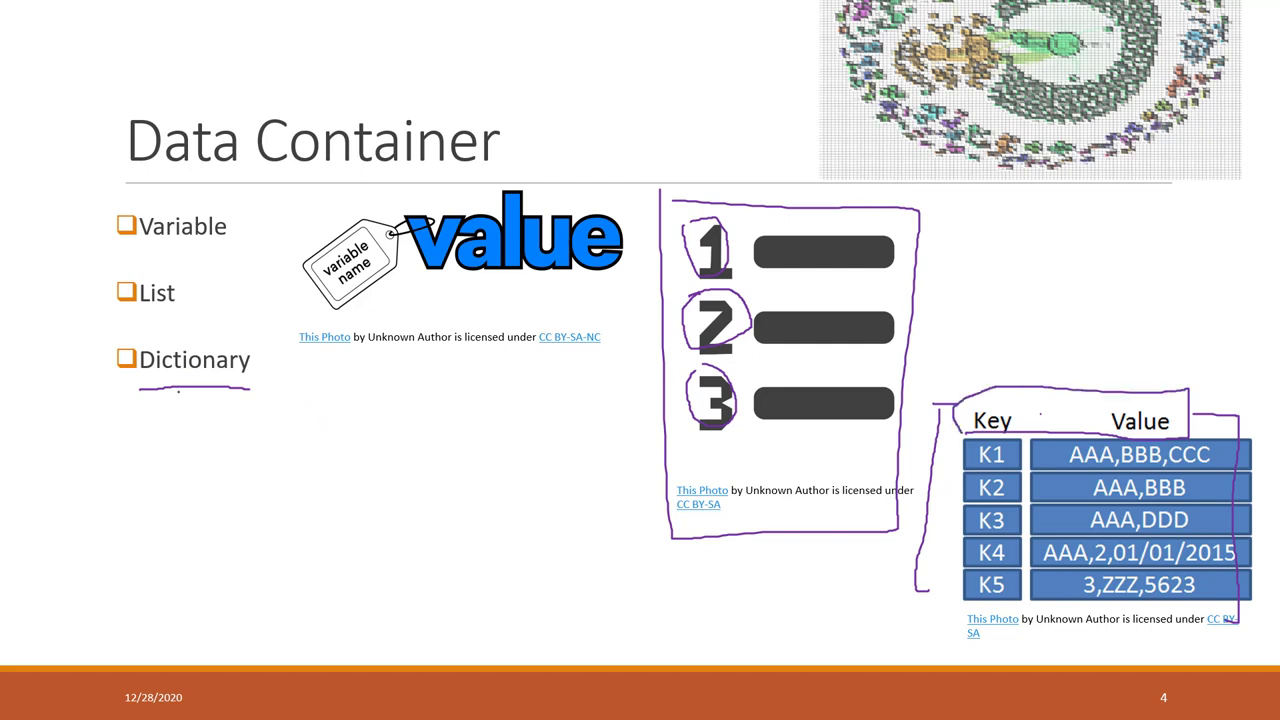
click(540, 11)
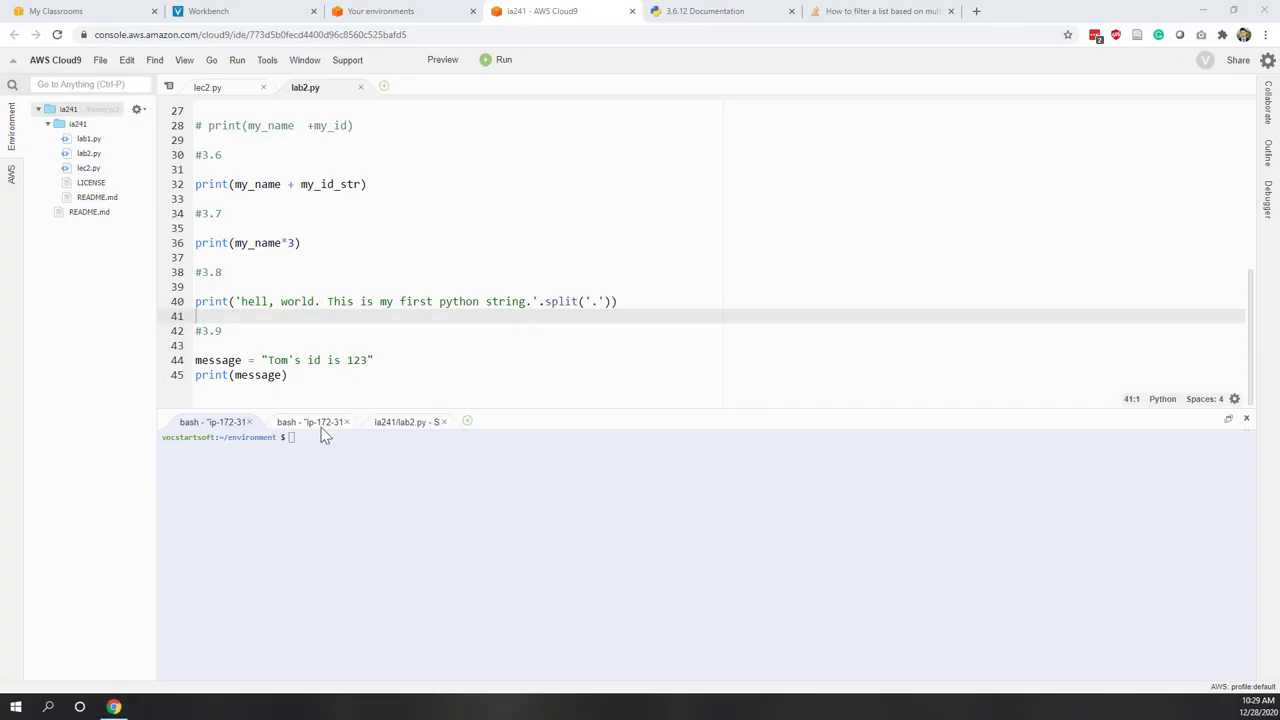
mouse_move(807, 337)
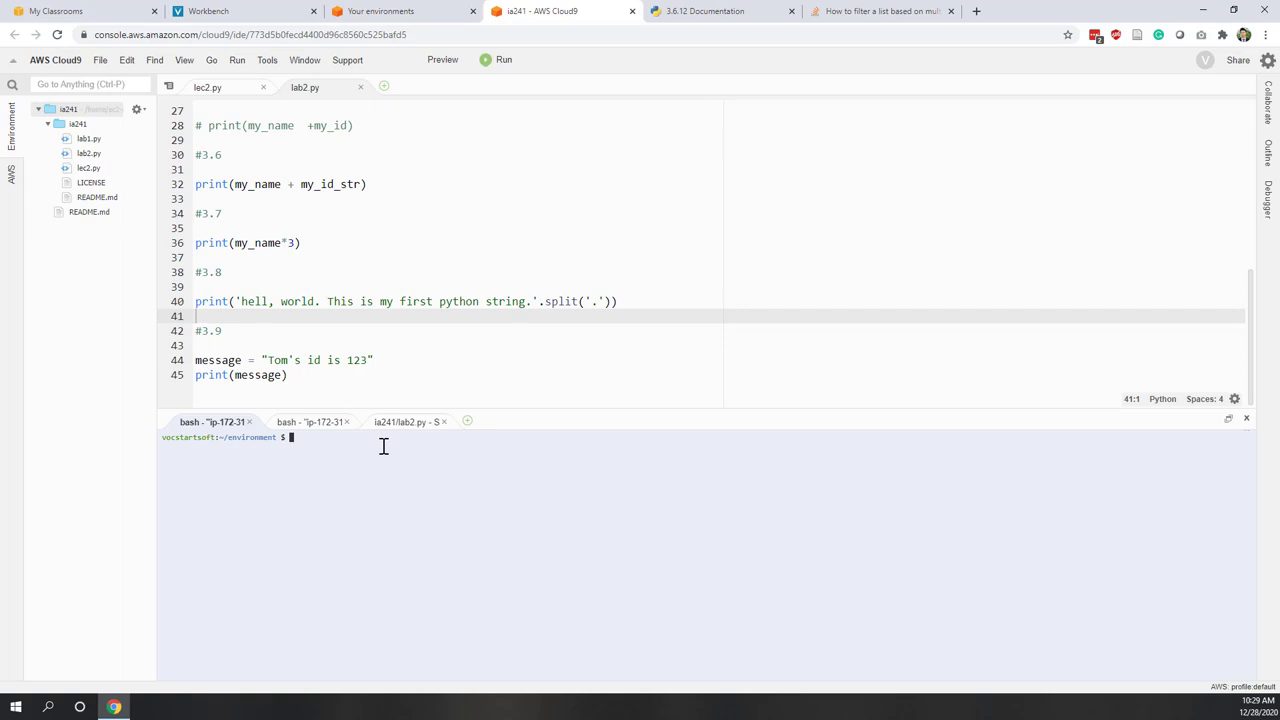
- Run cd ia241 and git pull in the Cloud9 terminal
text(cd)
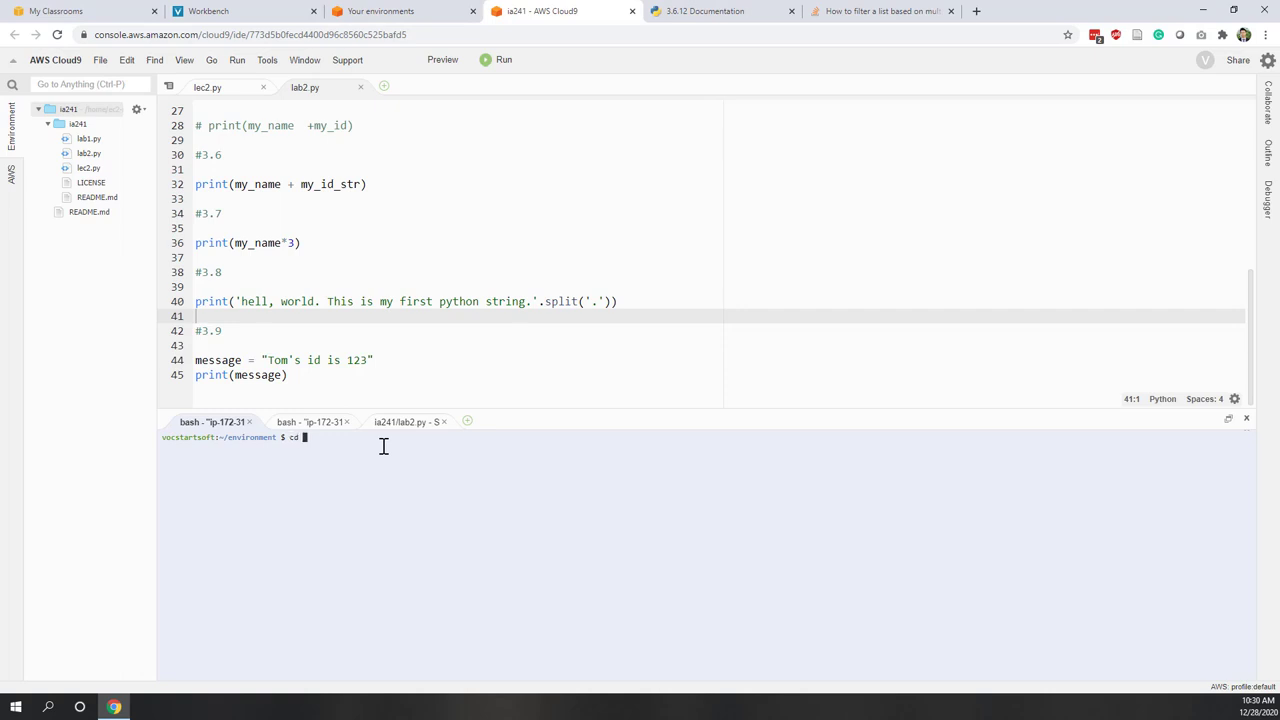
text(ia241)
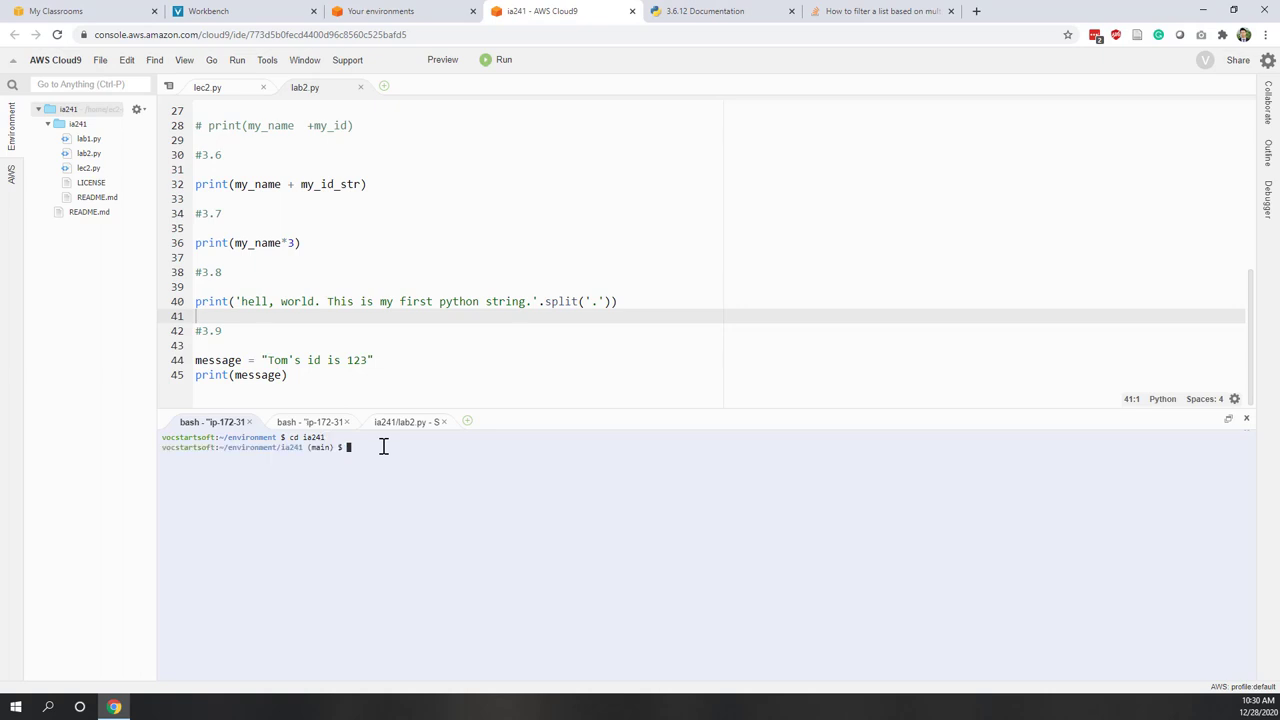
text(git pull)
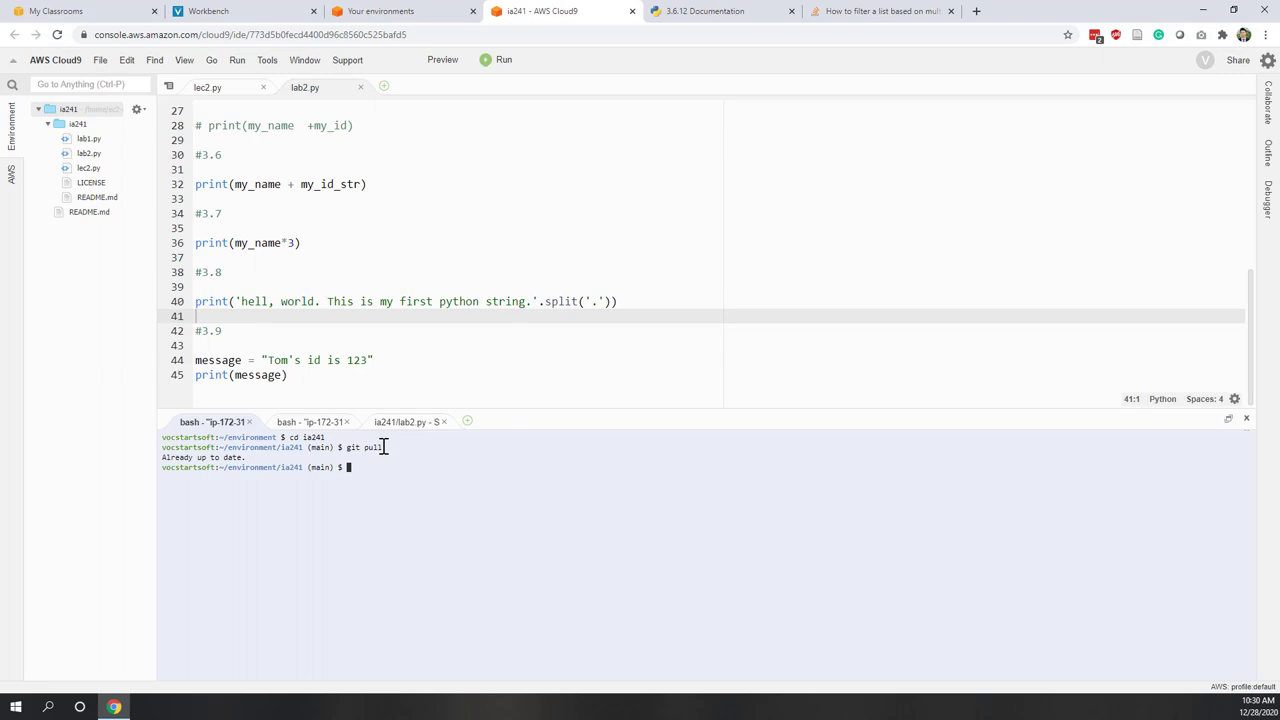
mouse_move(277, 455)
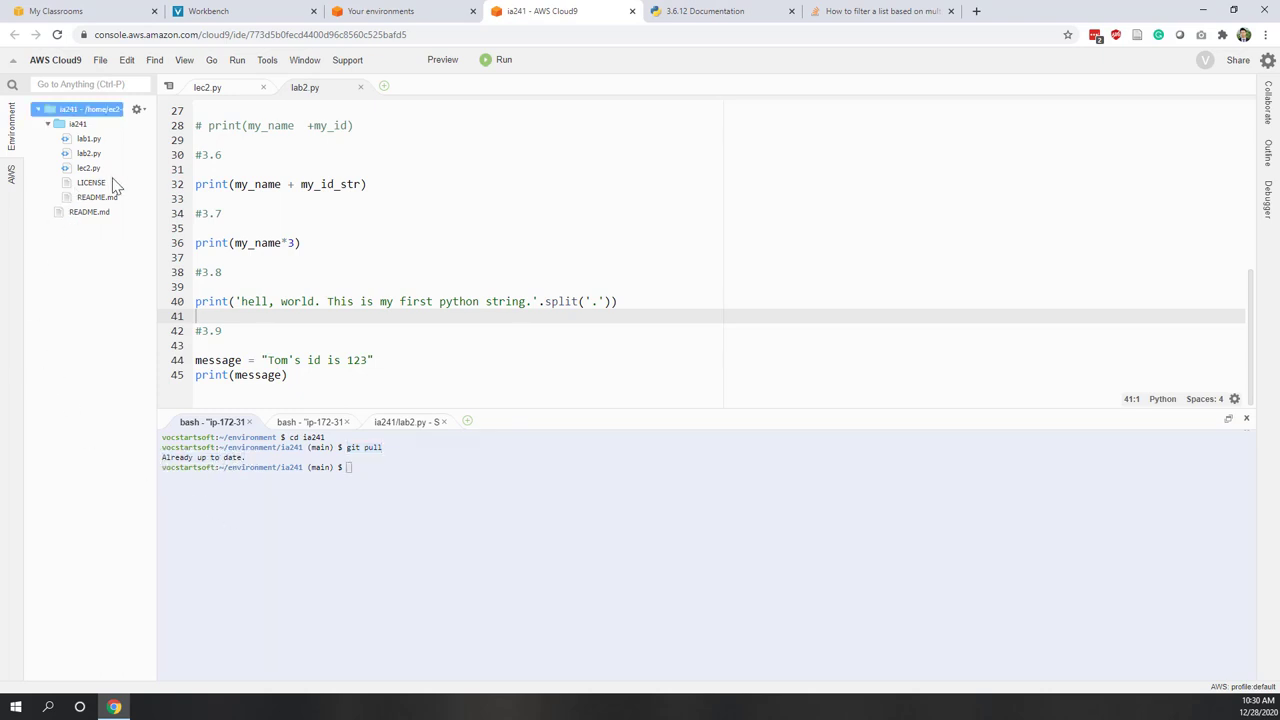
- Create a new file lec3.py in the ia241 folder and open it
right_click(77, 123)
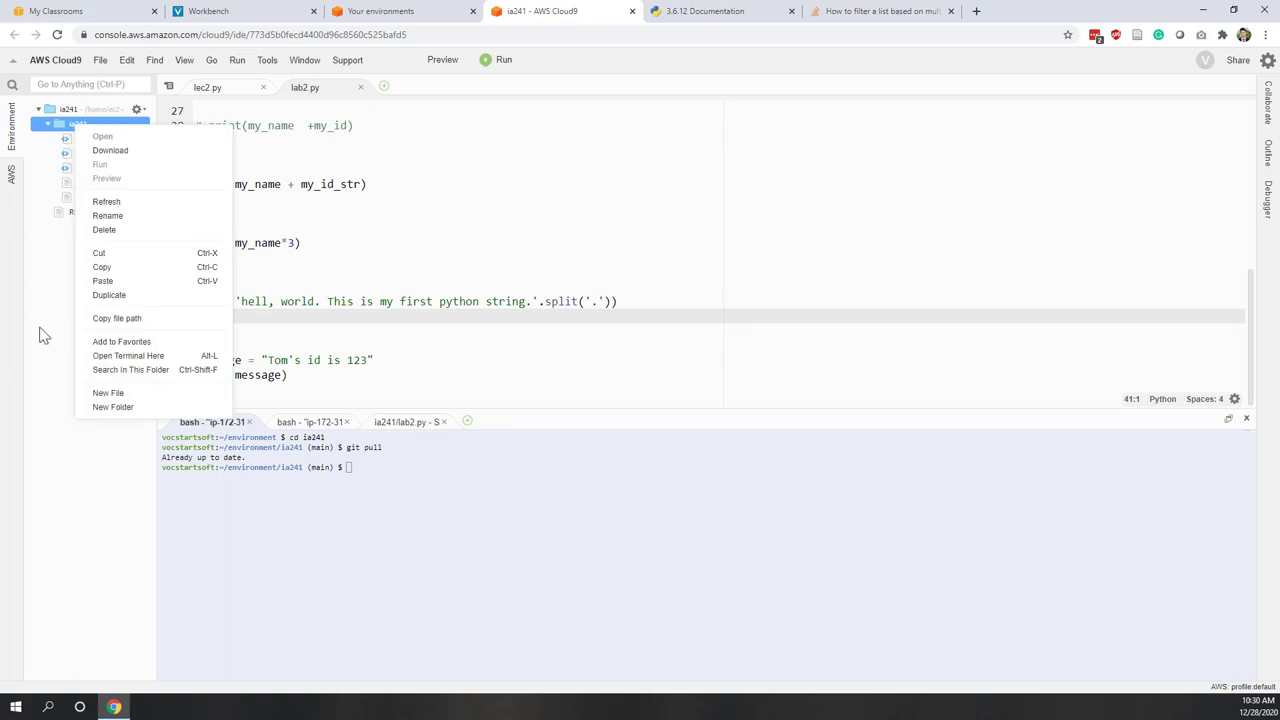
click(108, 392)
text(lec3.py)
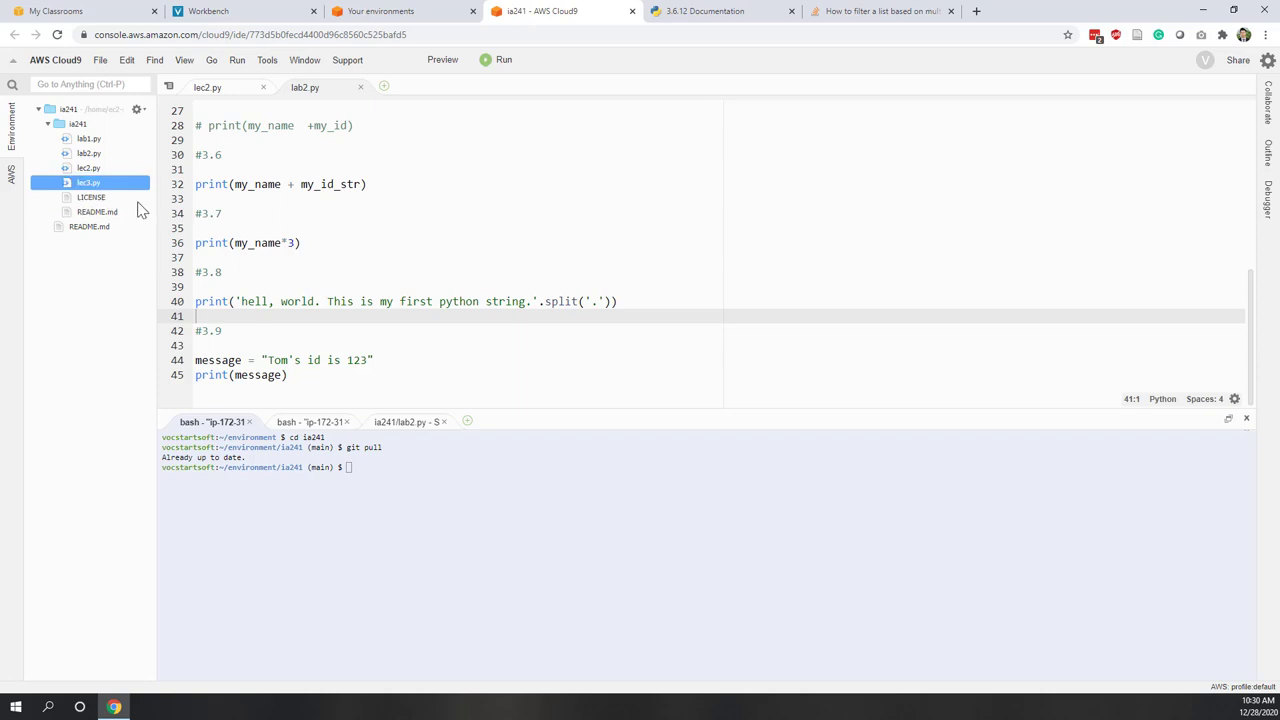
double_click(88, 182)
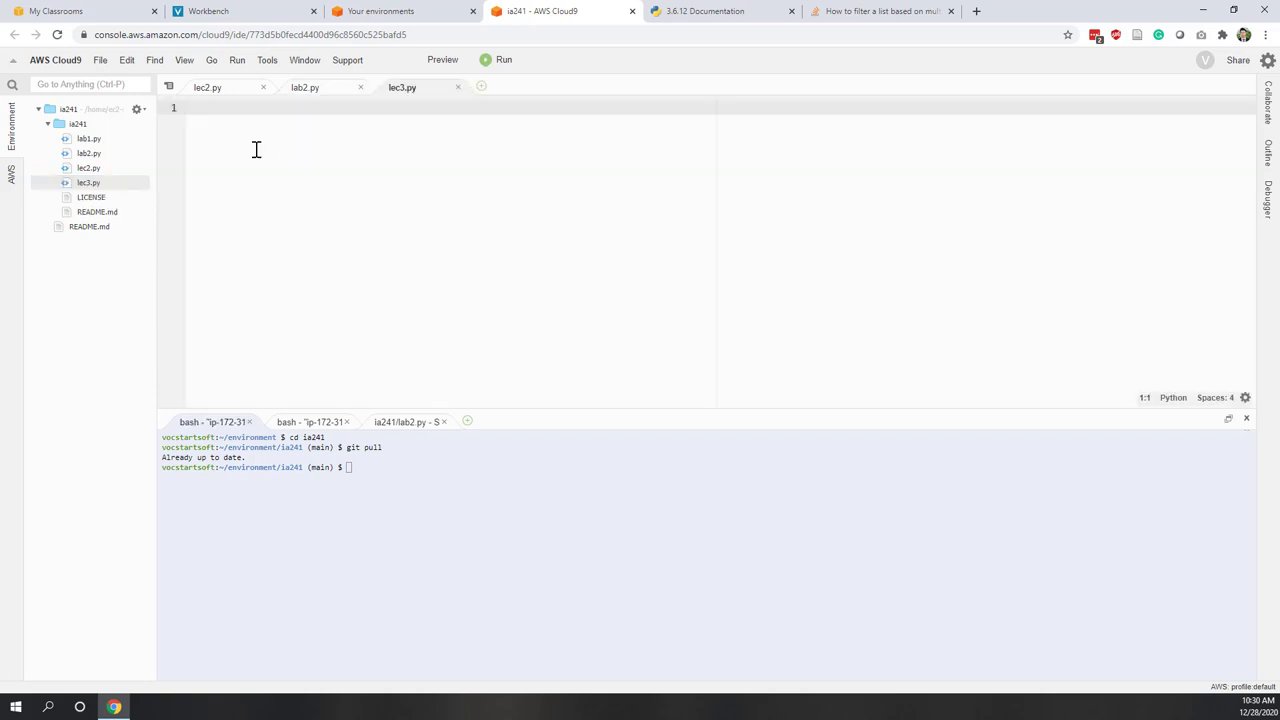
- Type the docstring "lecture about list and set" at the top of lec3.py
text(""")
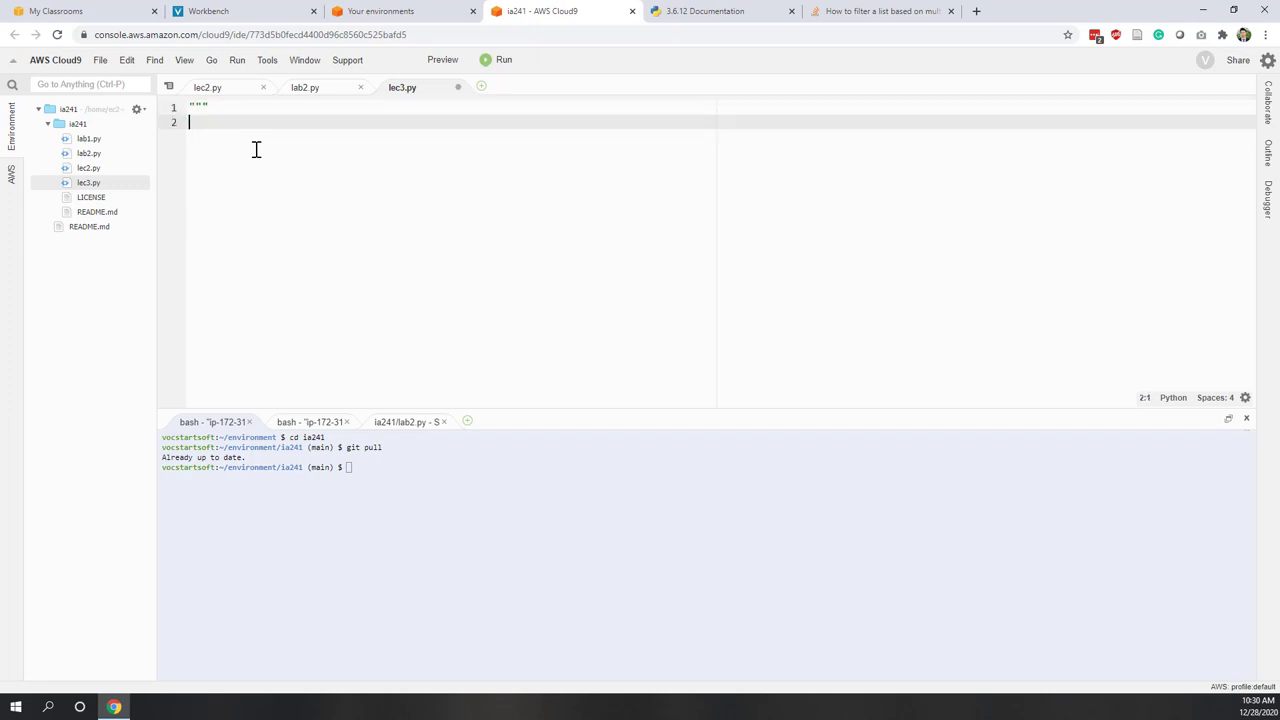
text(""")
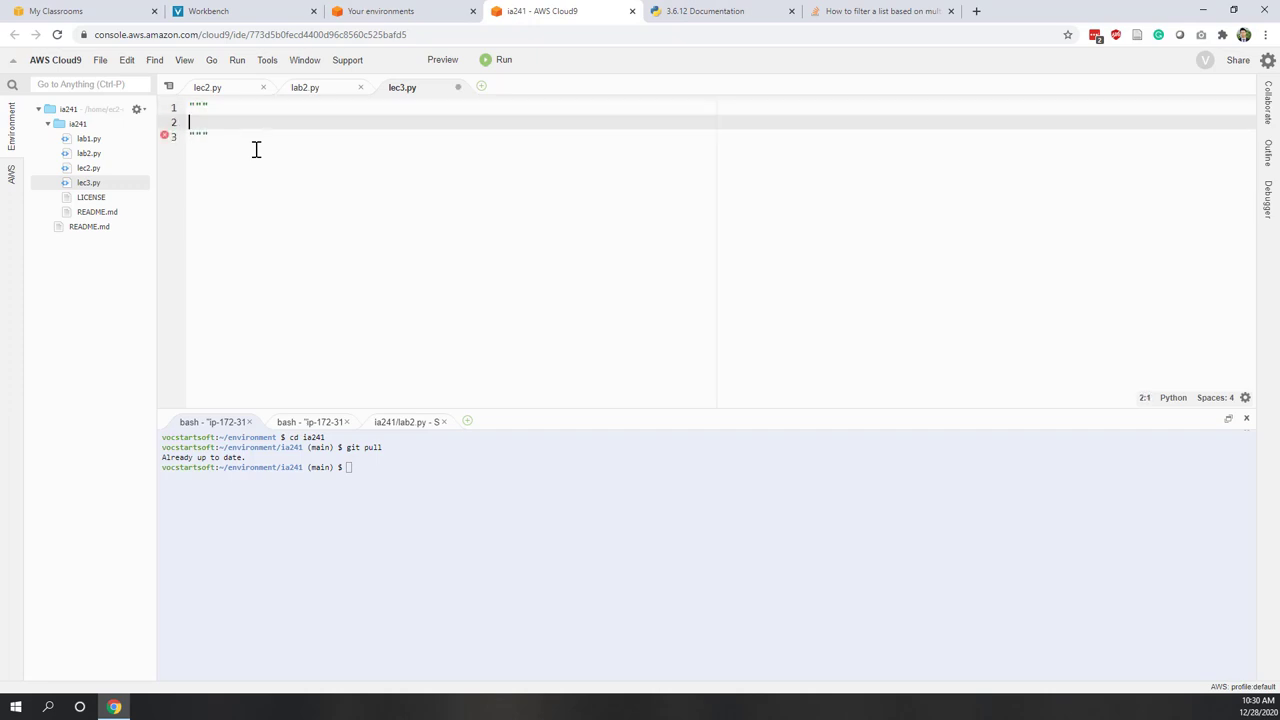
text(lecture about list and set)
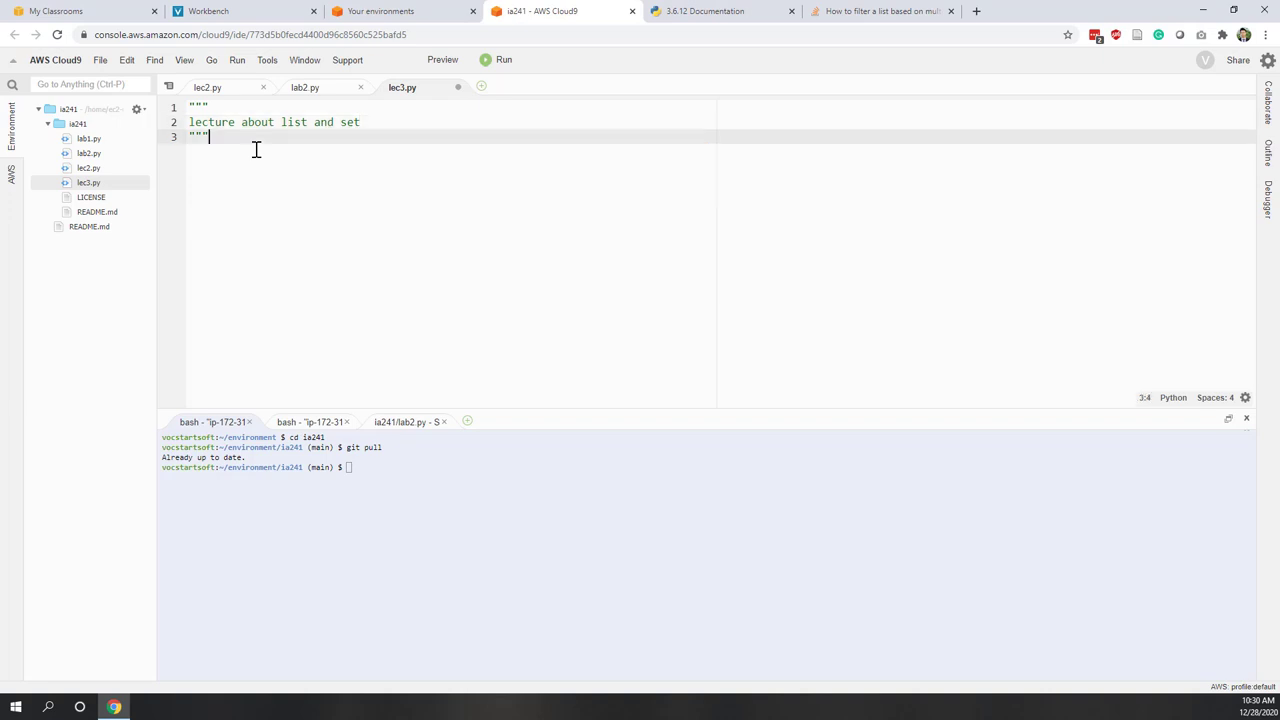
key(enter)
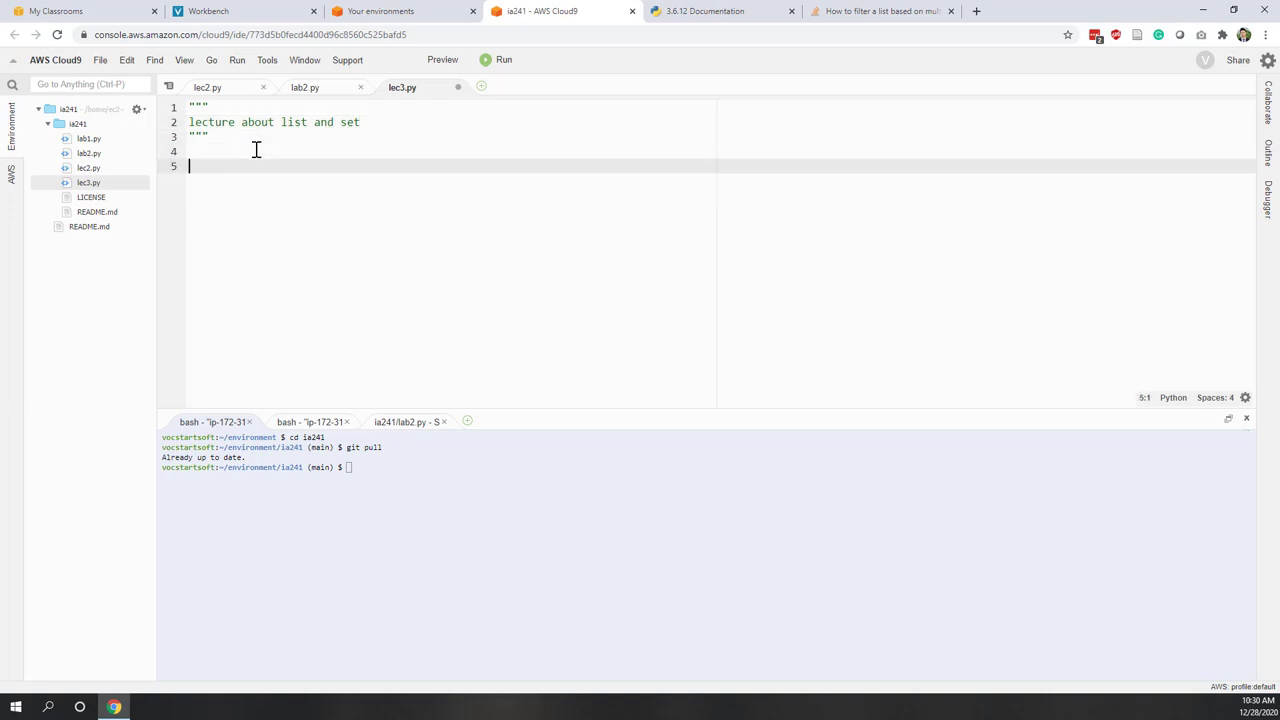
- Define my_list = [1,2,3,4,5] in lec3.py
text(my)
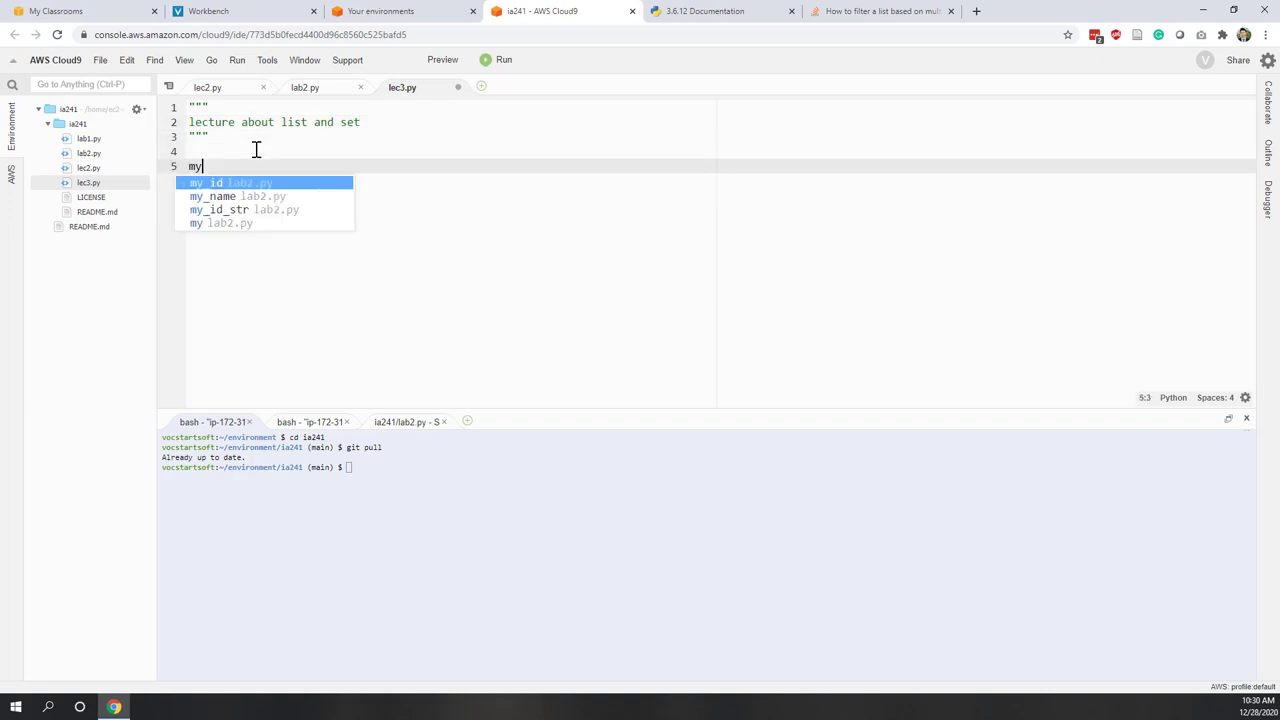
text(_list =)
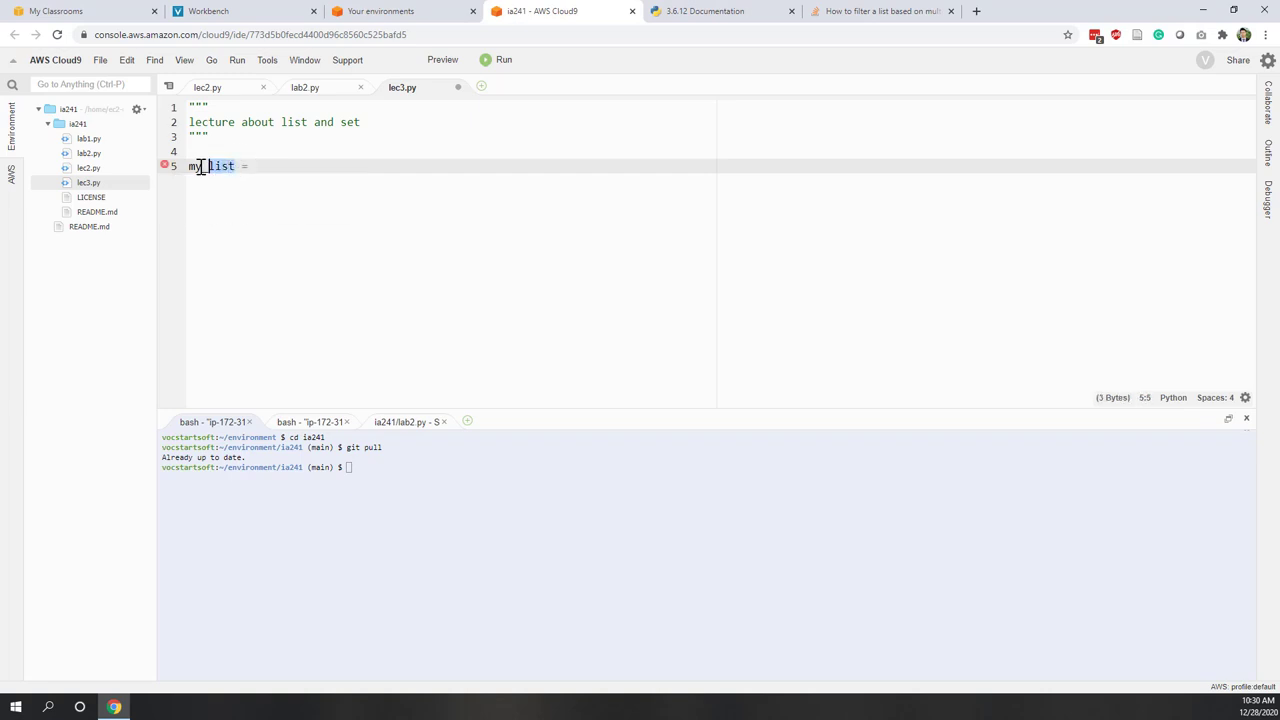
double_click(210, 166)
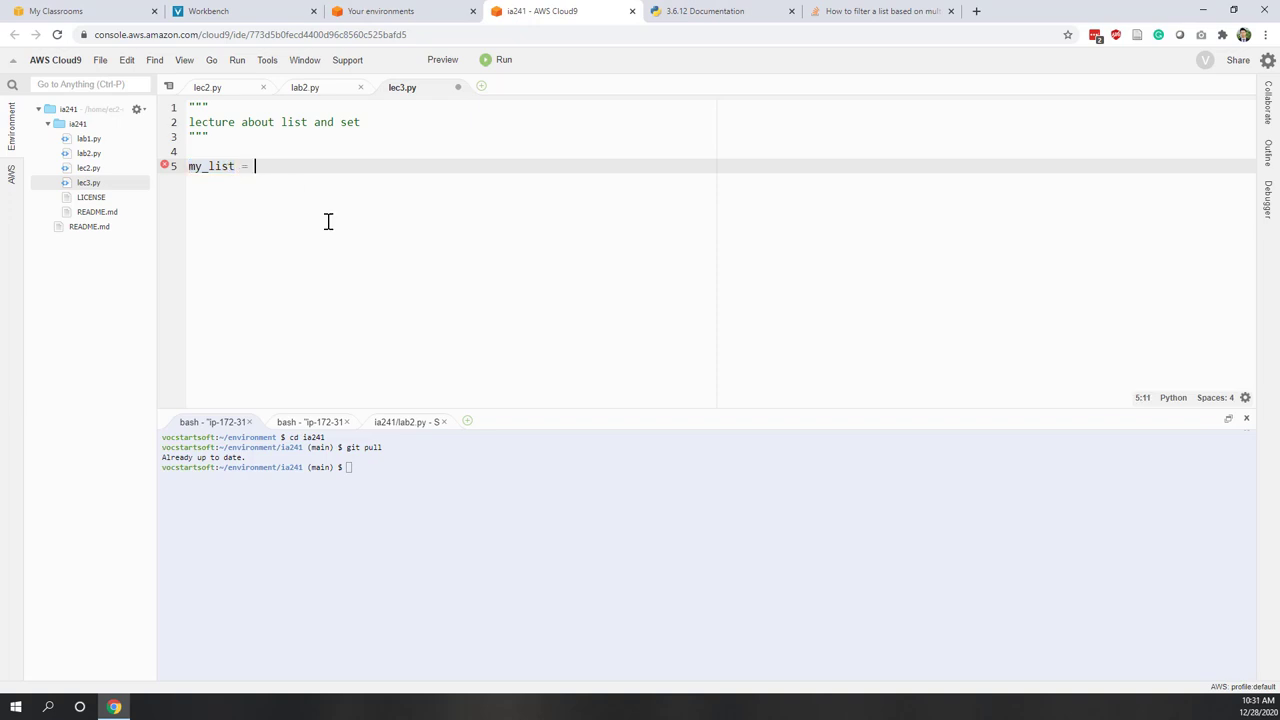
text([])
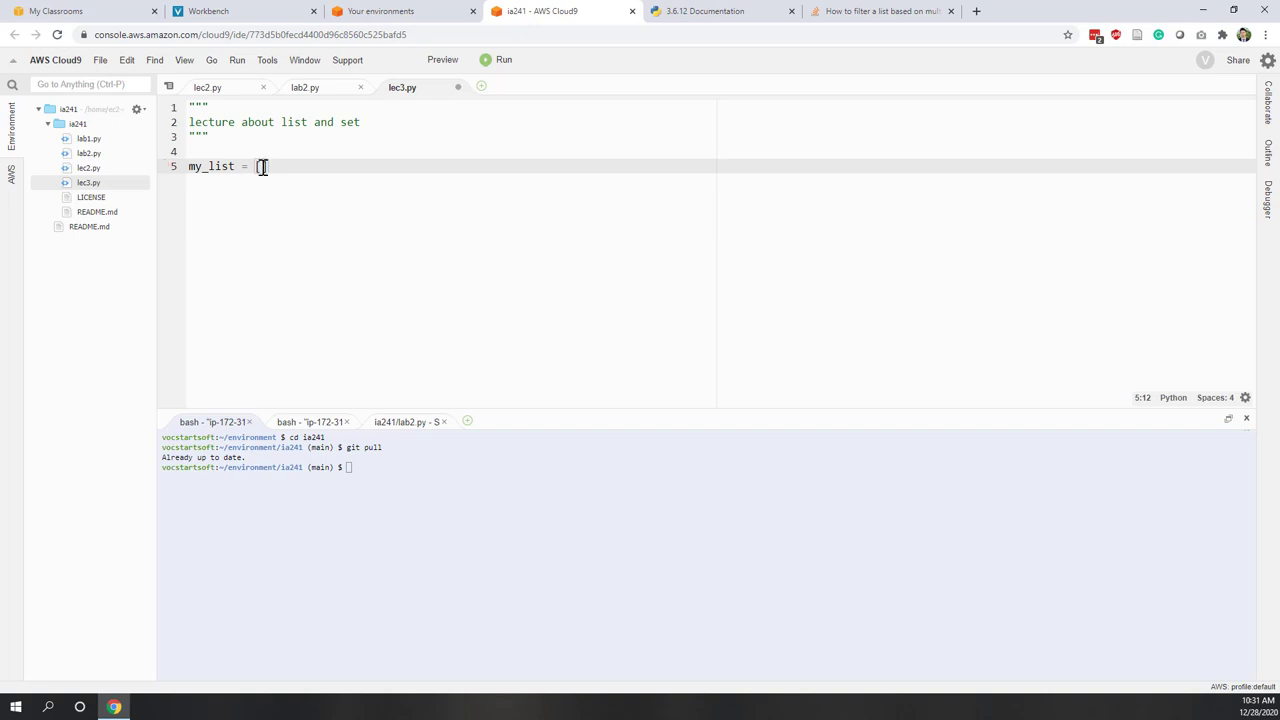
text([])
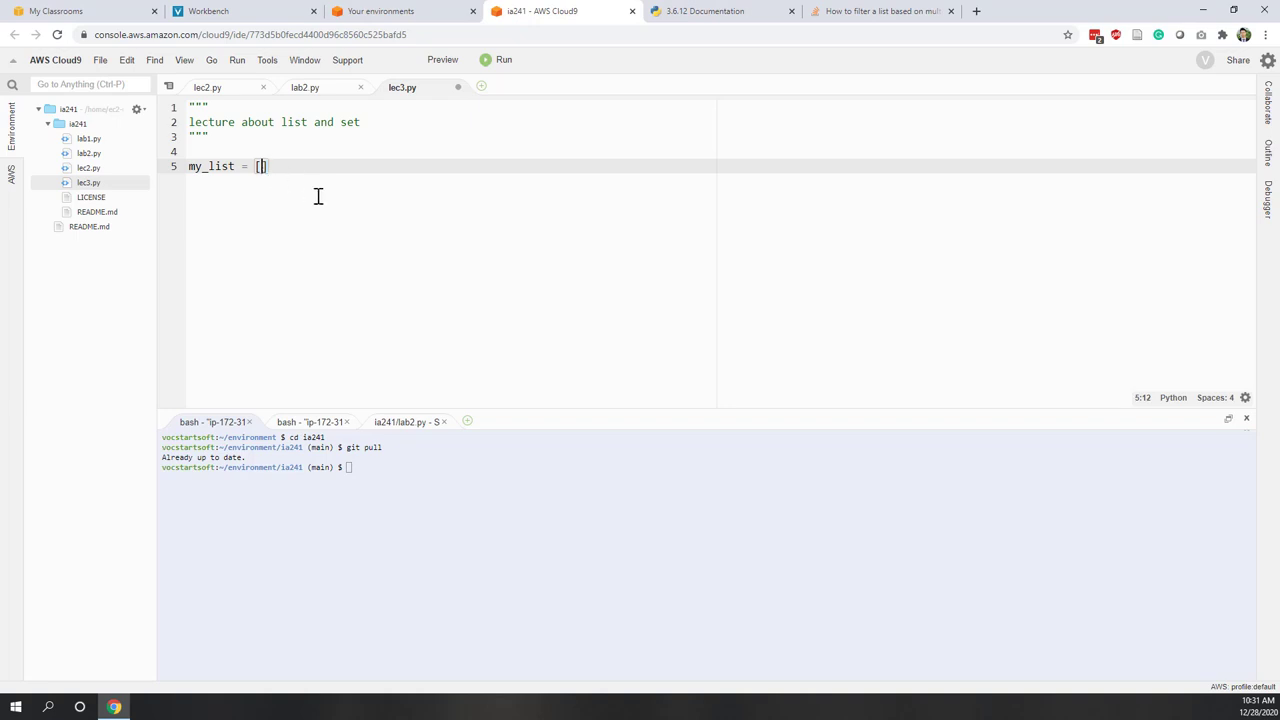
mouse_move(320, 197)
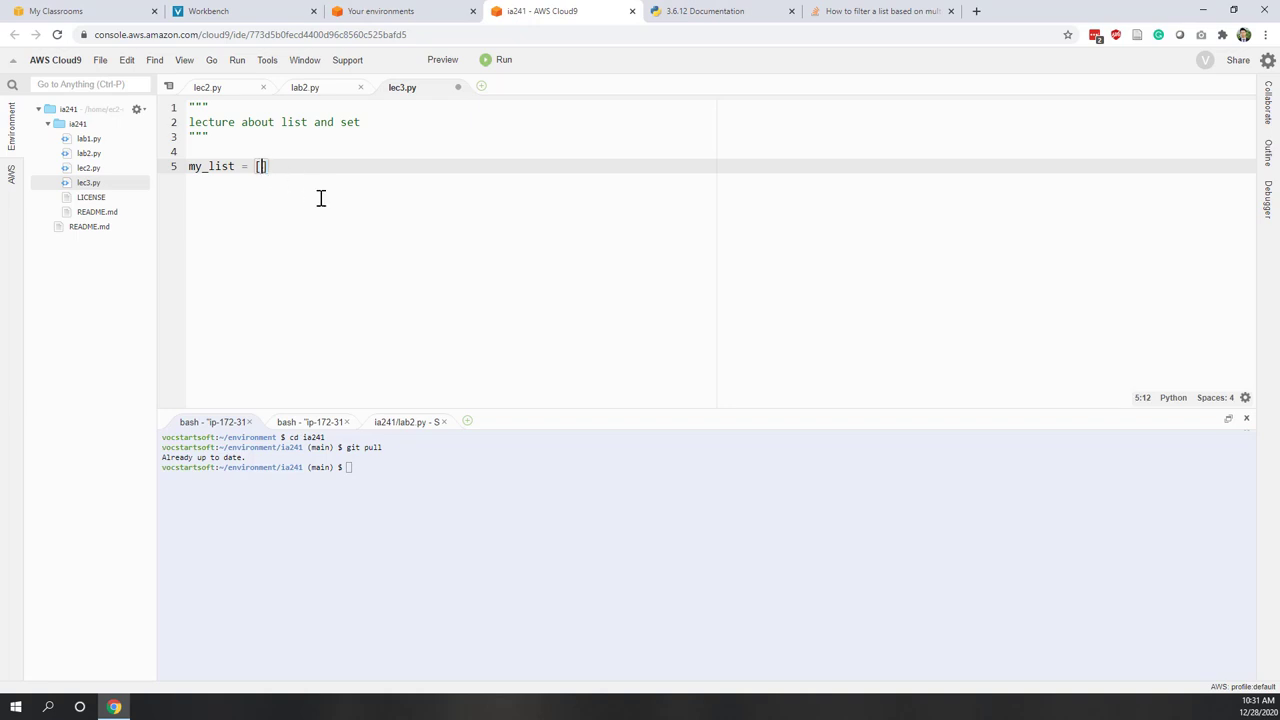
text(1)
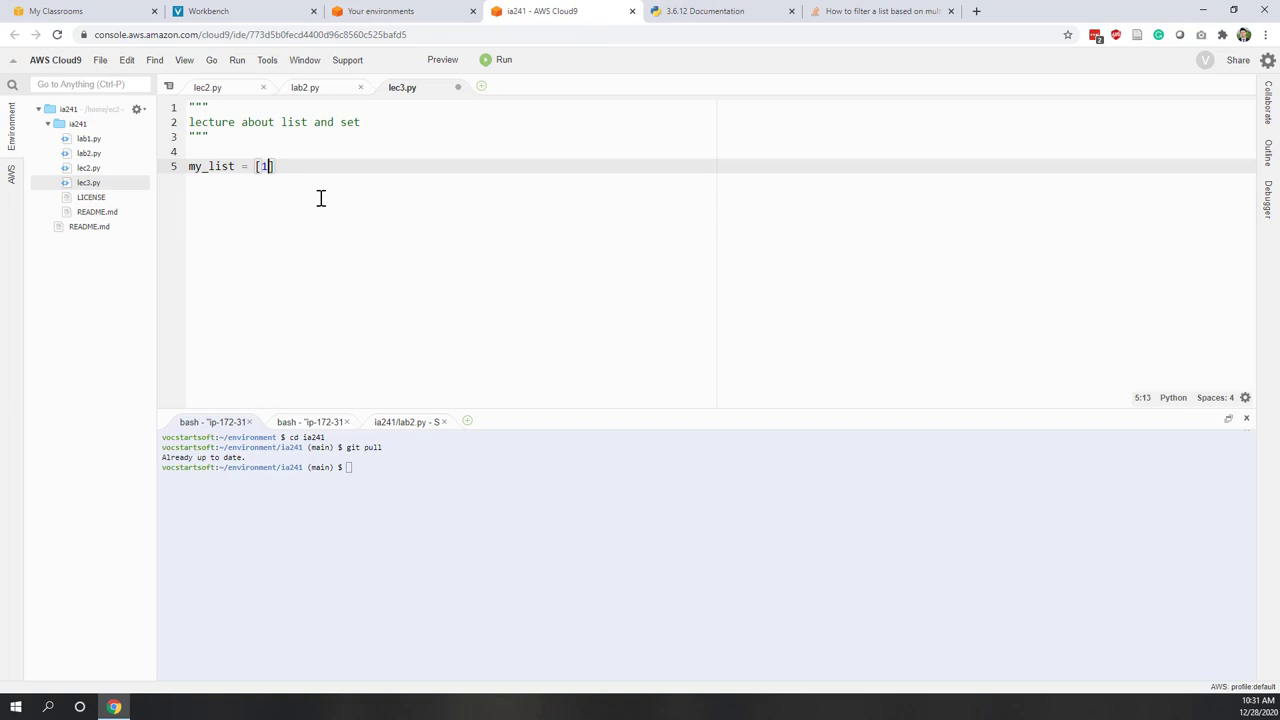
text(,)
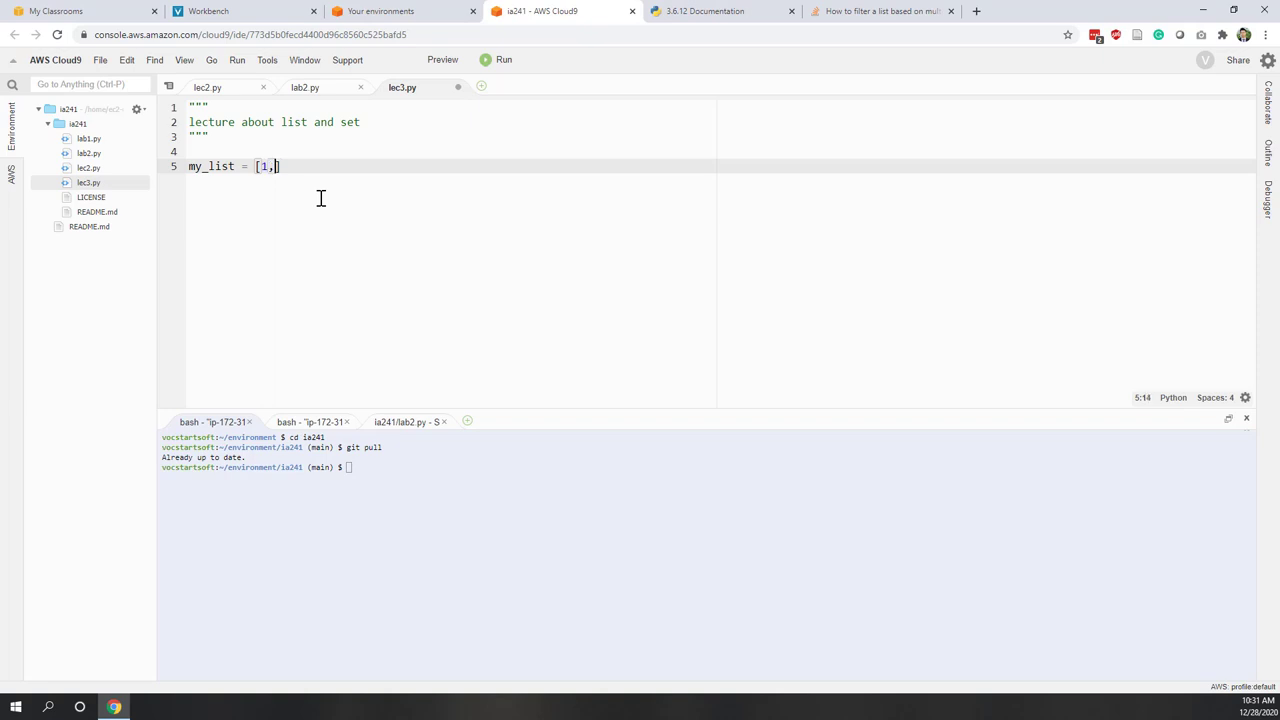
text(2)
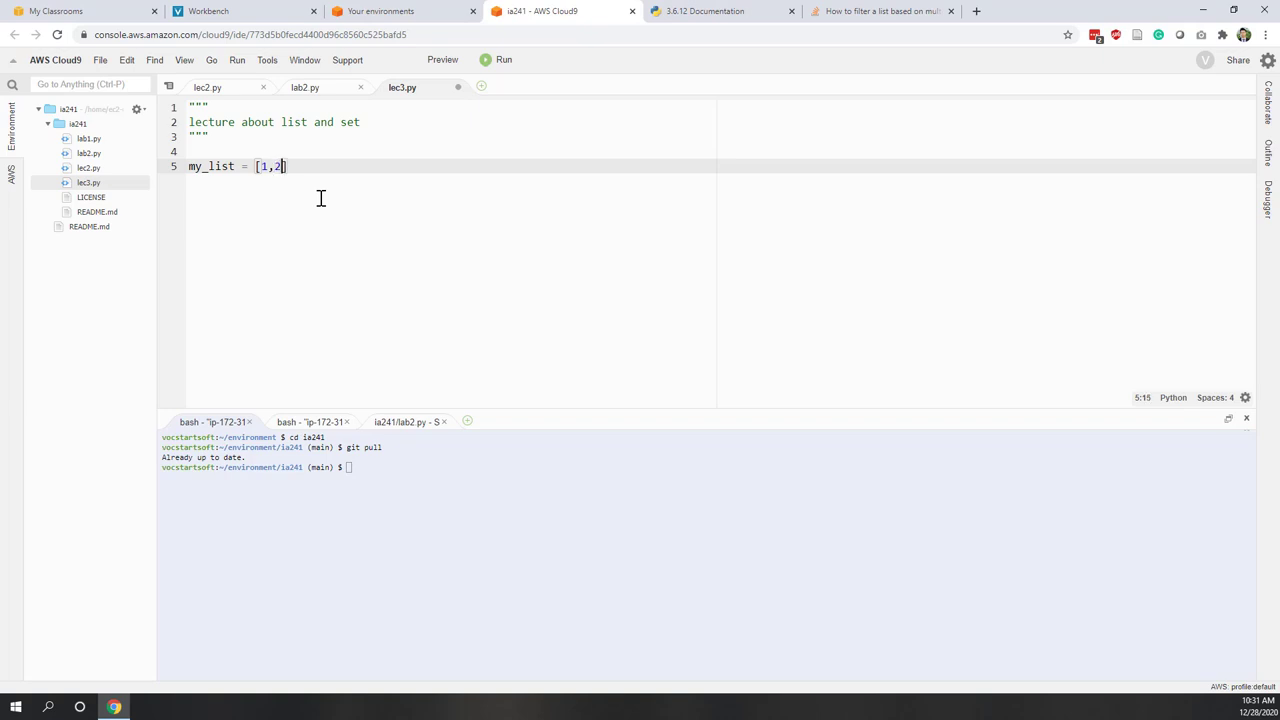
text(,3,4)
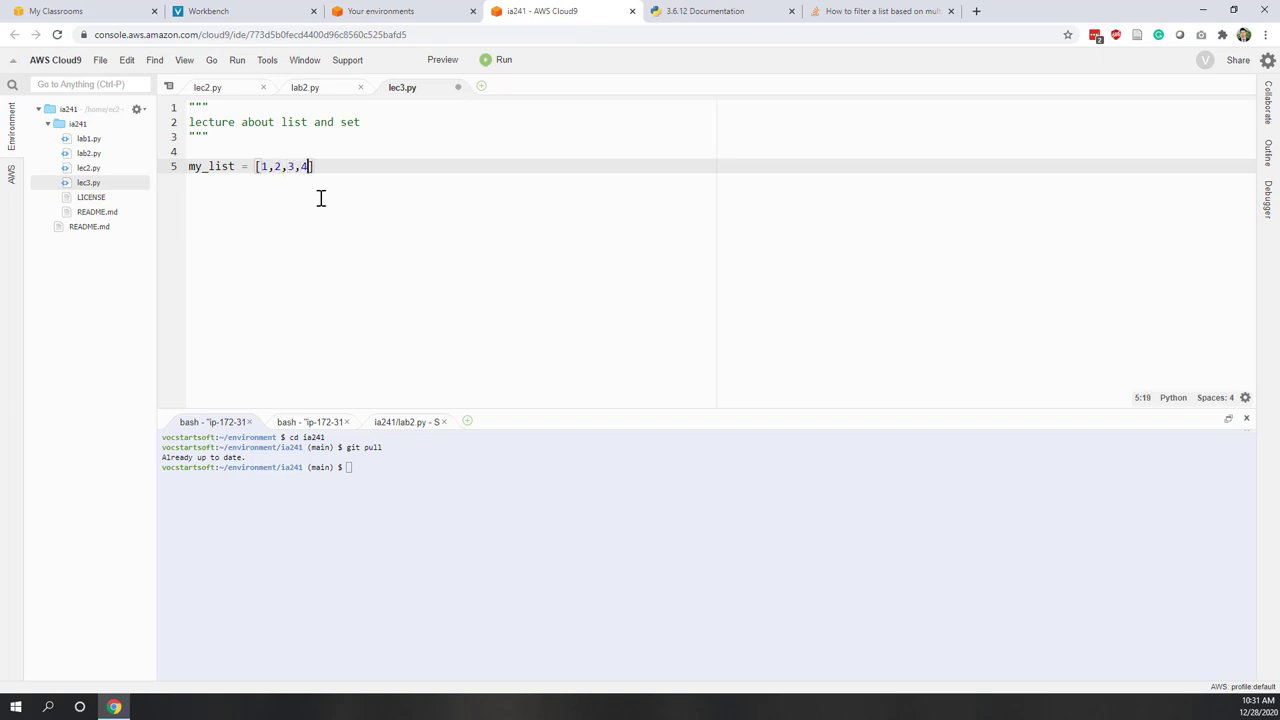
text(,5)
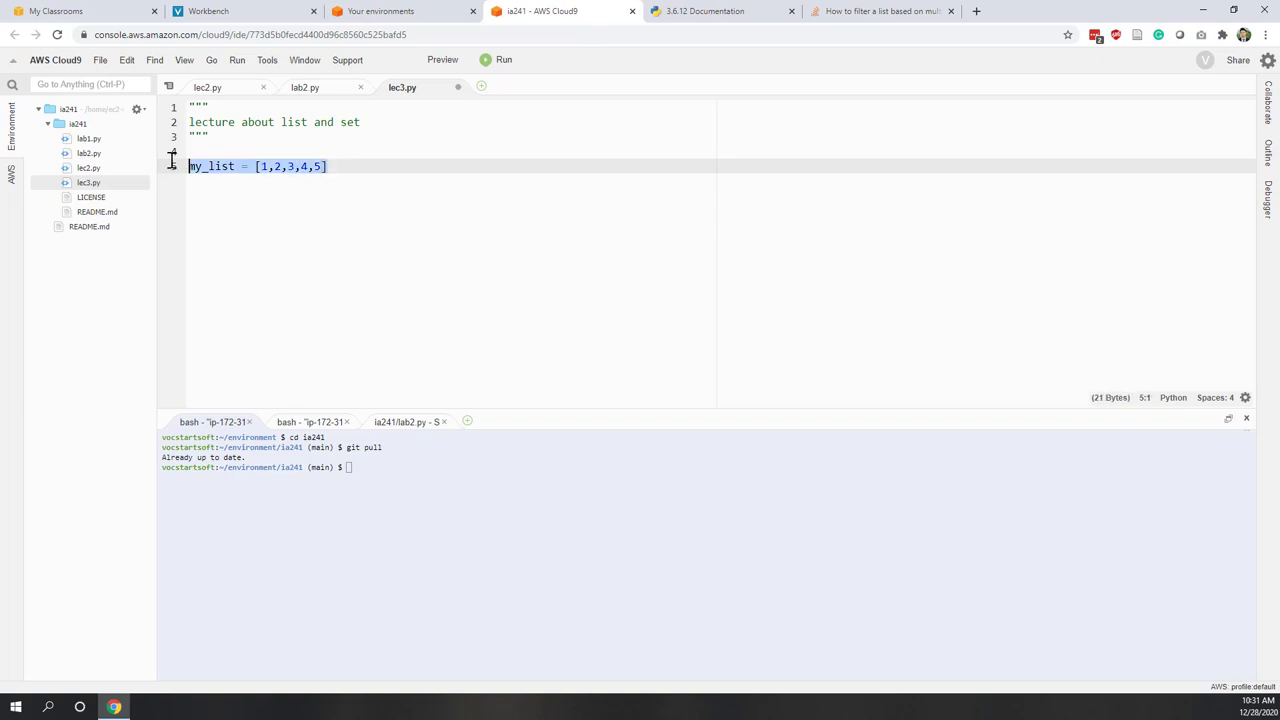
- Add print(my_list) and run lec3.py, outputting [1, 2, 3, 4, 5]
click(322, 166)
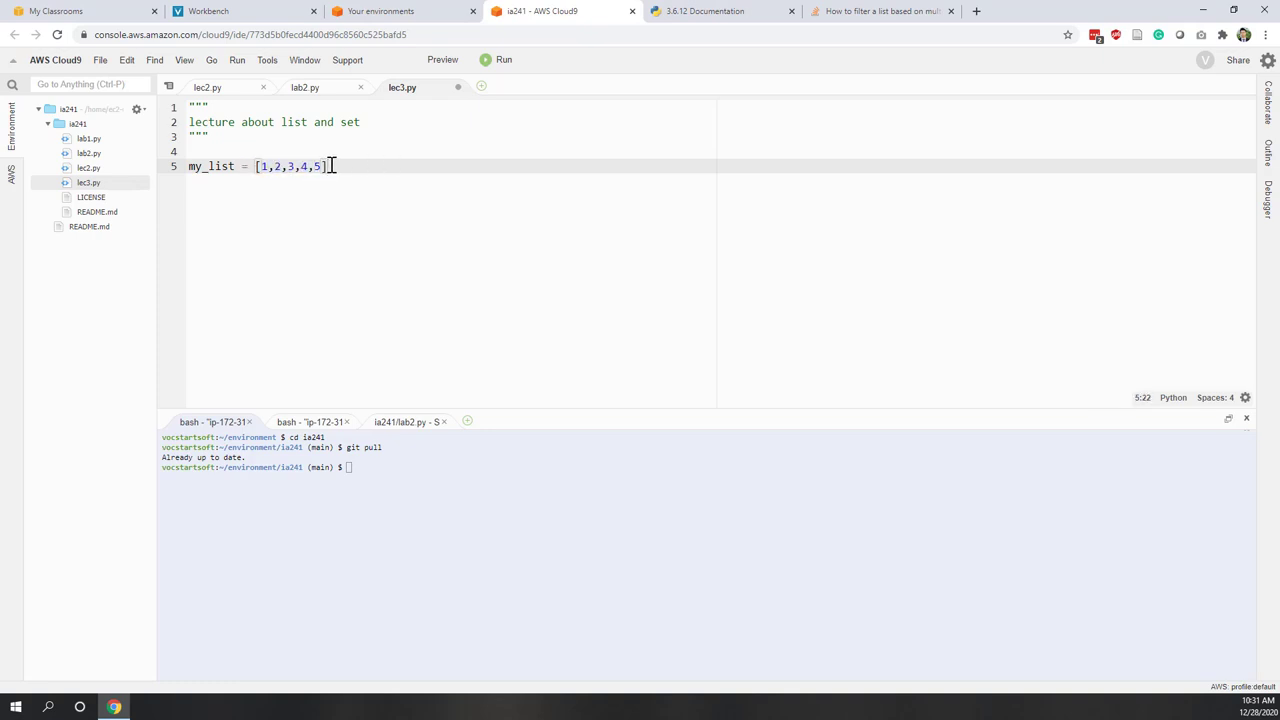
text(prin)
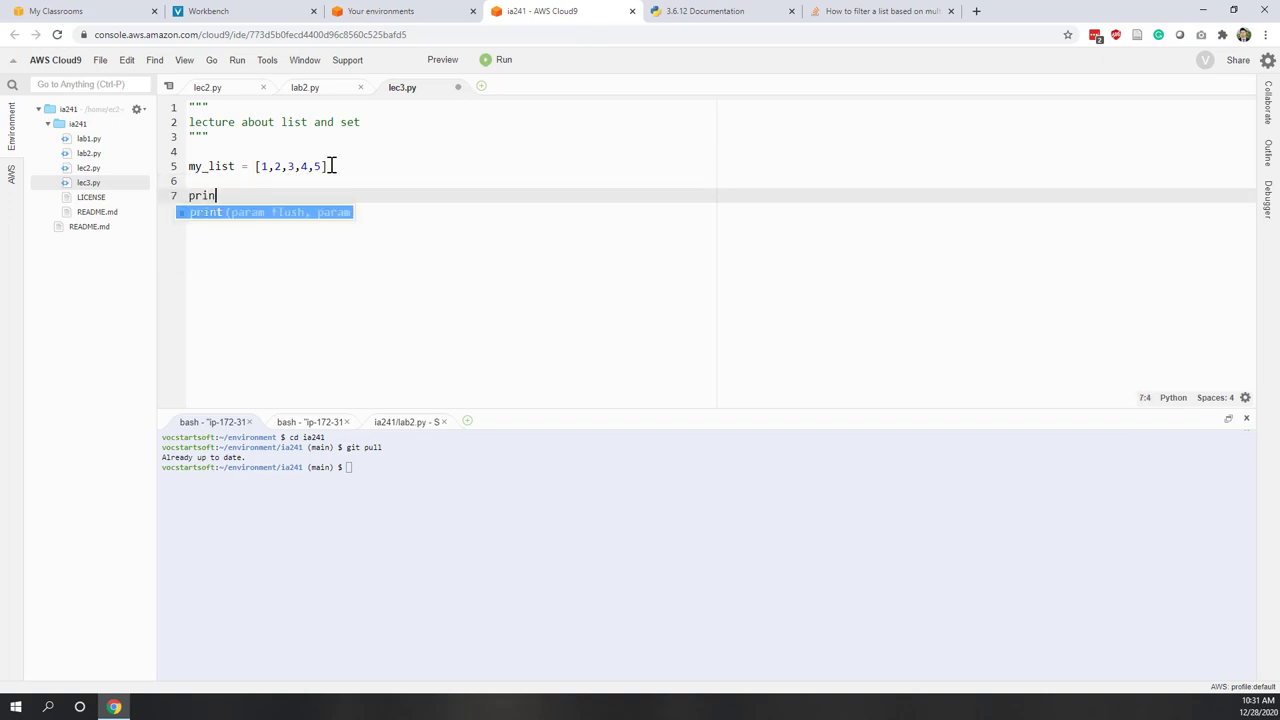
text(t(m)
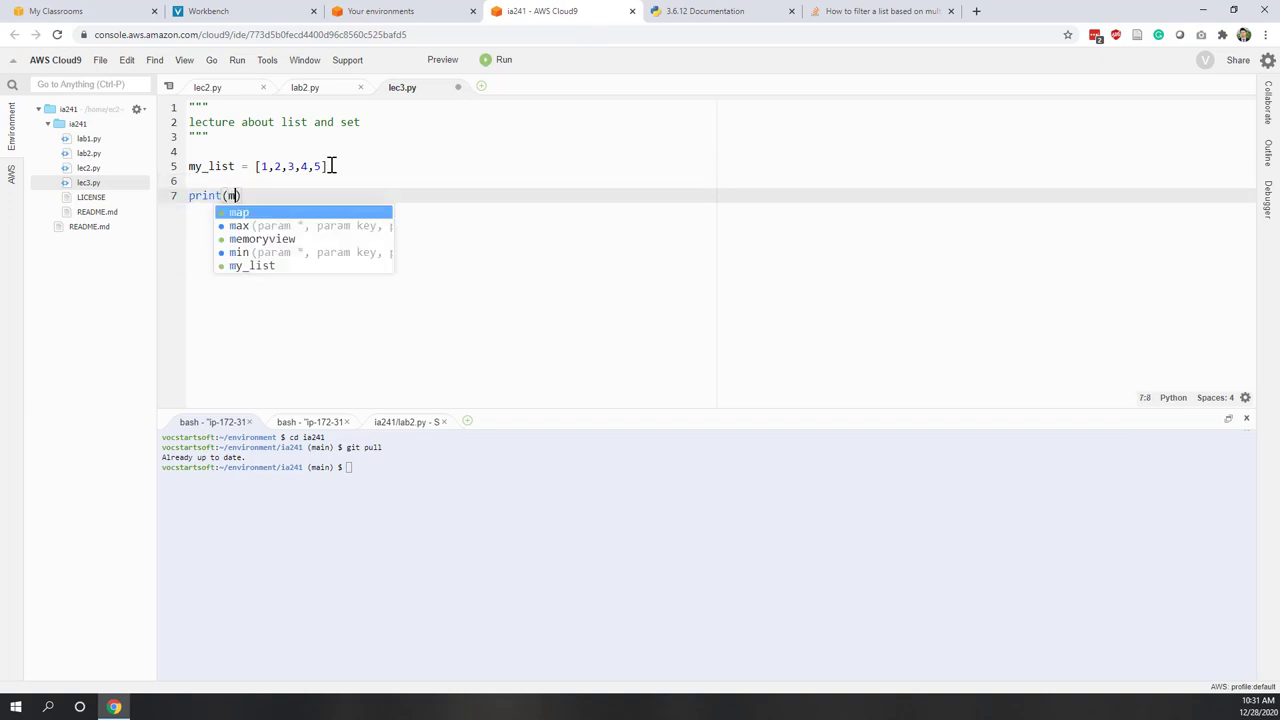
text(y_list)
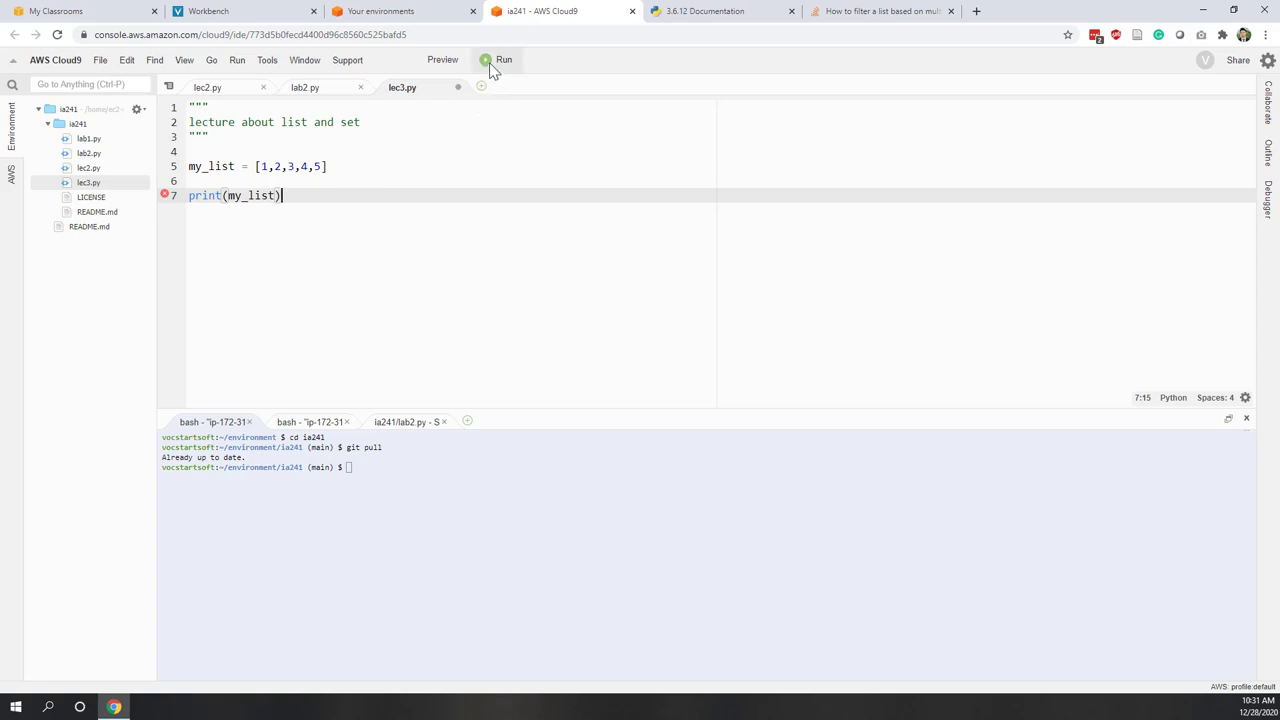
click(504, 59)
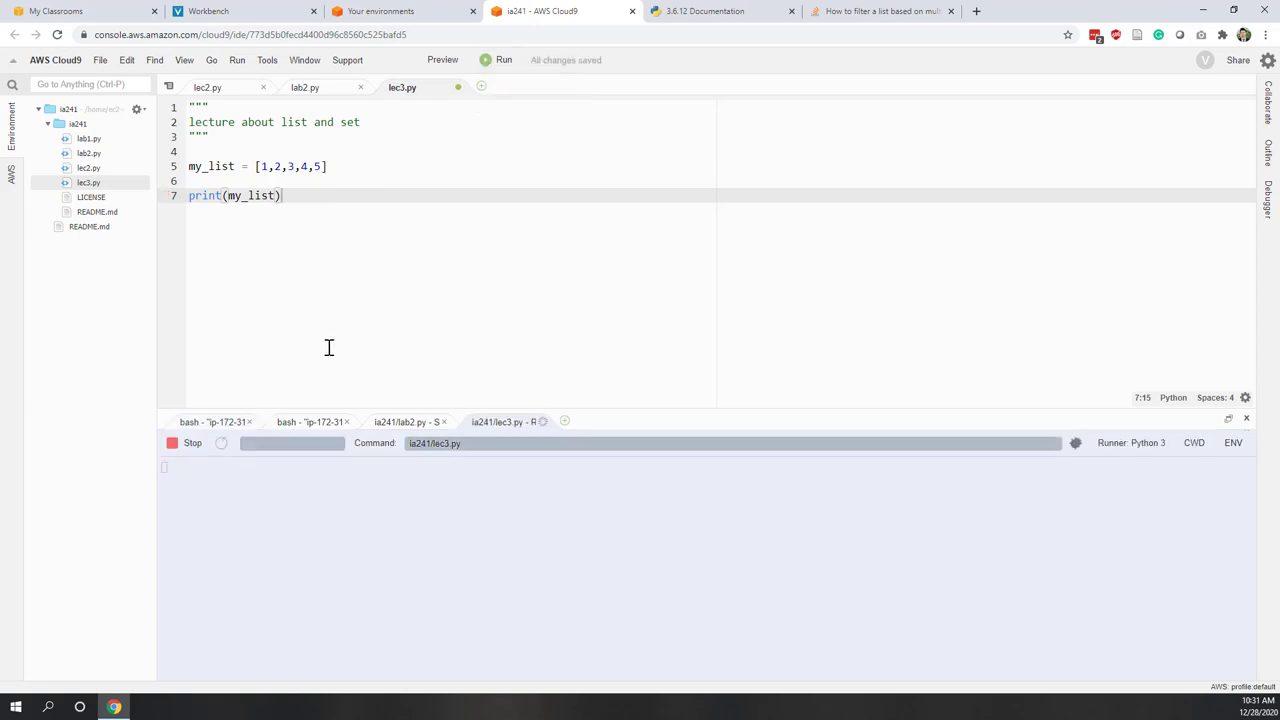
click(504, 59)
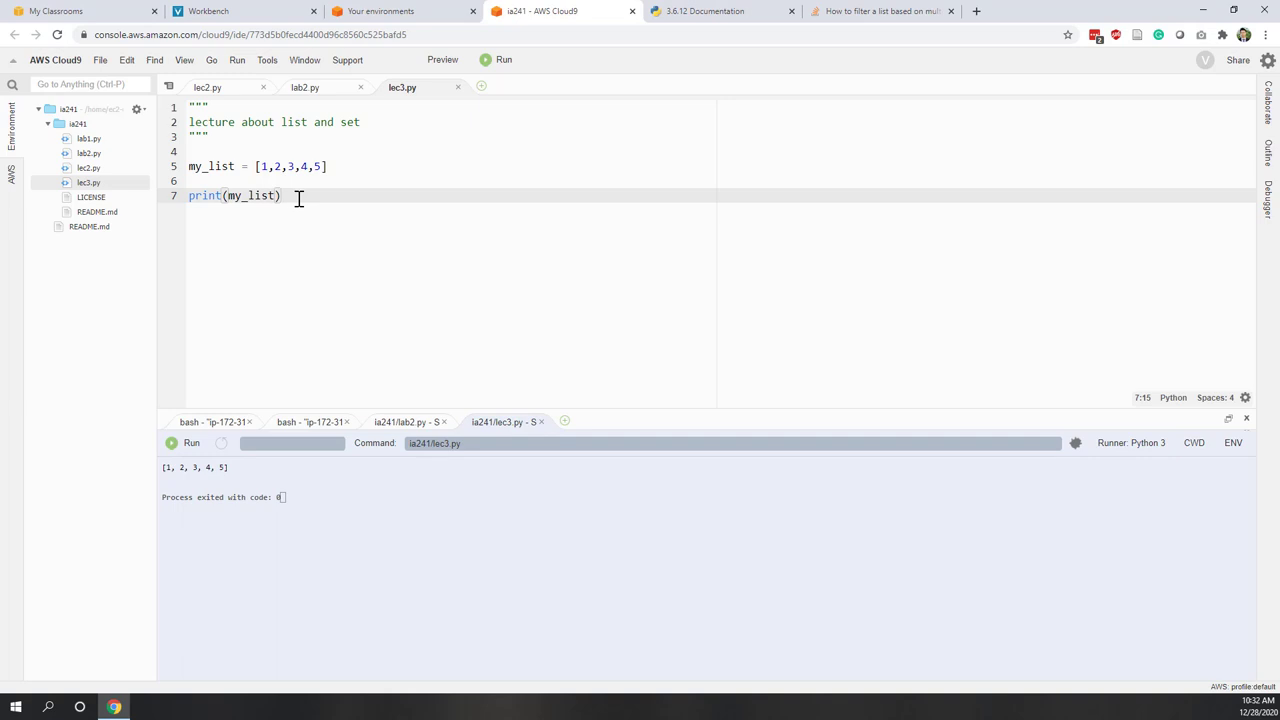
key(Enter)
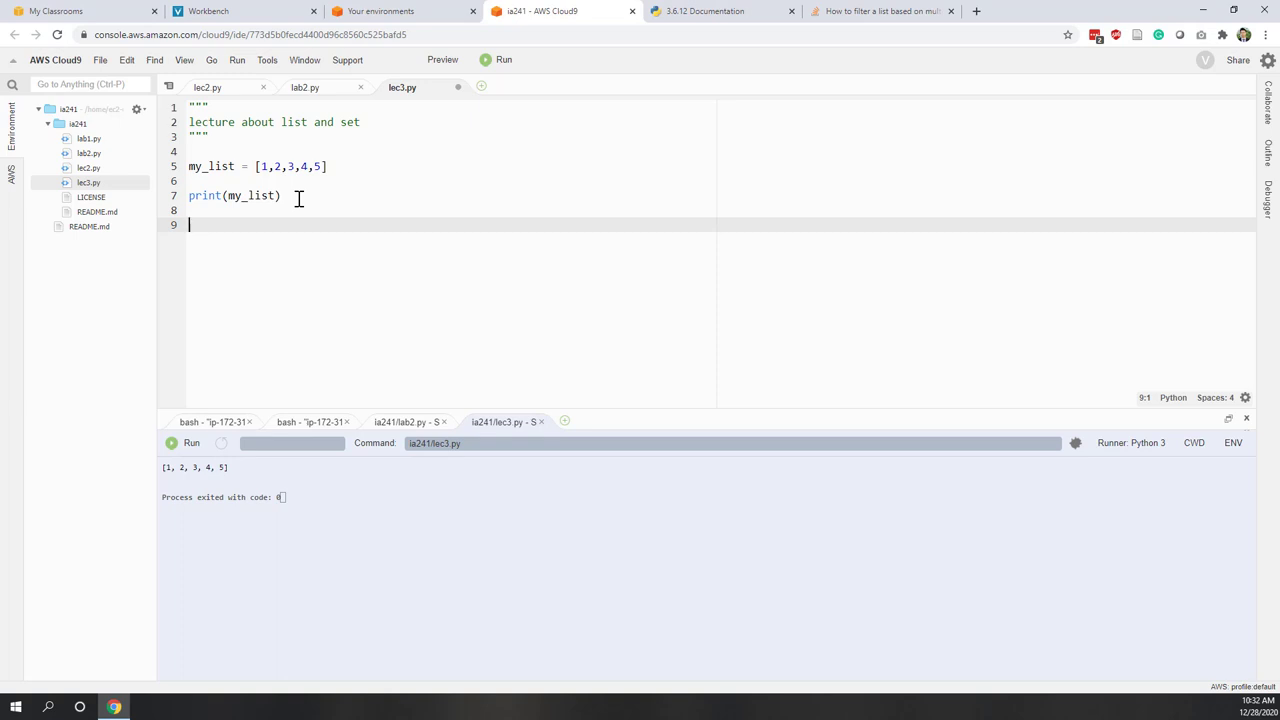
- Type my_nested_list = [1,2,3,my_list] on line 9
text(my)
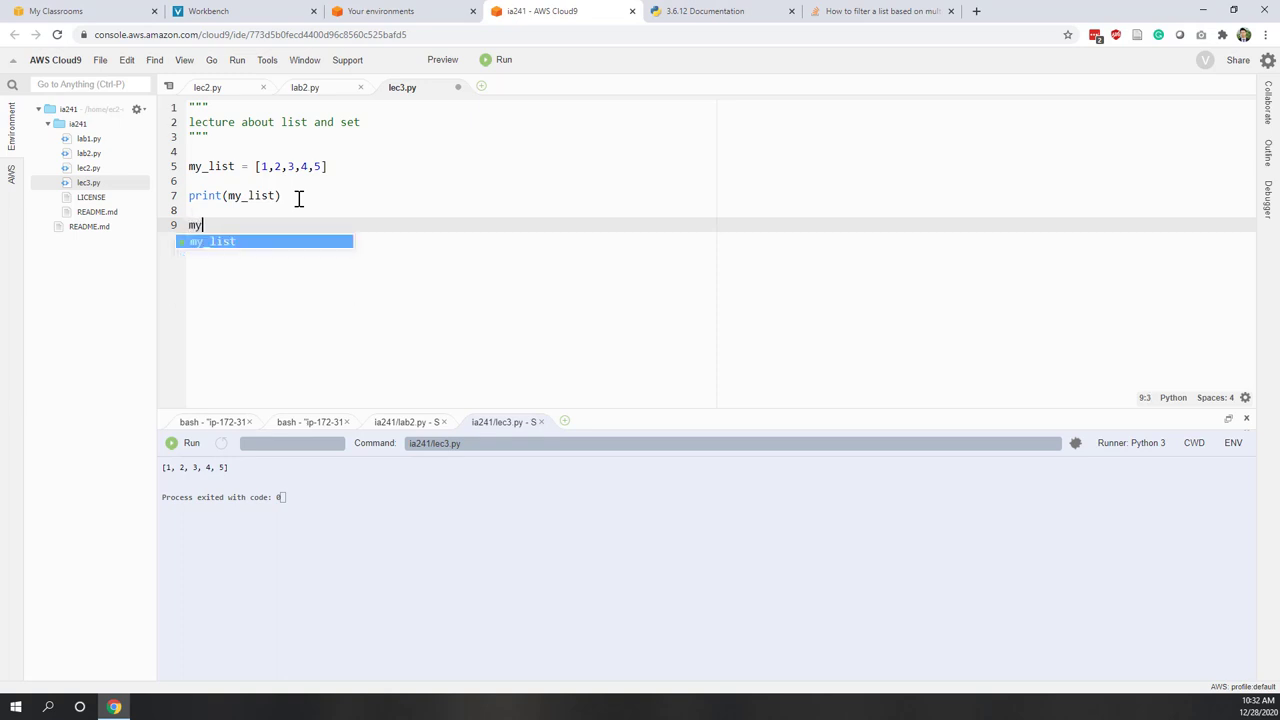
text(_nes)
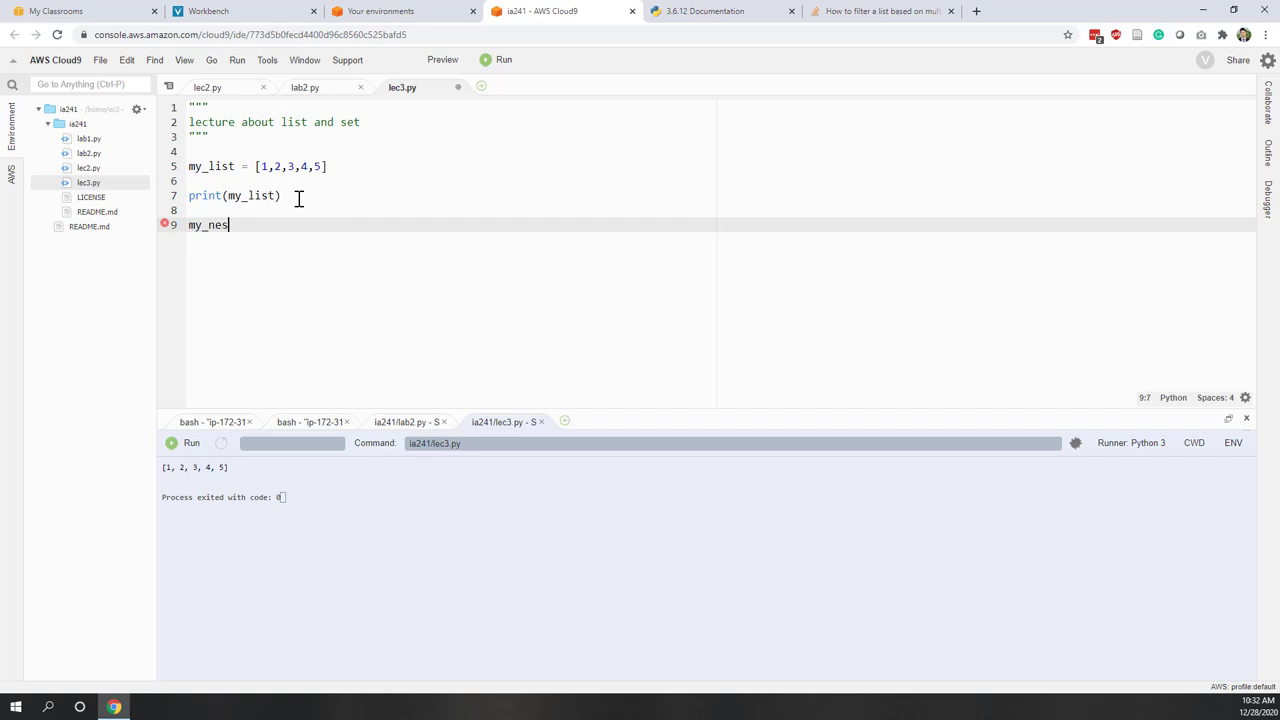
text(ted_list)
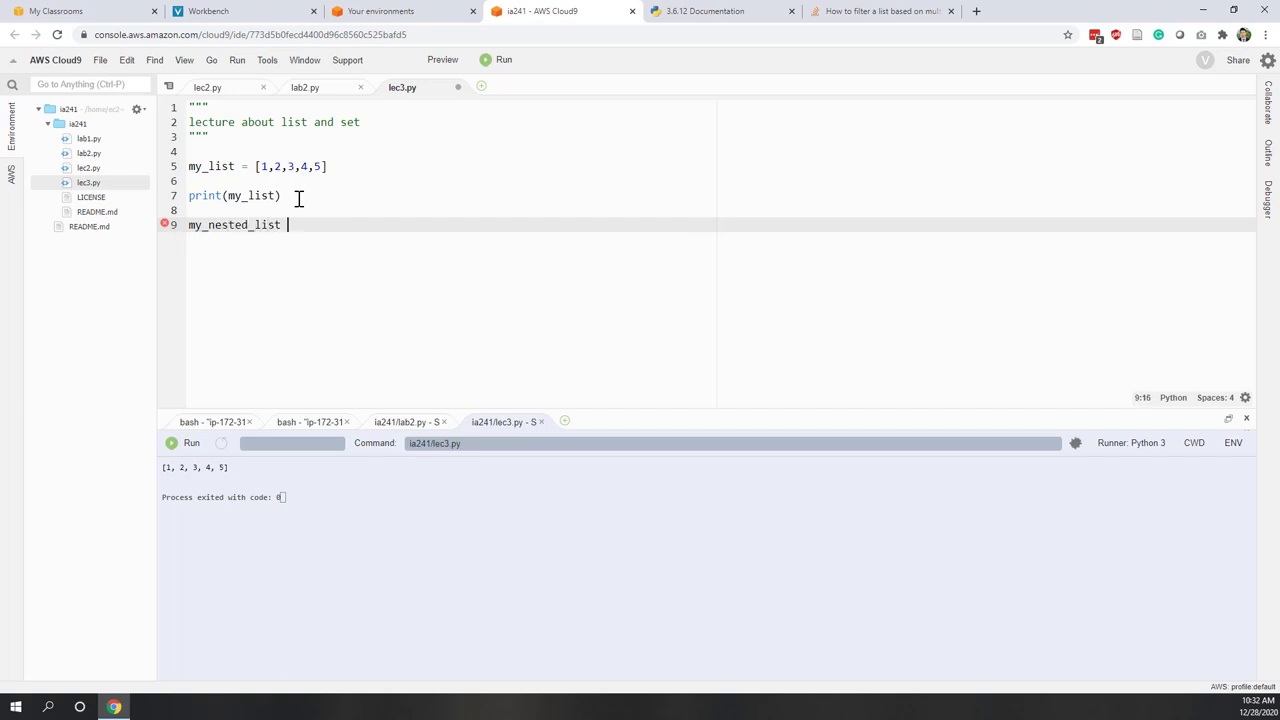
text(=)
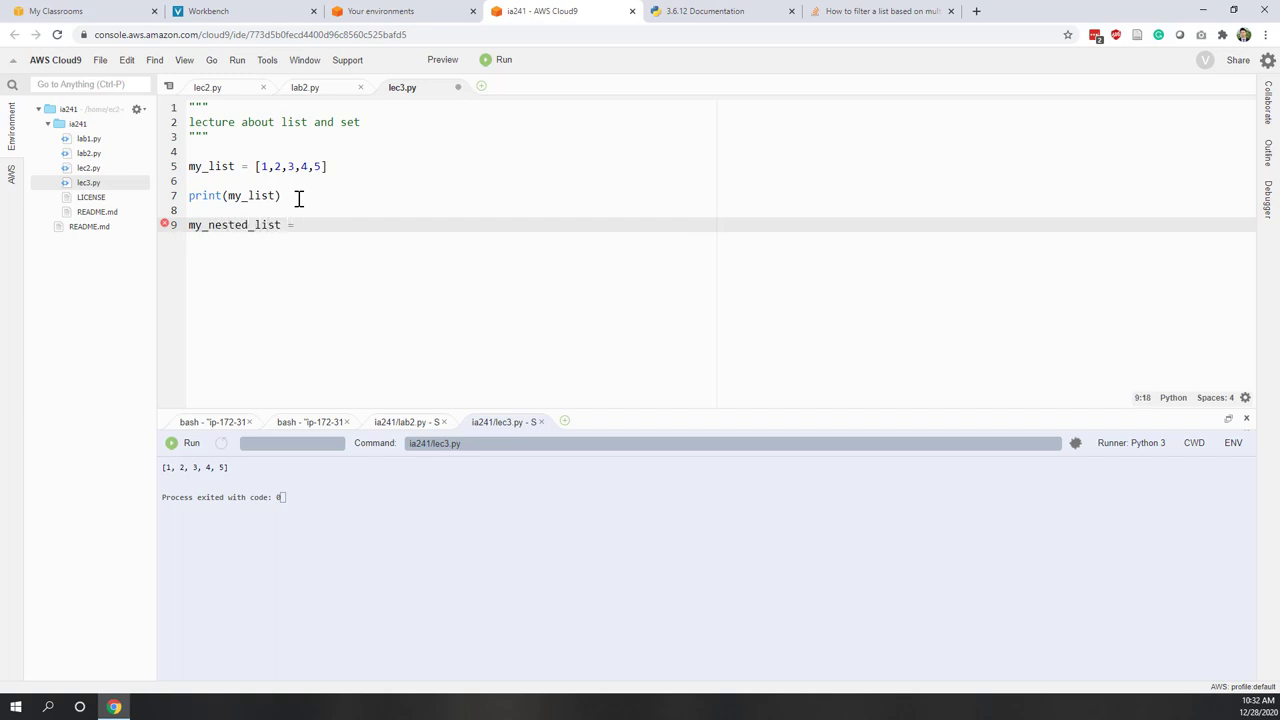
text([1)
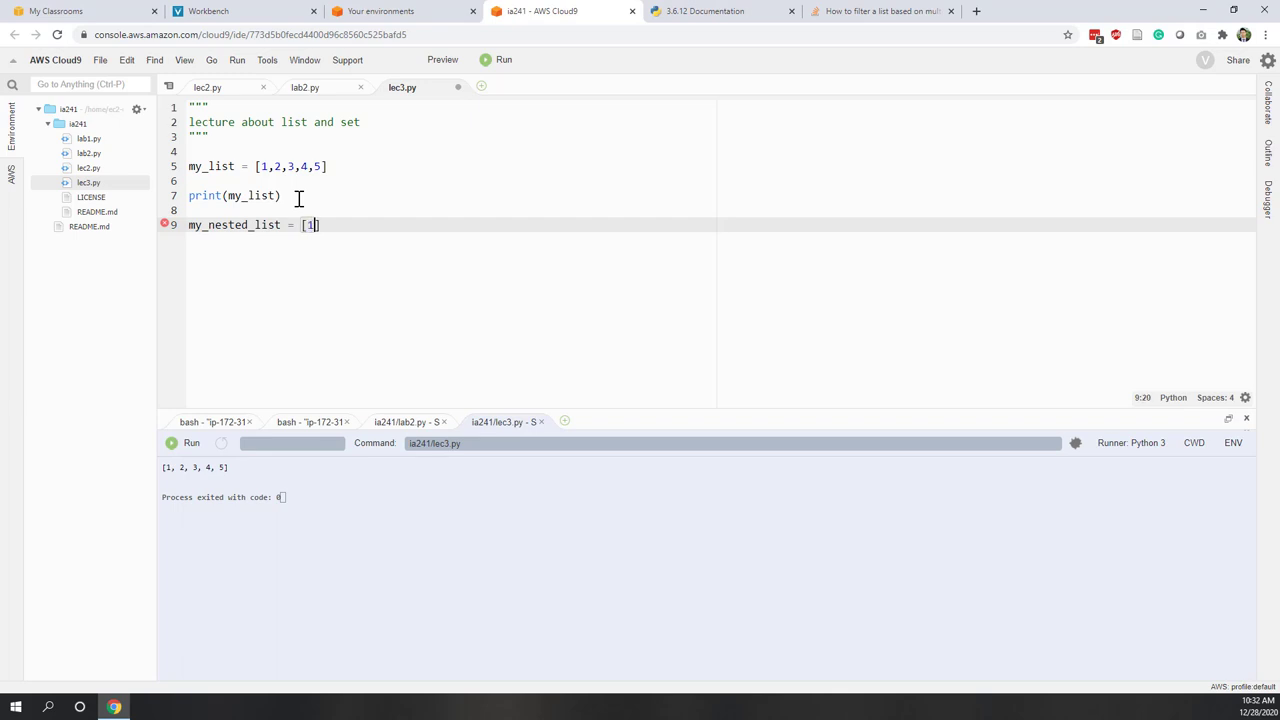
text(,2,3)
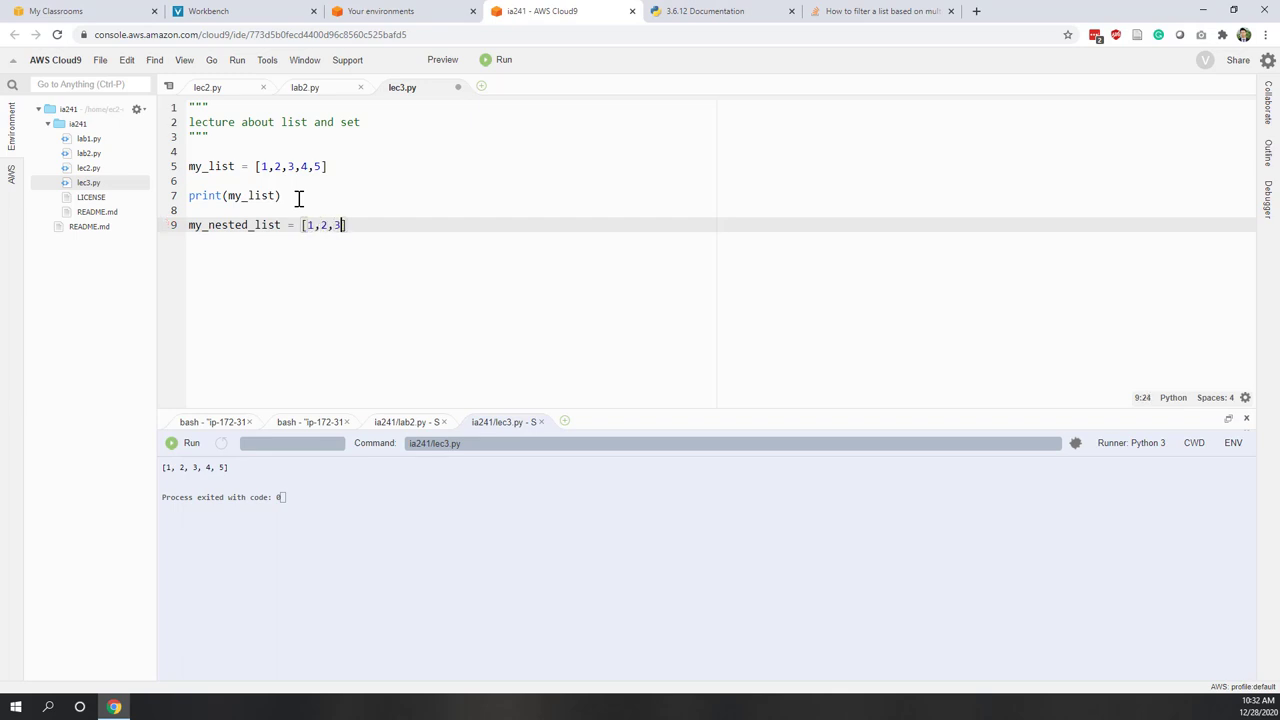
text(,)
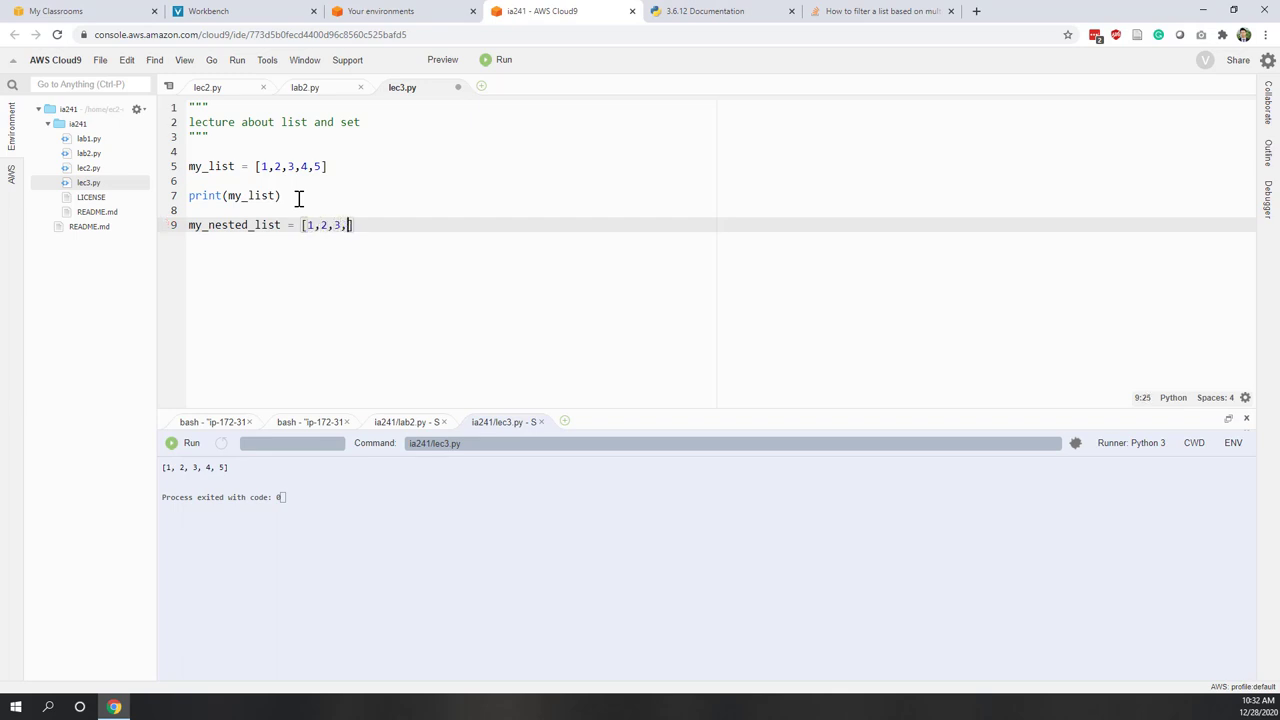
text(my_list)
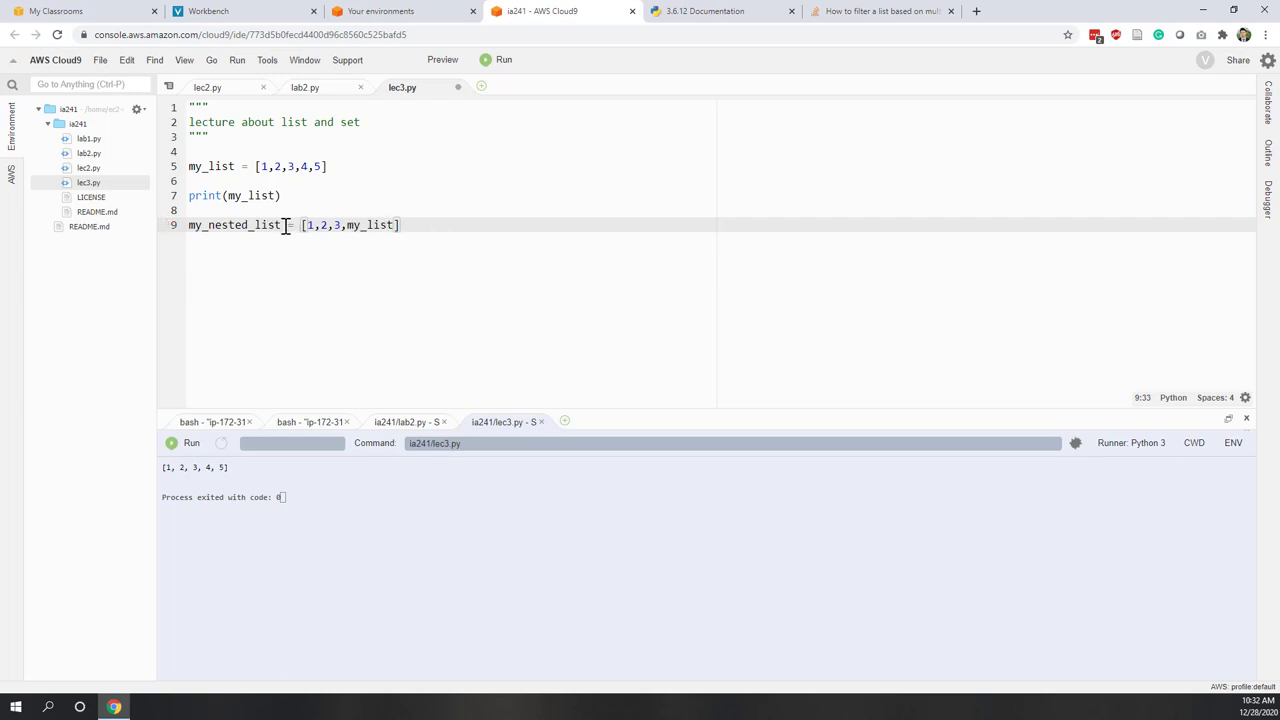
- Highlight the nested list to point it out, then start a new line
double_click(234, 224)
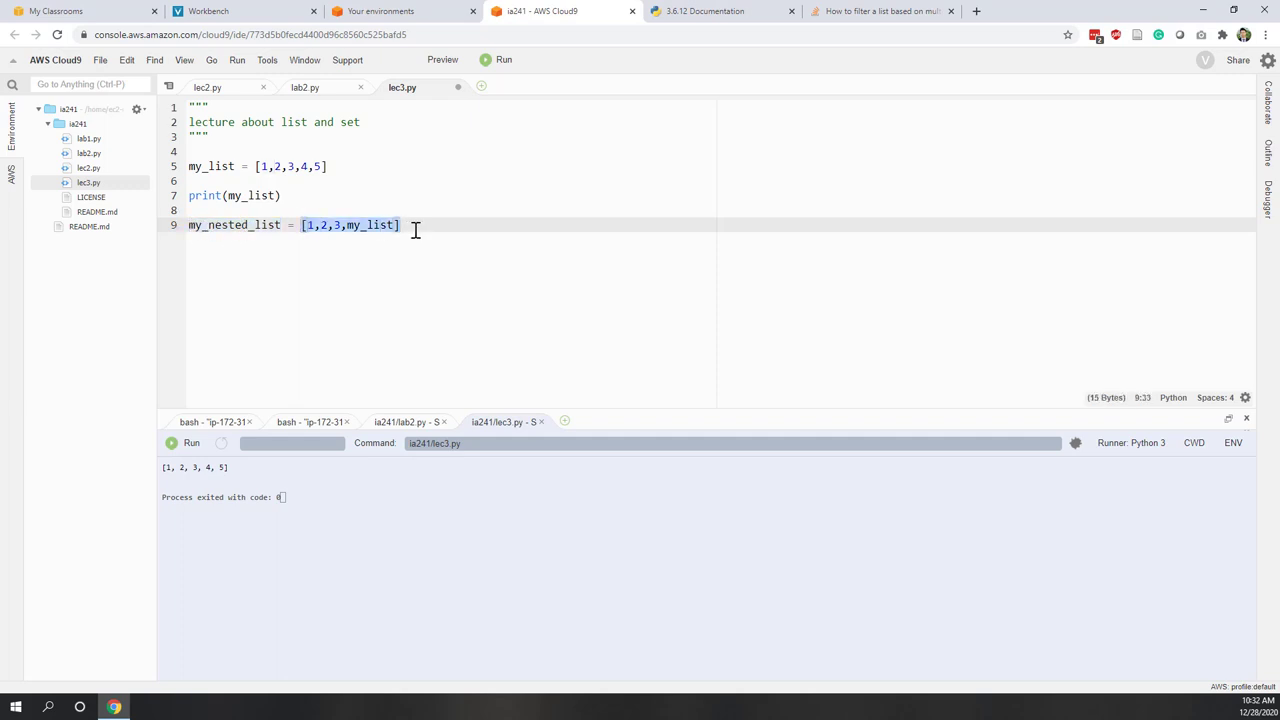
click(340, 225)
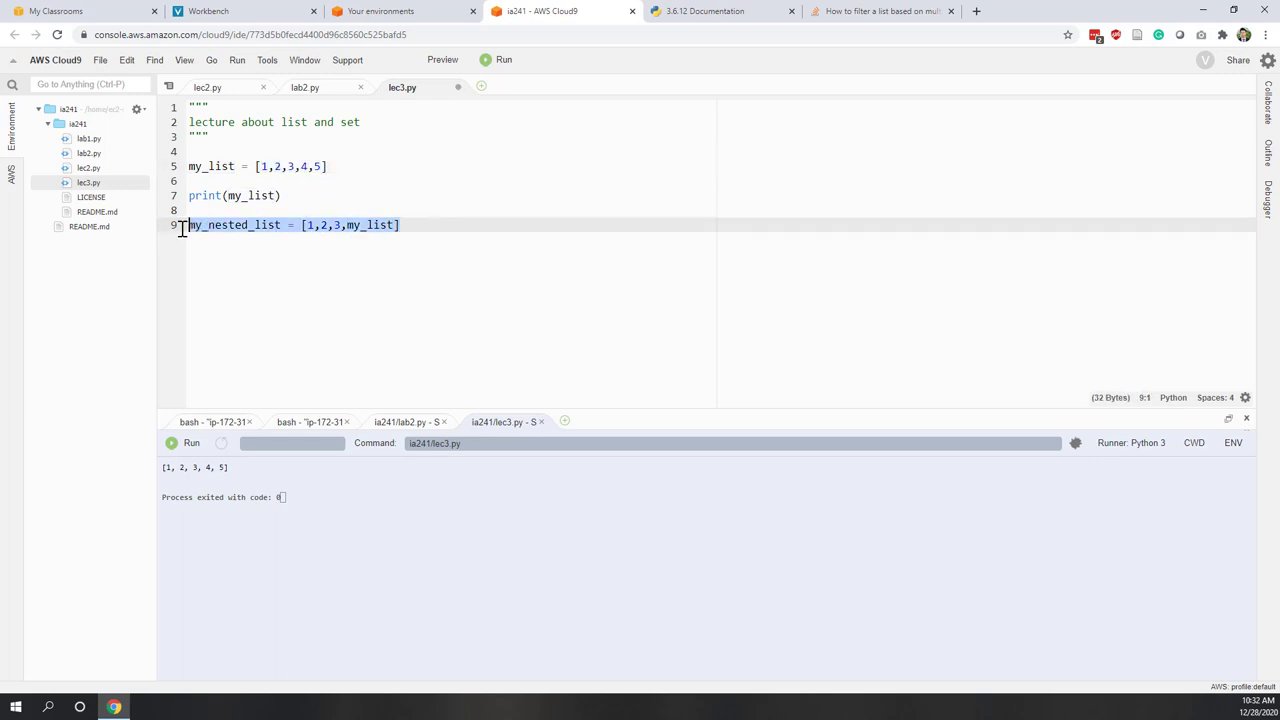
click(403, 224)
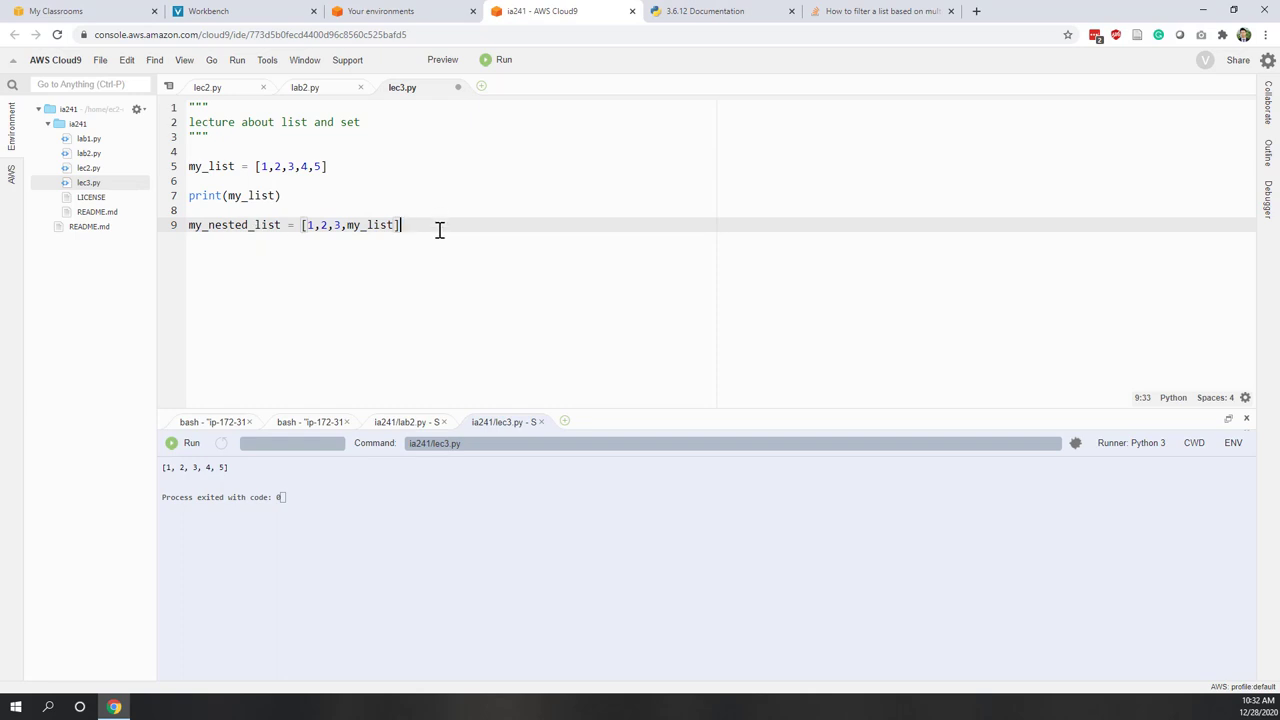
key(Enter)
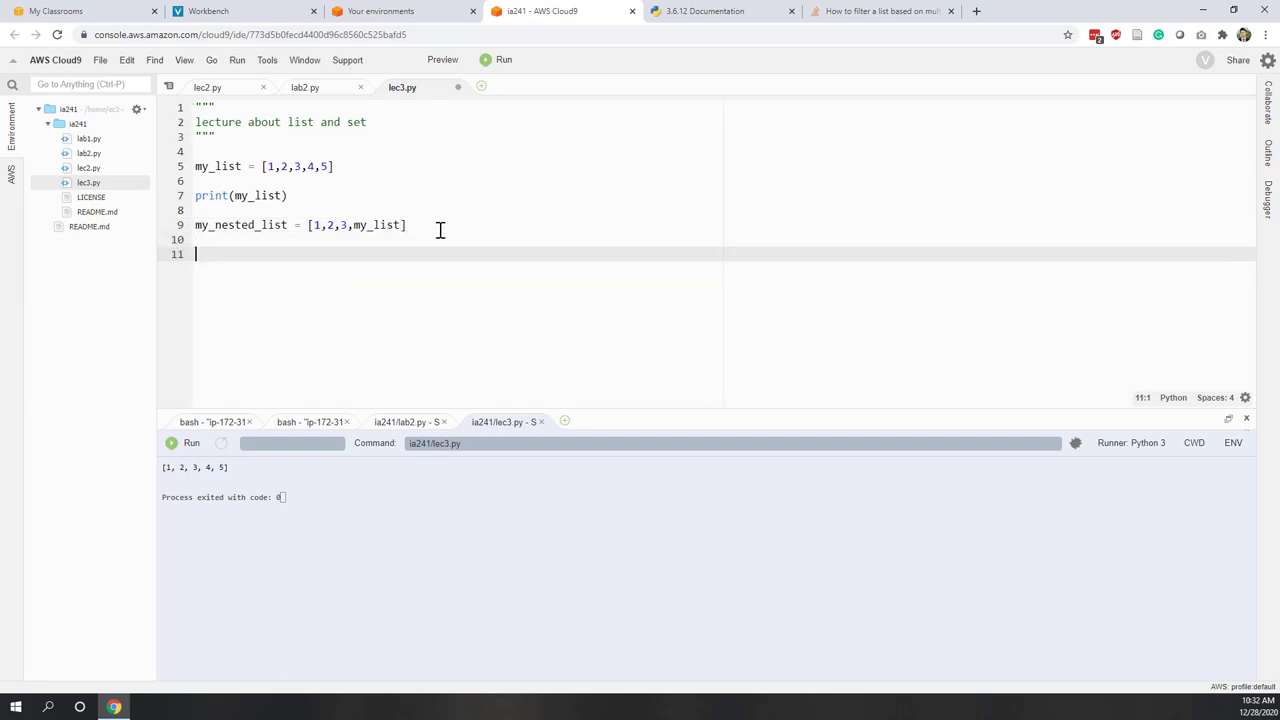
- Add print(my_nested_list), highlight the inner list [1, 2, 3, 4, 5] in the output, and add a new line
text(print(my_nested_list)
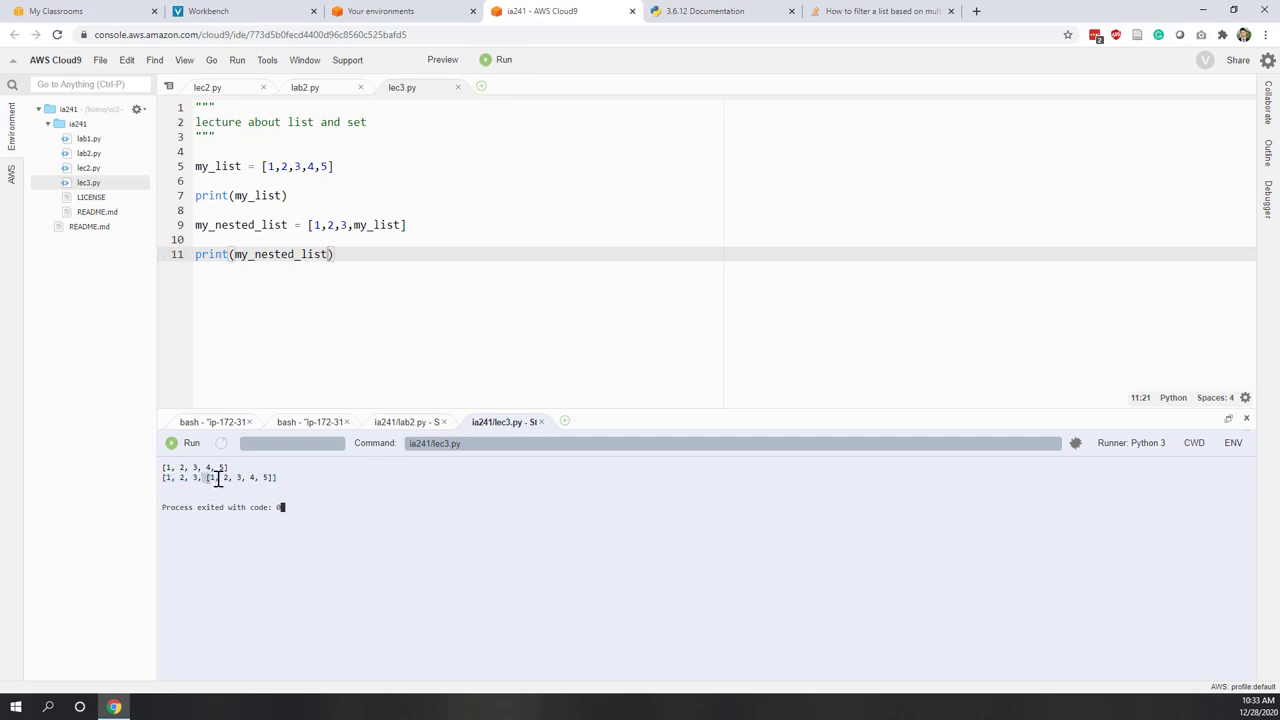
drag(205, 477, 270, 477)
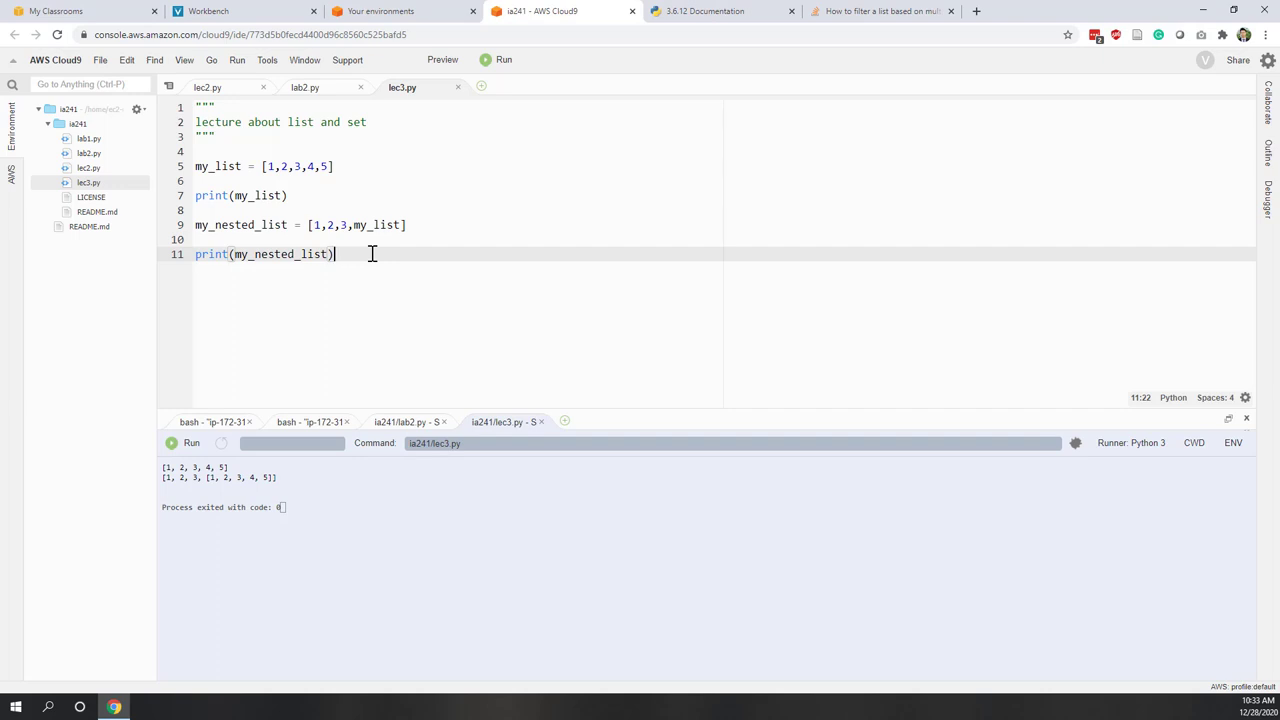
key(enter)
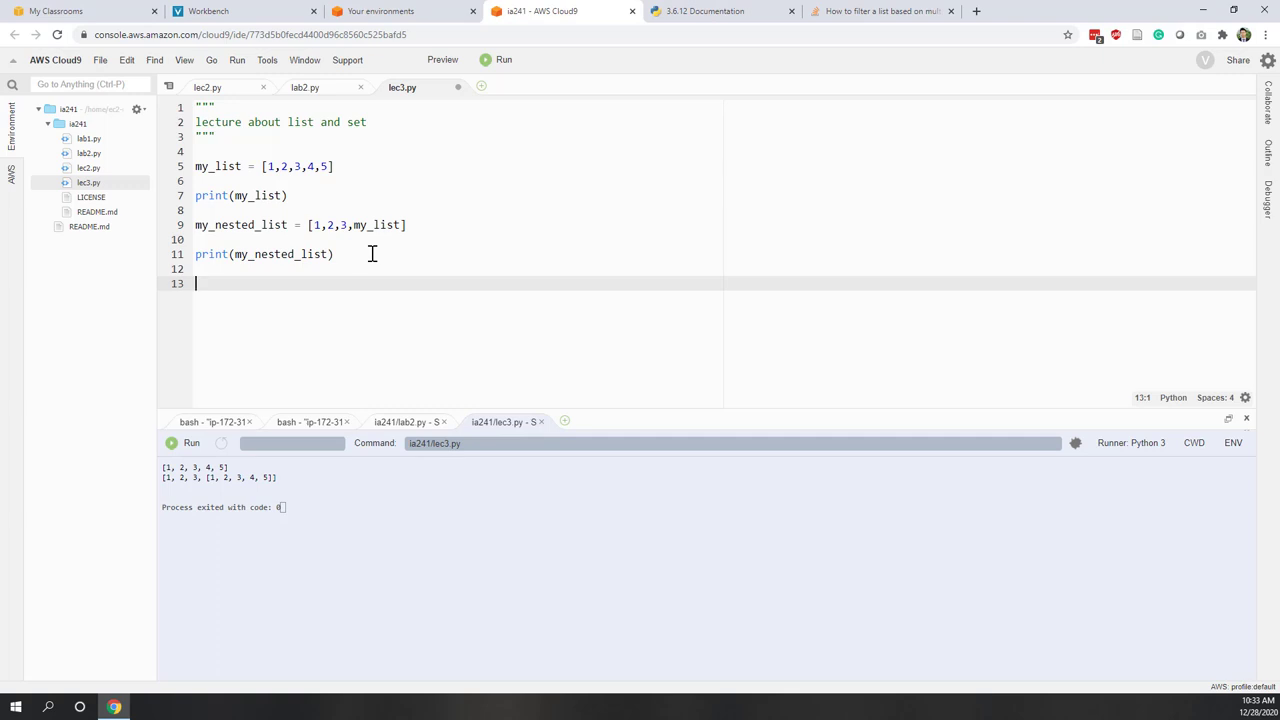
- Type my_list[0], highlighting index 0
text(m)
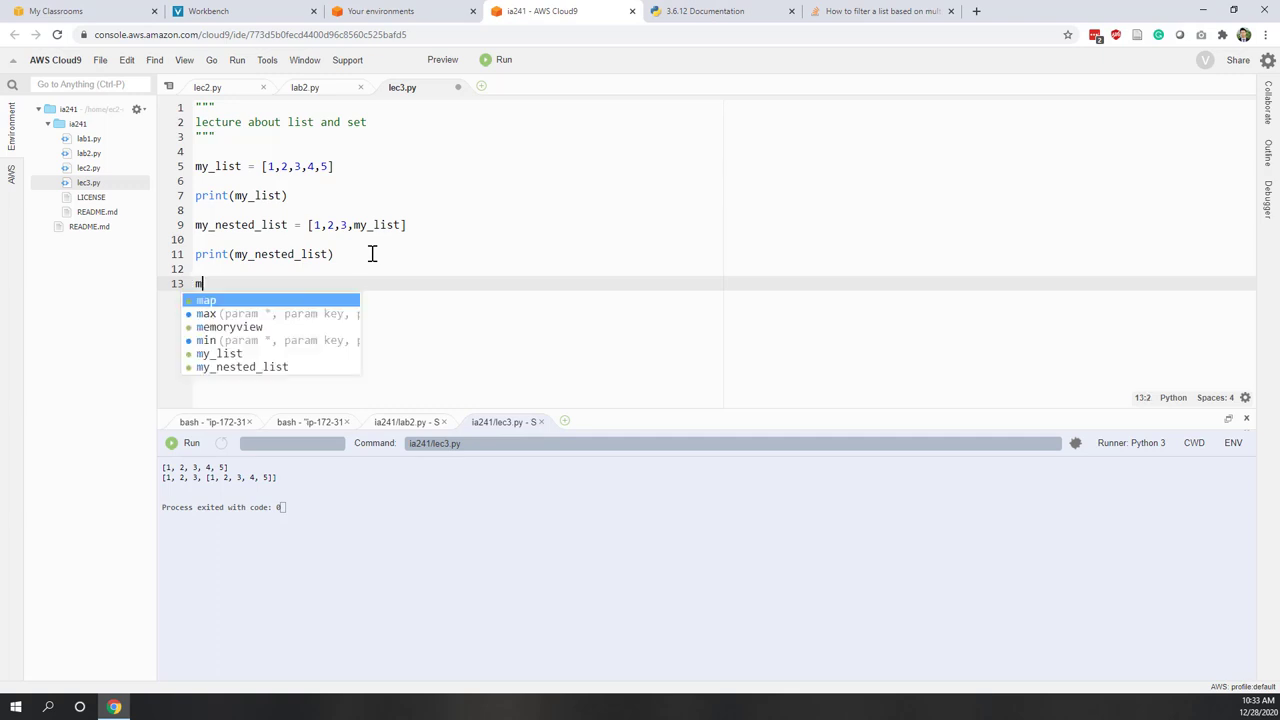
text(y_)
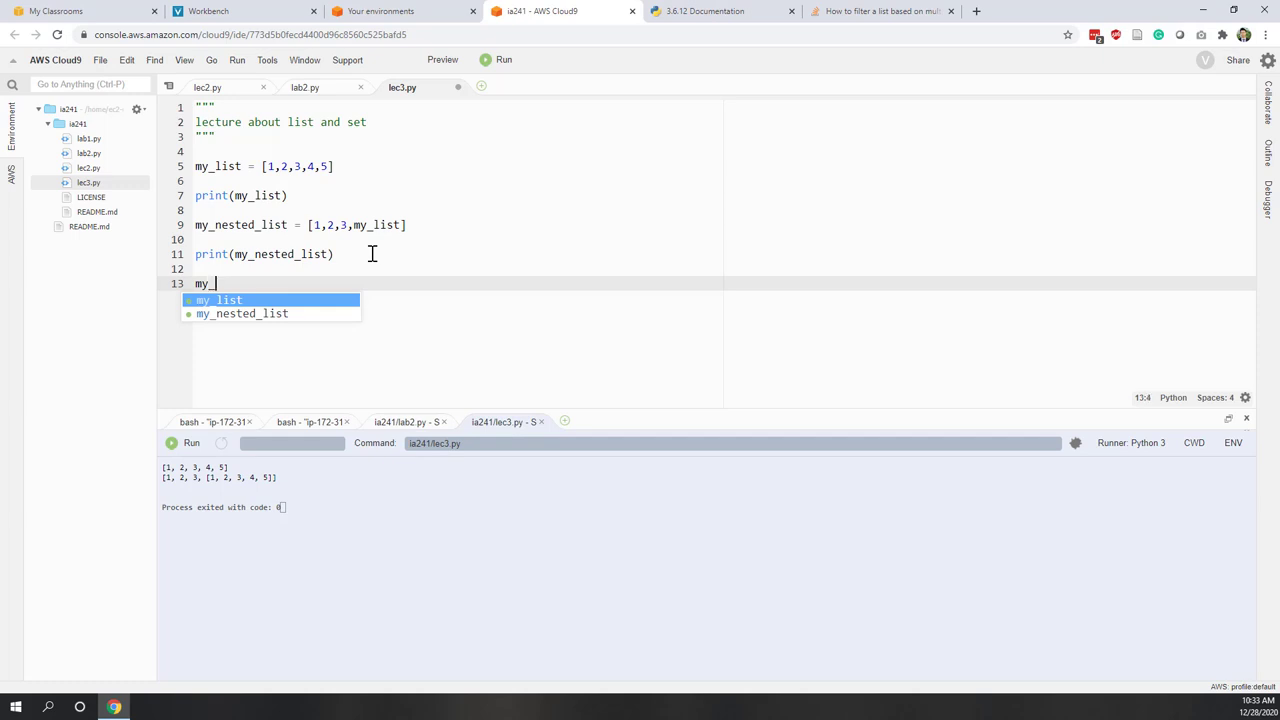
text(list[)
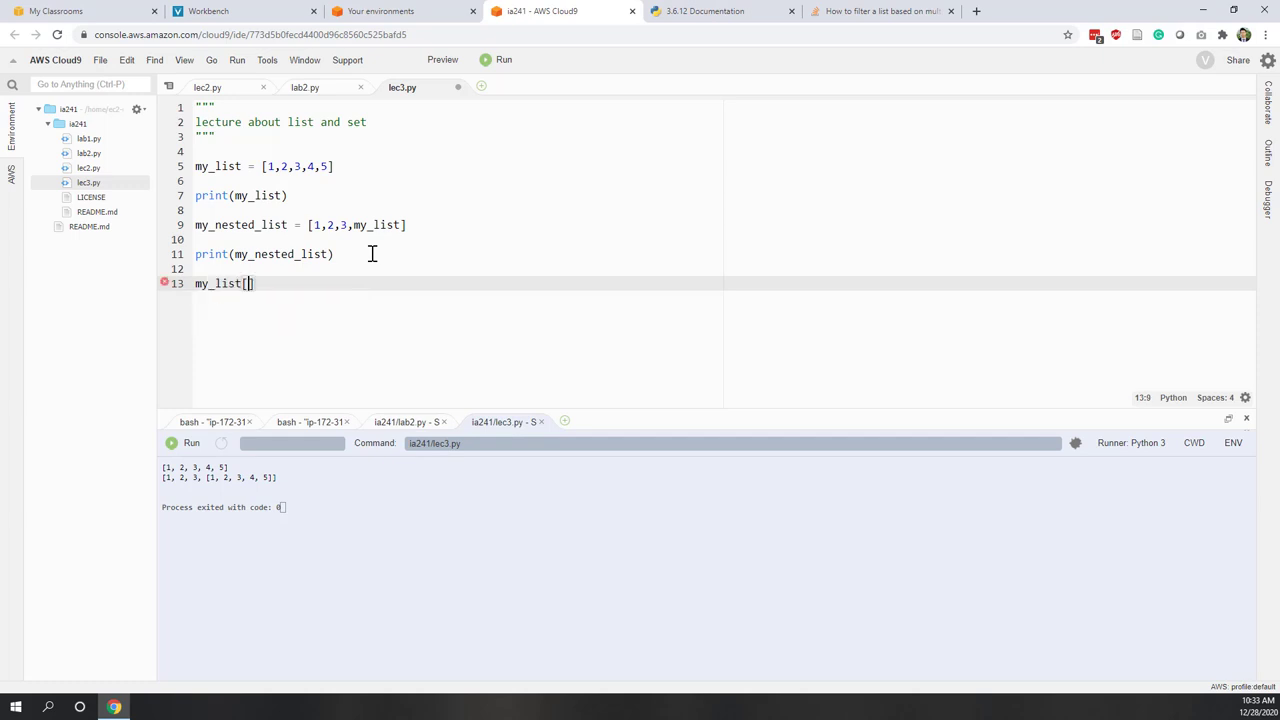
text(0)
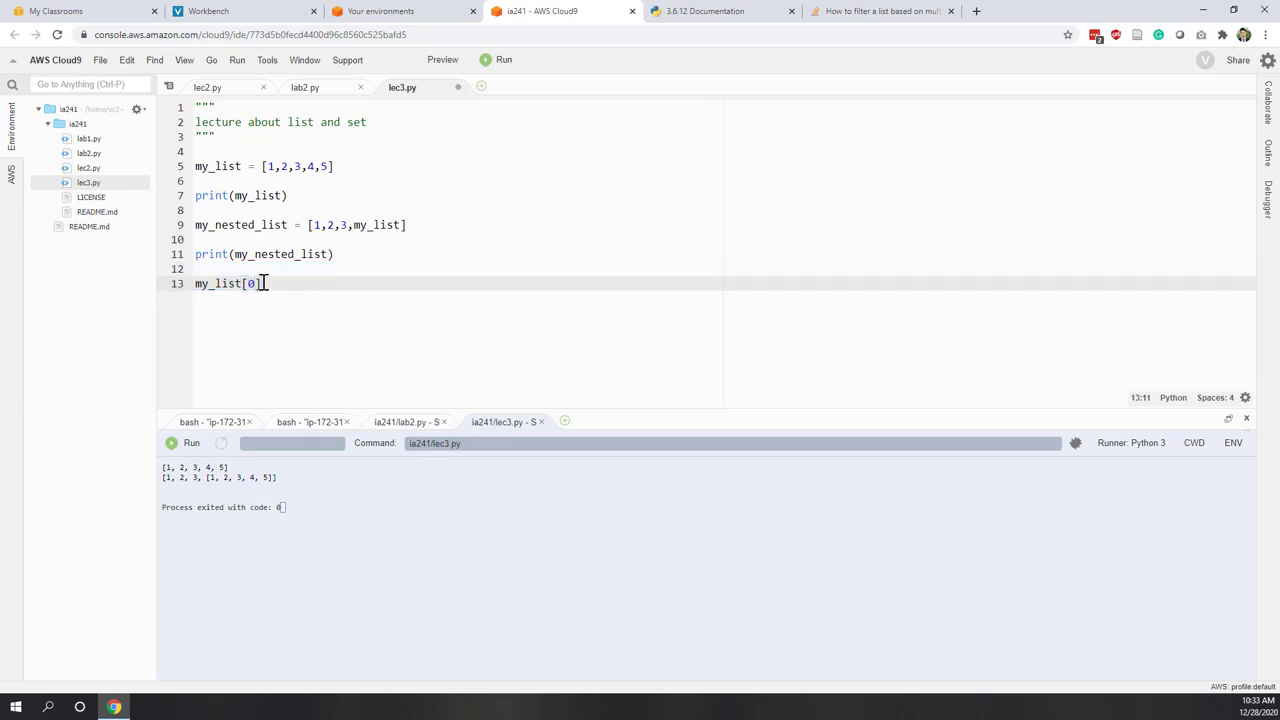
double_click(250, 283)
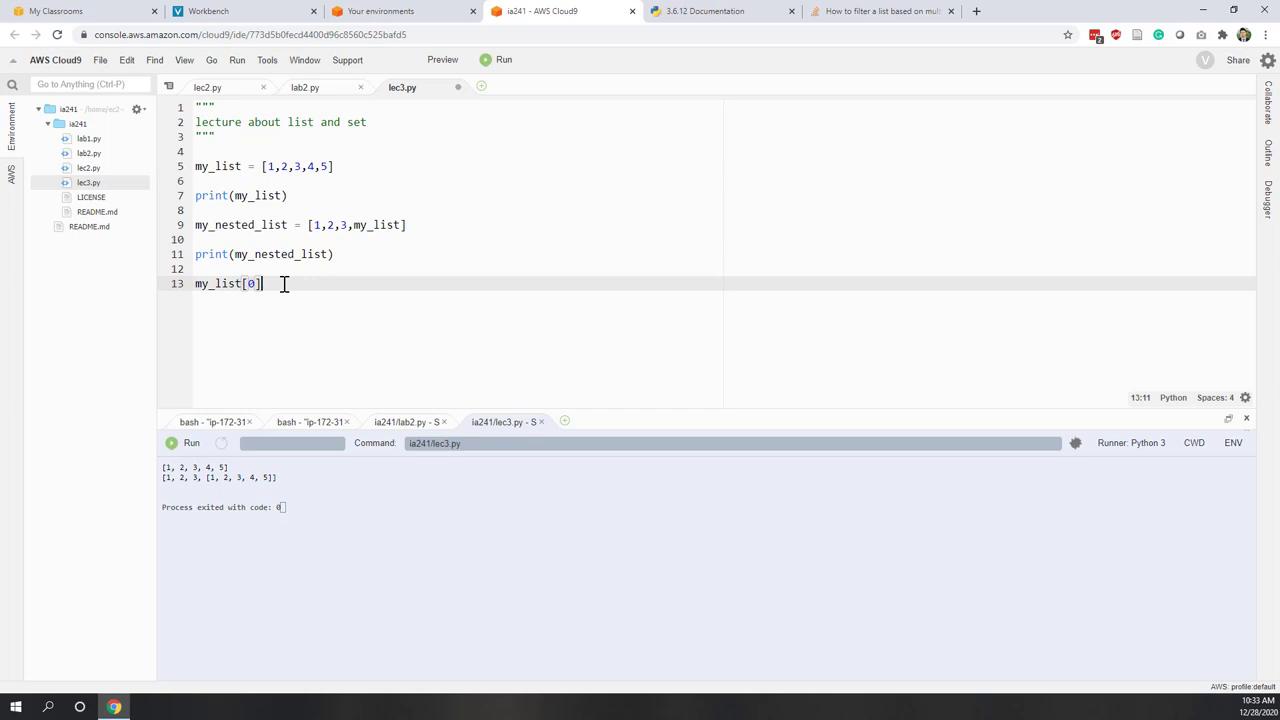
- Assign 6 to my_list[0], add print(my_list), and run lec3.py
text(=6)
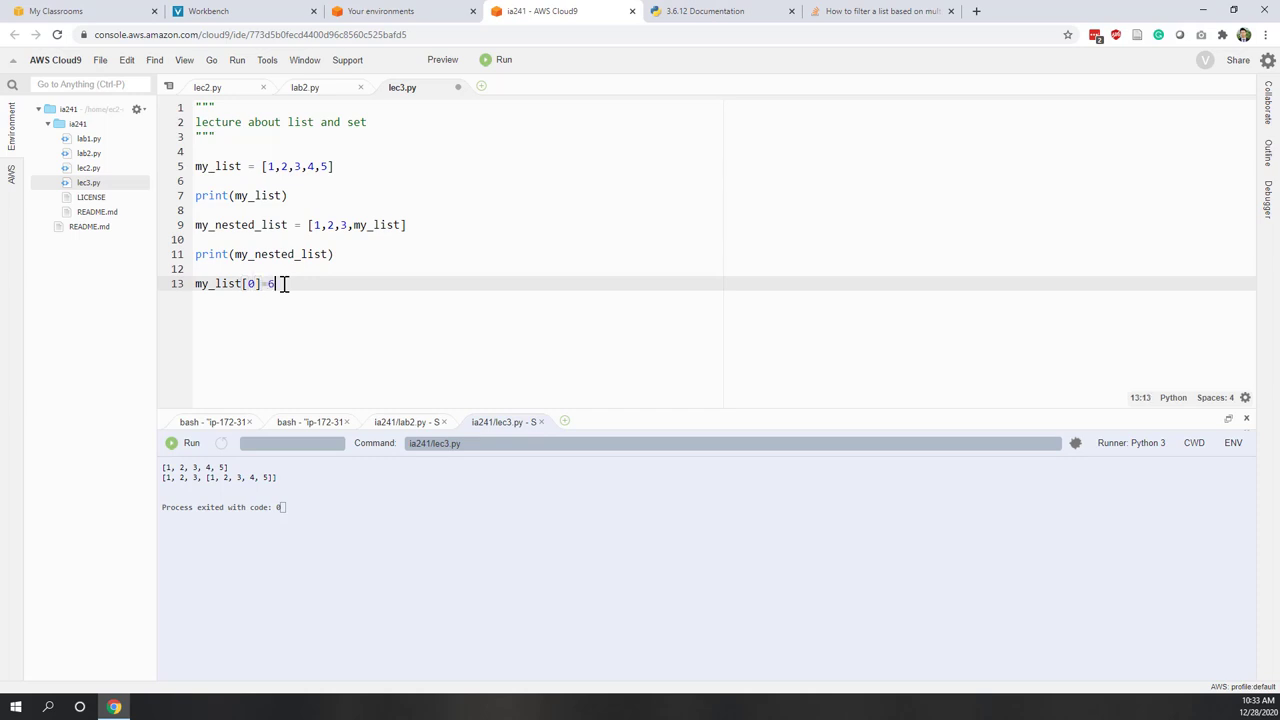
text(p)
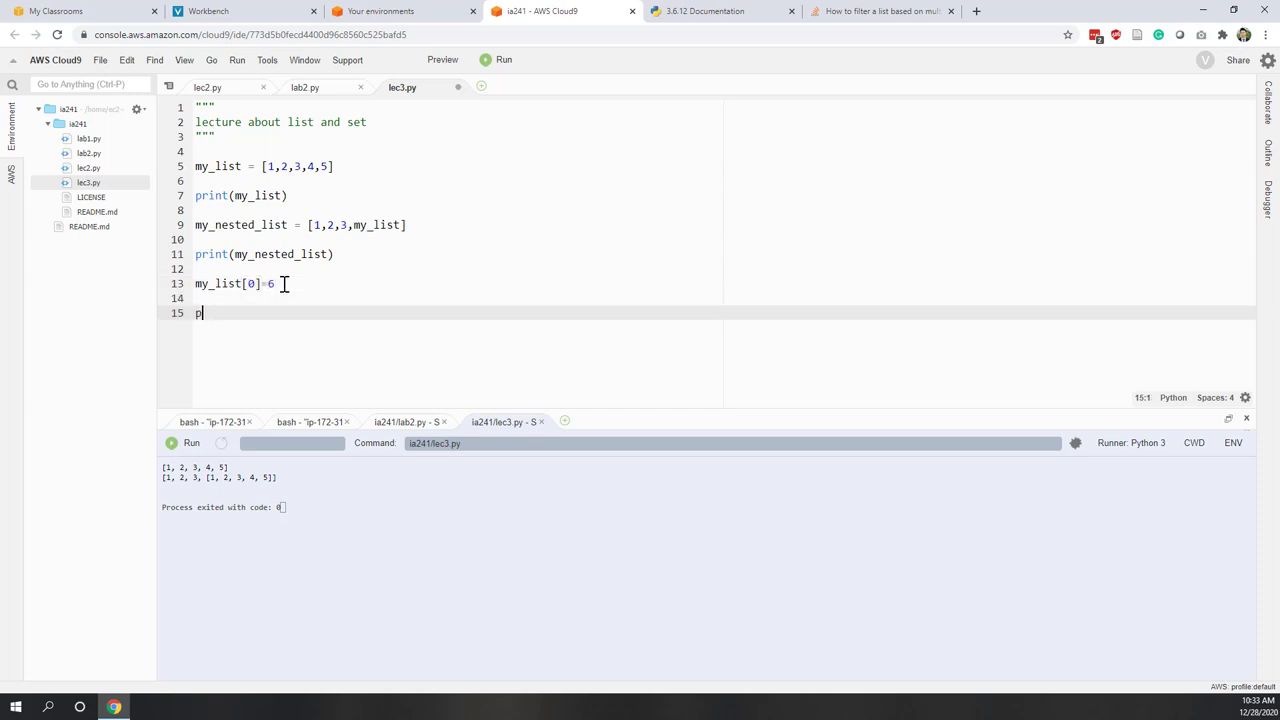
text(rint(my_list)
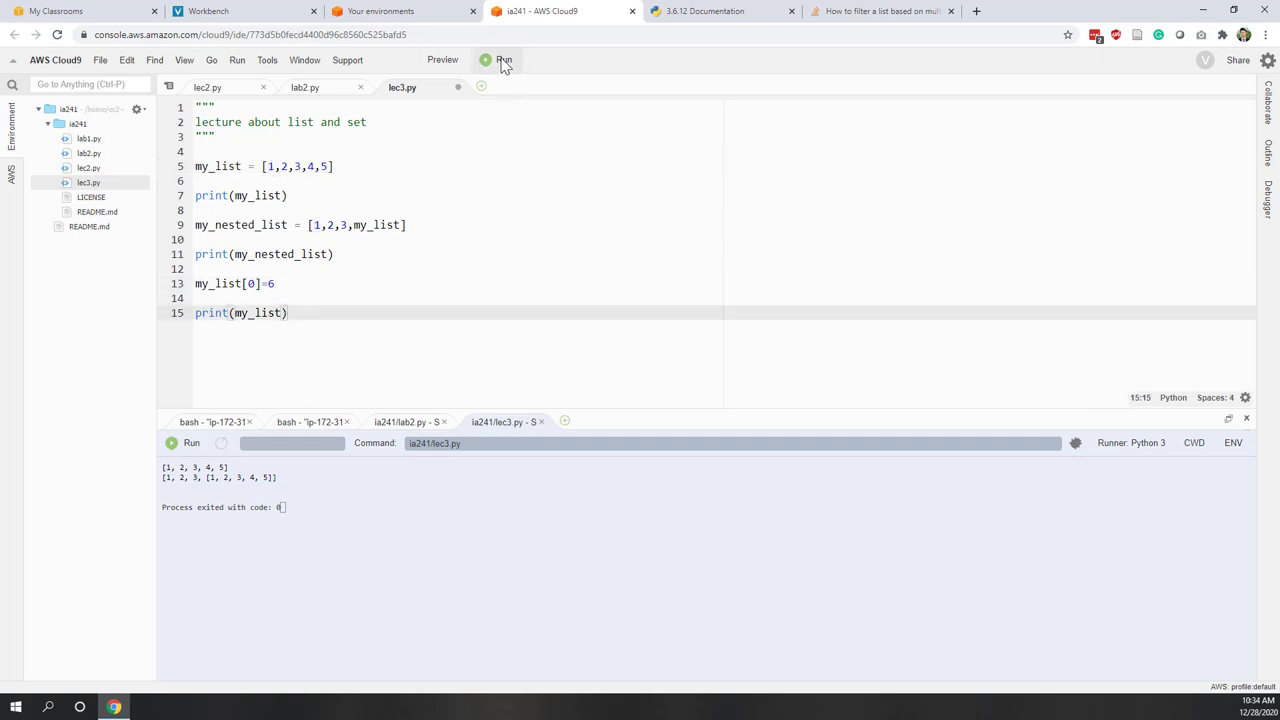
click(503, 59)
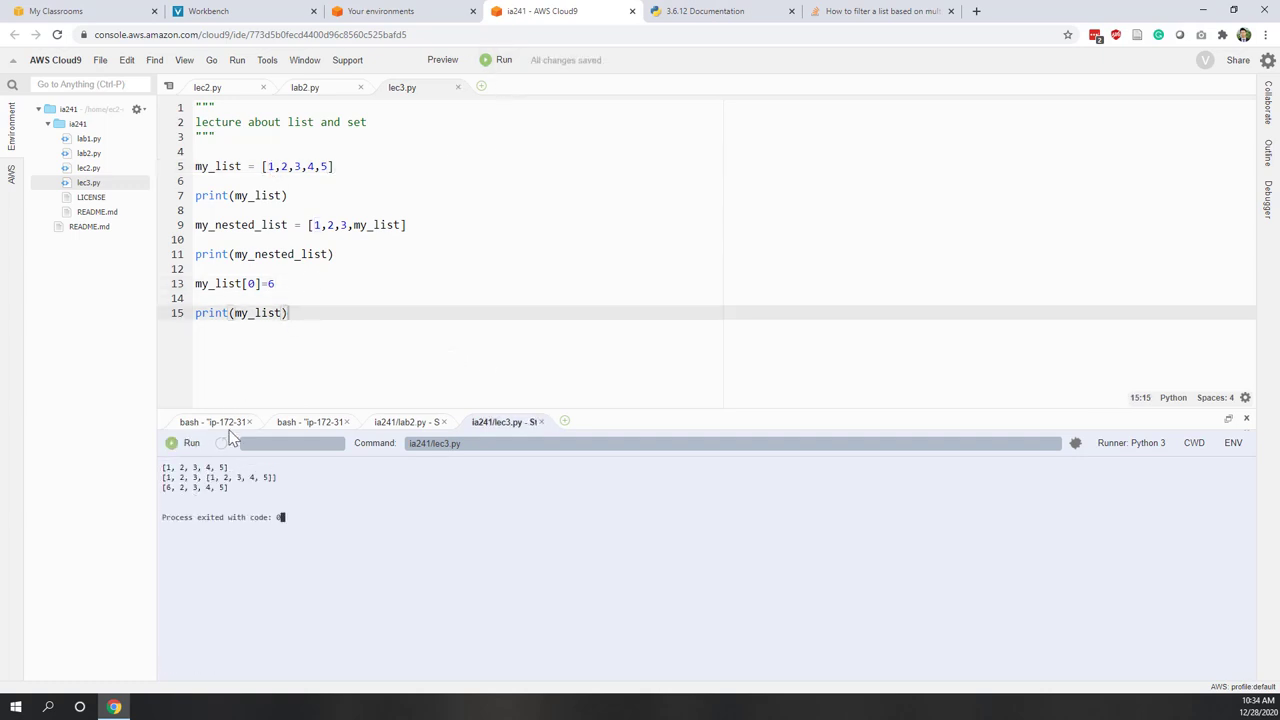